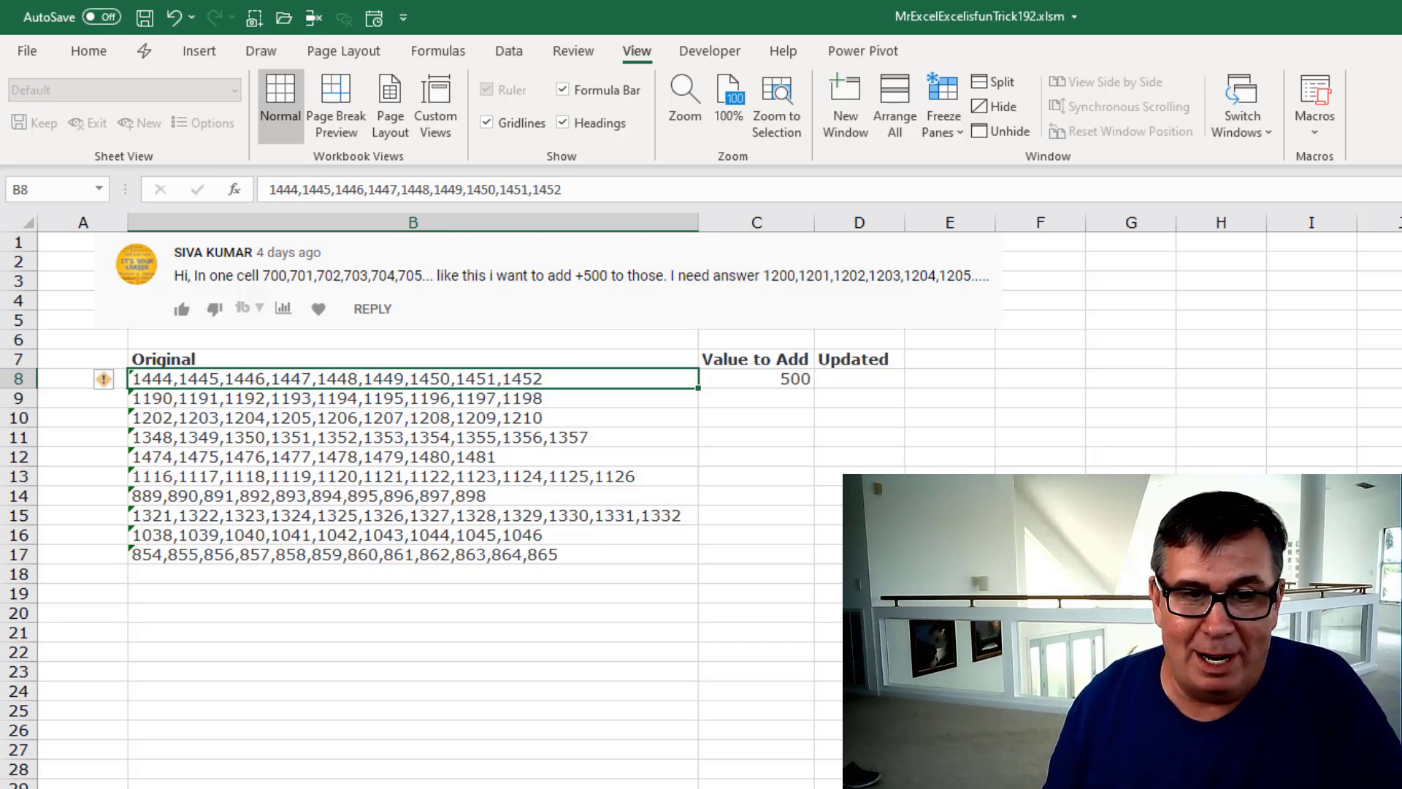
# - Bring up Module1 with the Splitter(text, Delimiter) function in the VBA editor
pyautogui.click(848, 378)
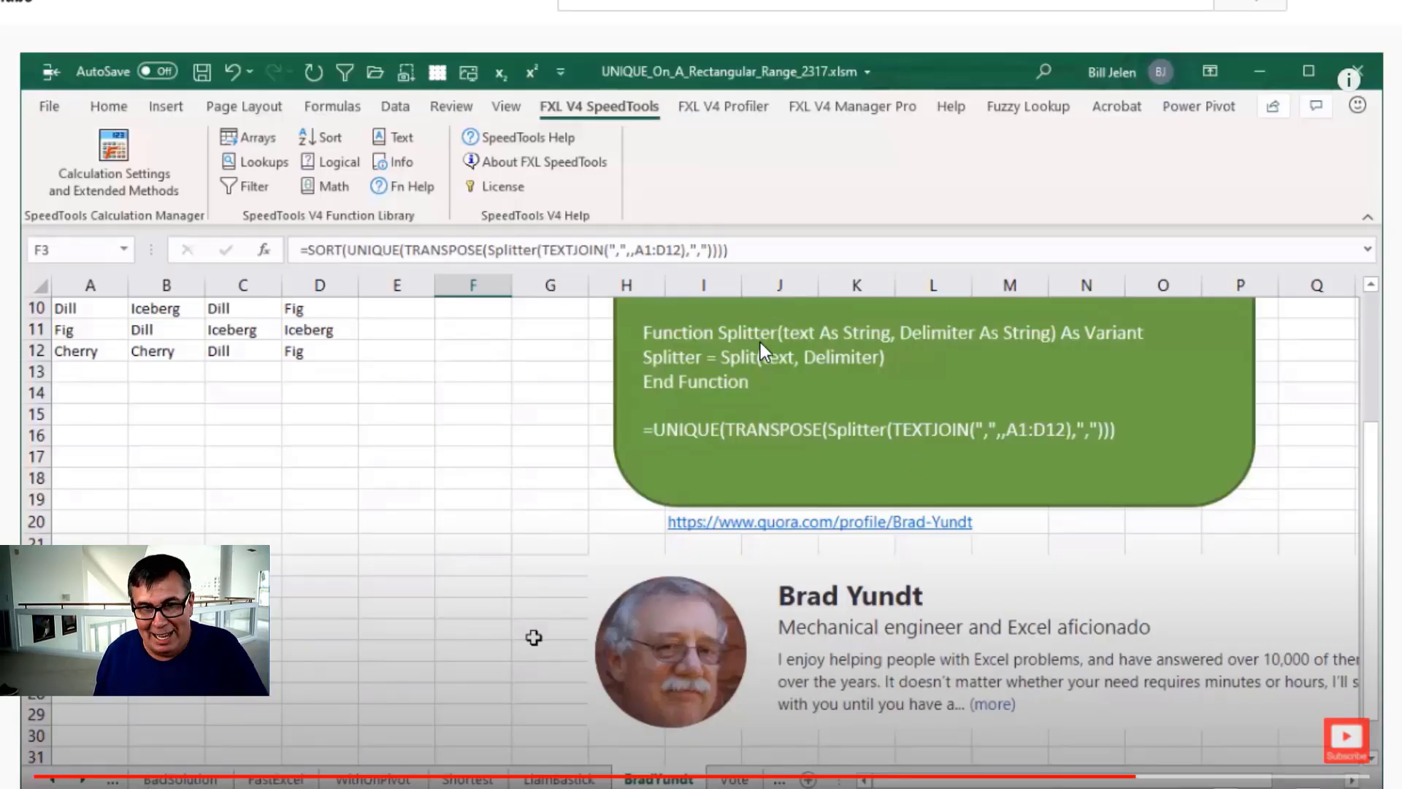
pyautogui.moveTo(742, 405)
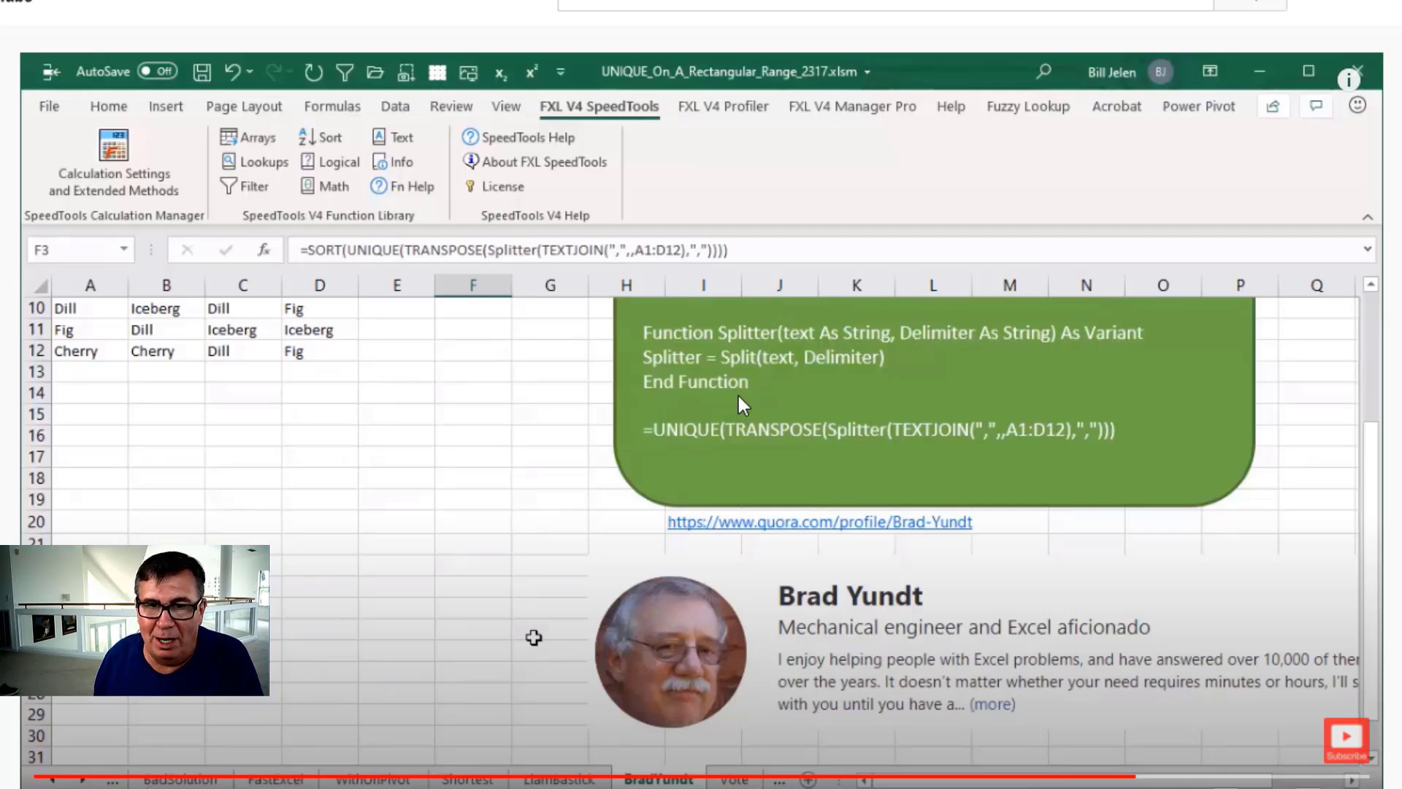
pyautogui.moveTo(492, 483)
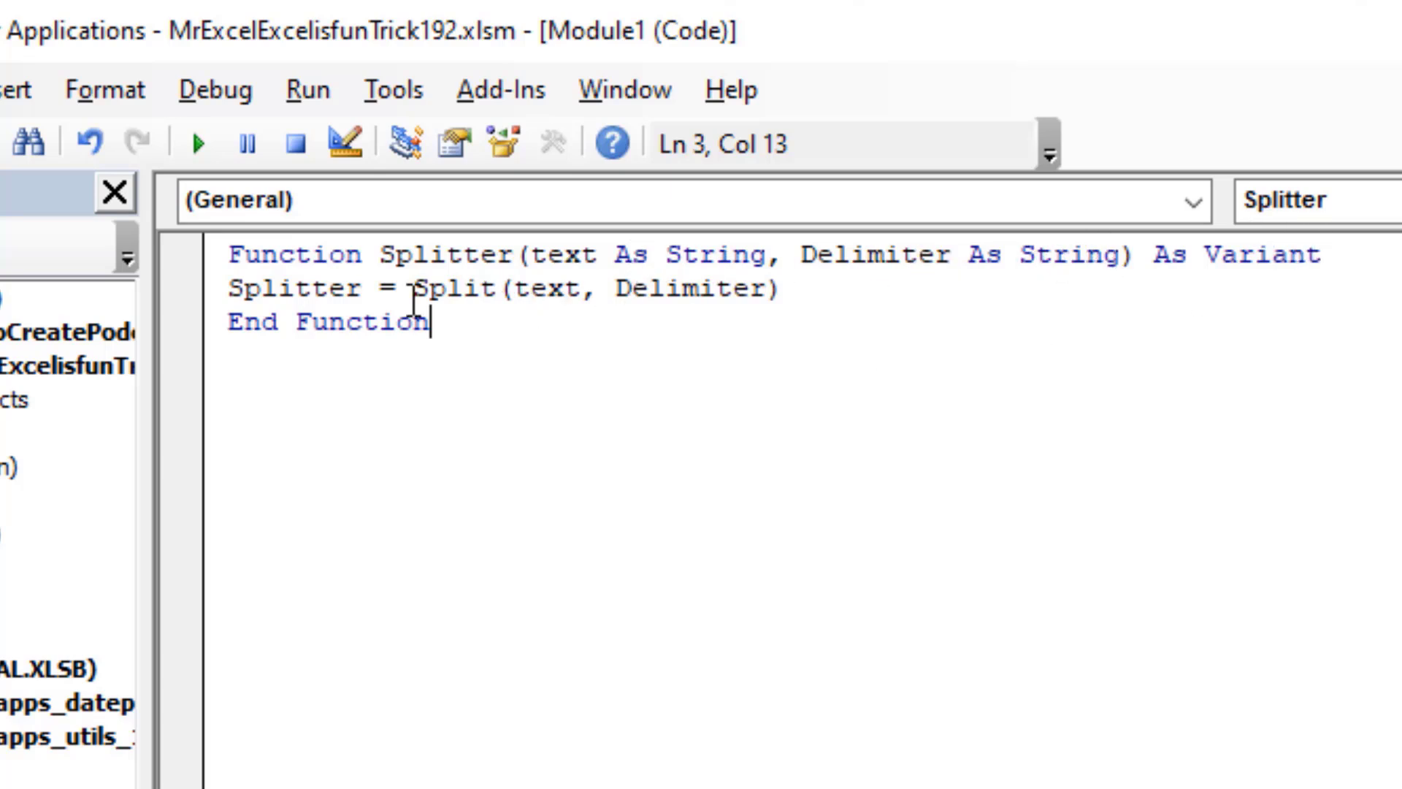
pyautogui.moveTo(500, 294)
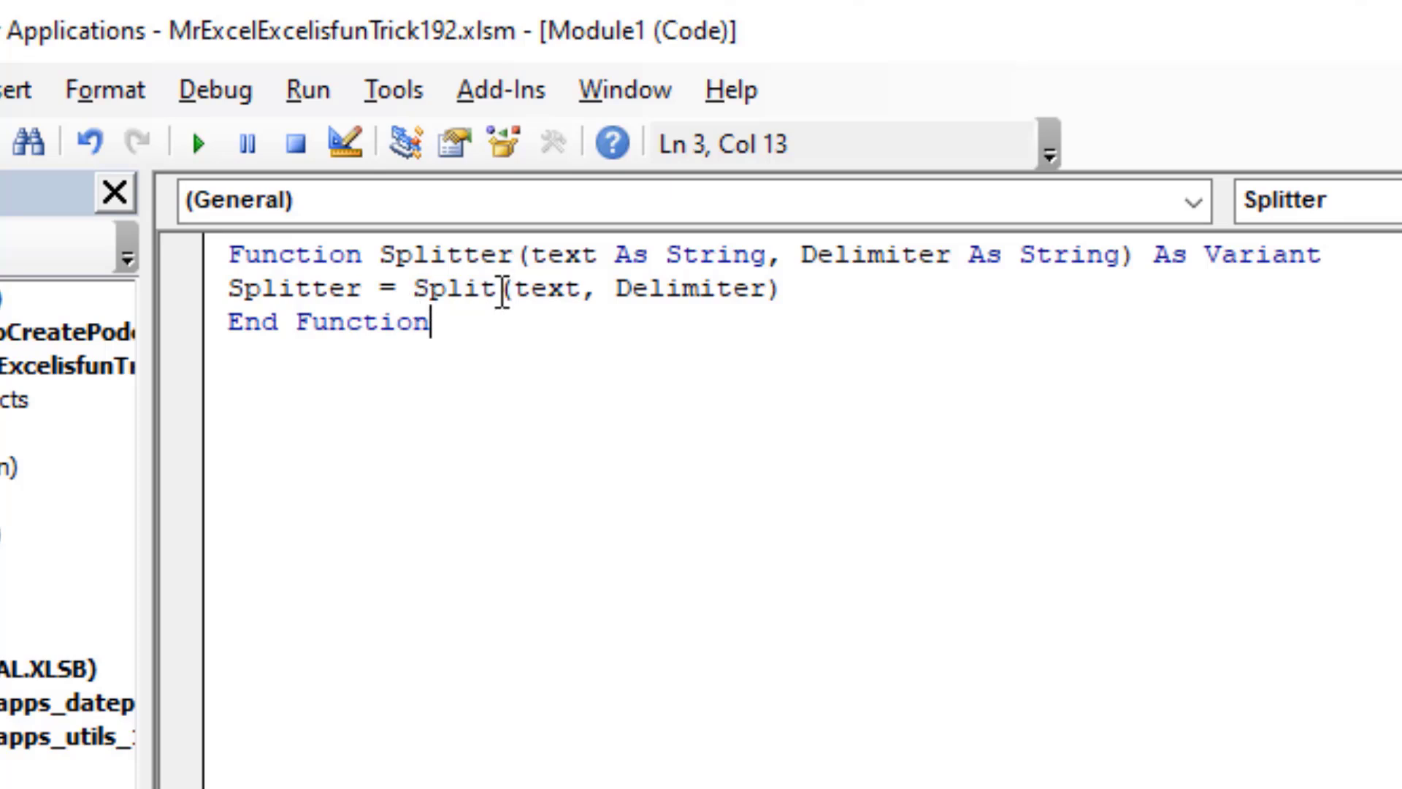
pyautogui.moveTo(664, 298)
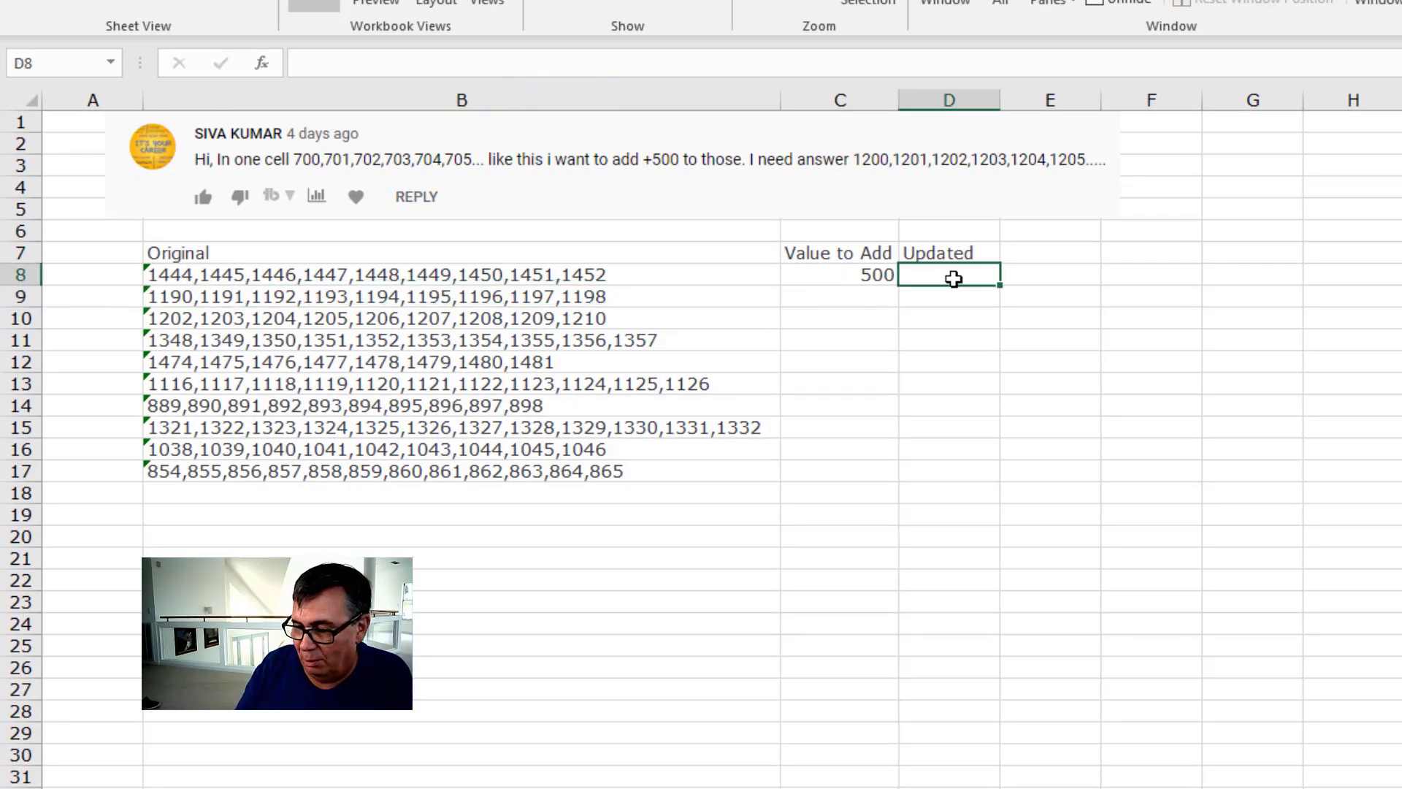
# - Enter =splitter(B8,",")+$C$8 in D8 and begin wrapping it in TEXTJOIN
pyautogui.write('=Splitter(')
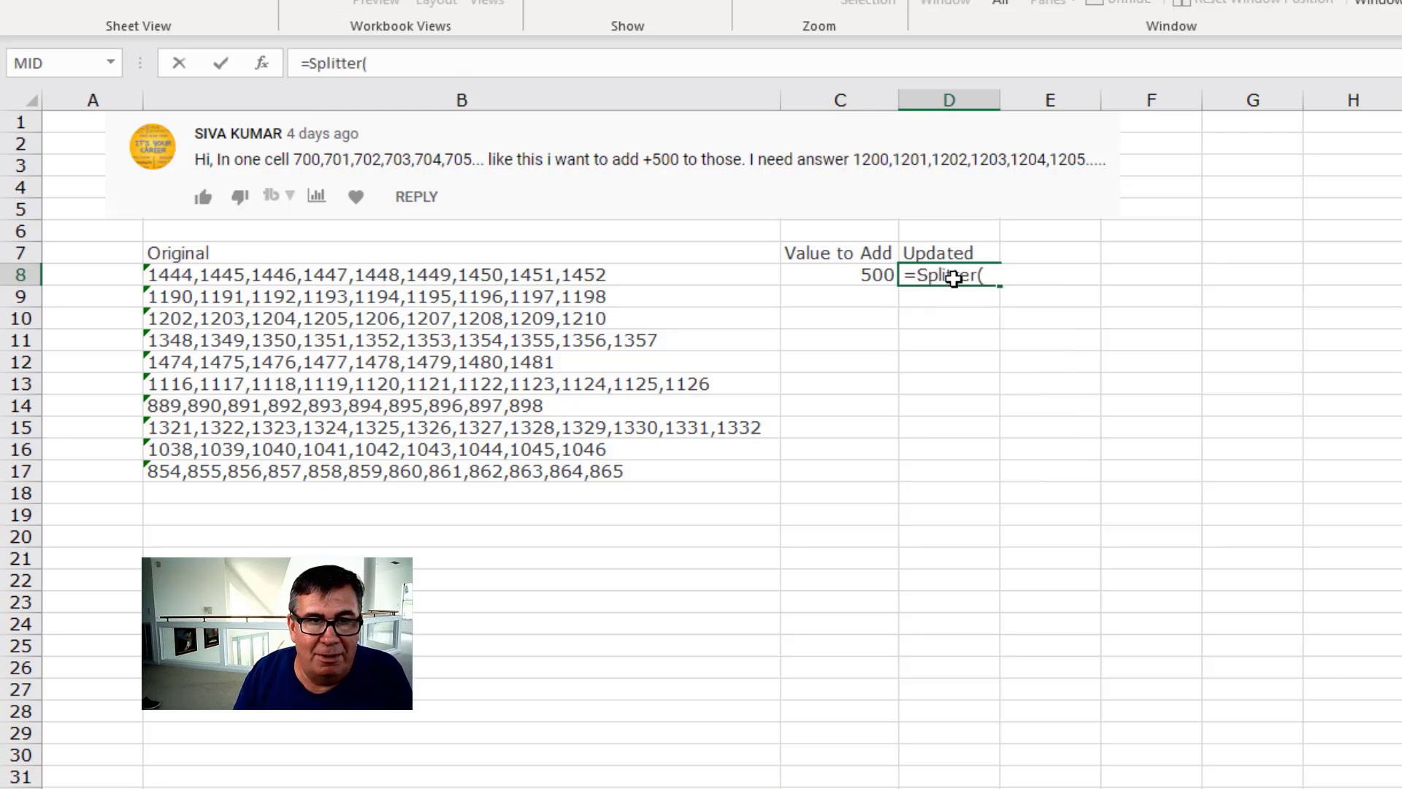
pyautogui.click(376, 275)
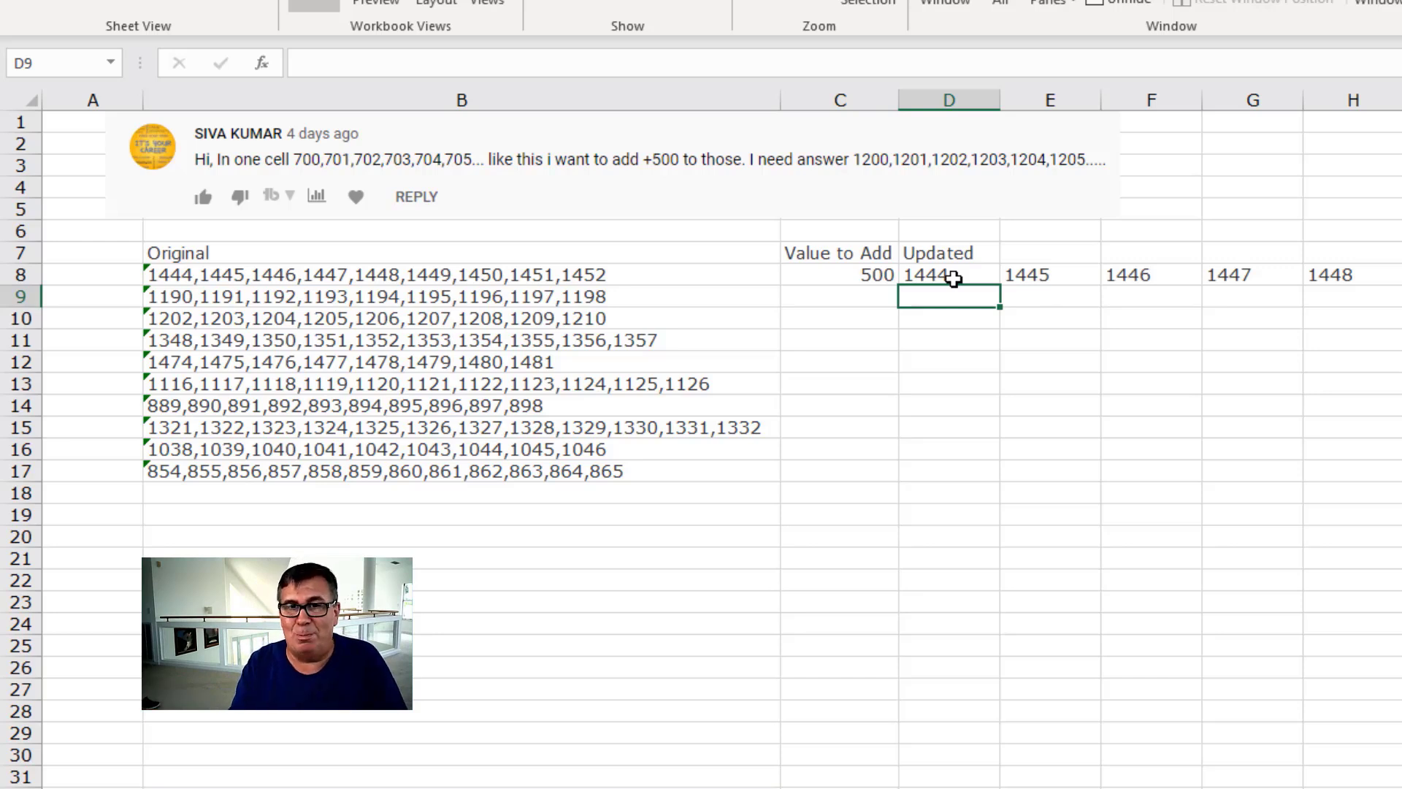
pyautogui.write('=splitter(B8,",")')
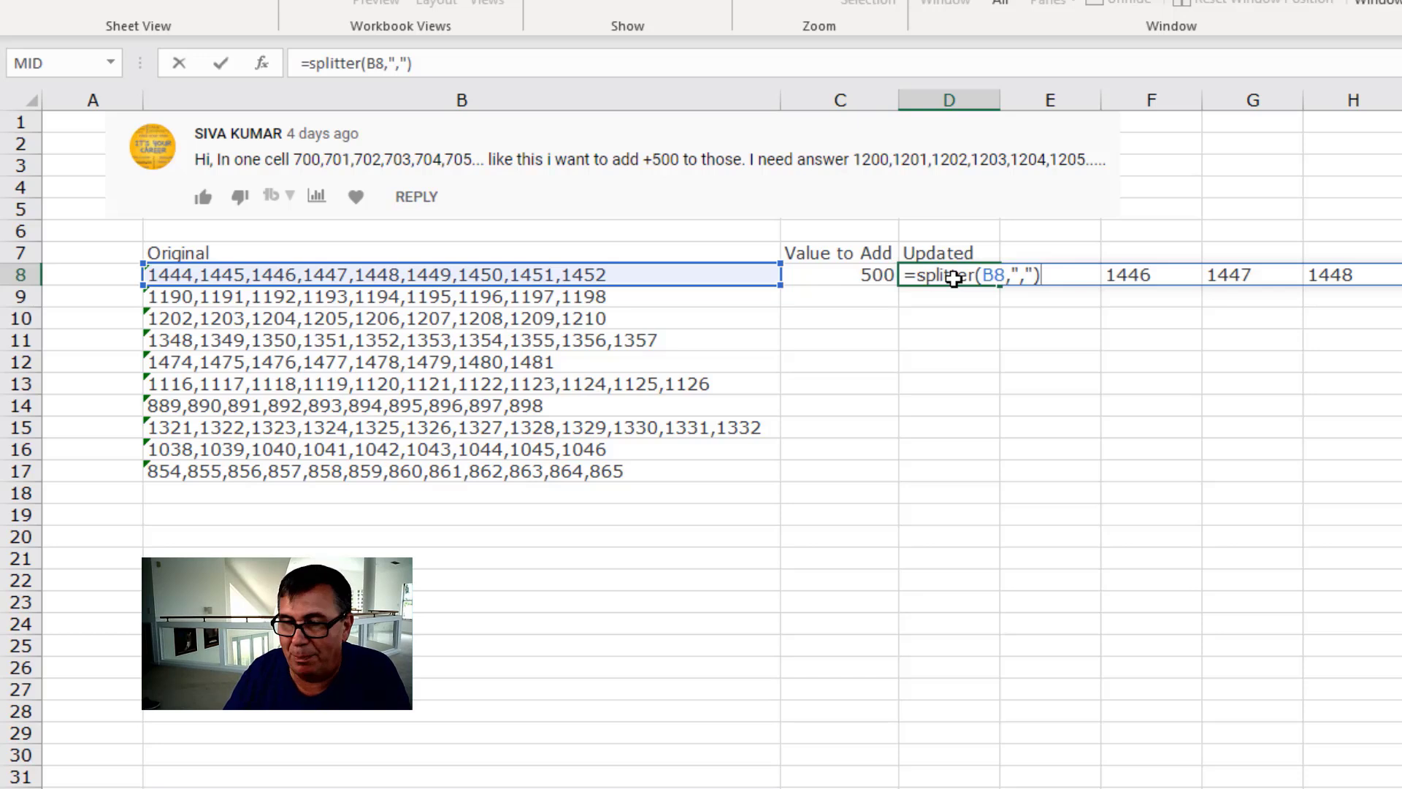
pyautogui.write('+$C$8')
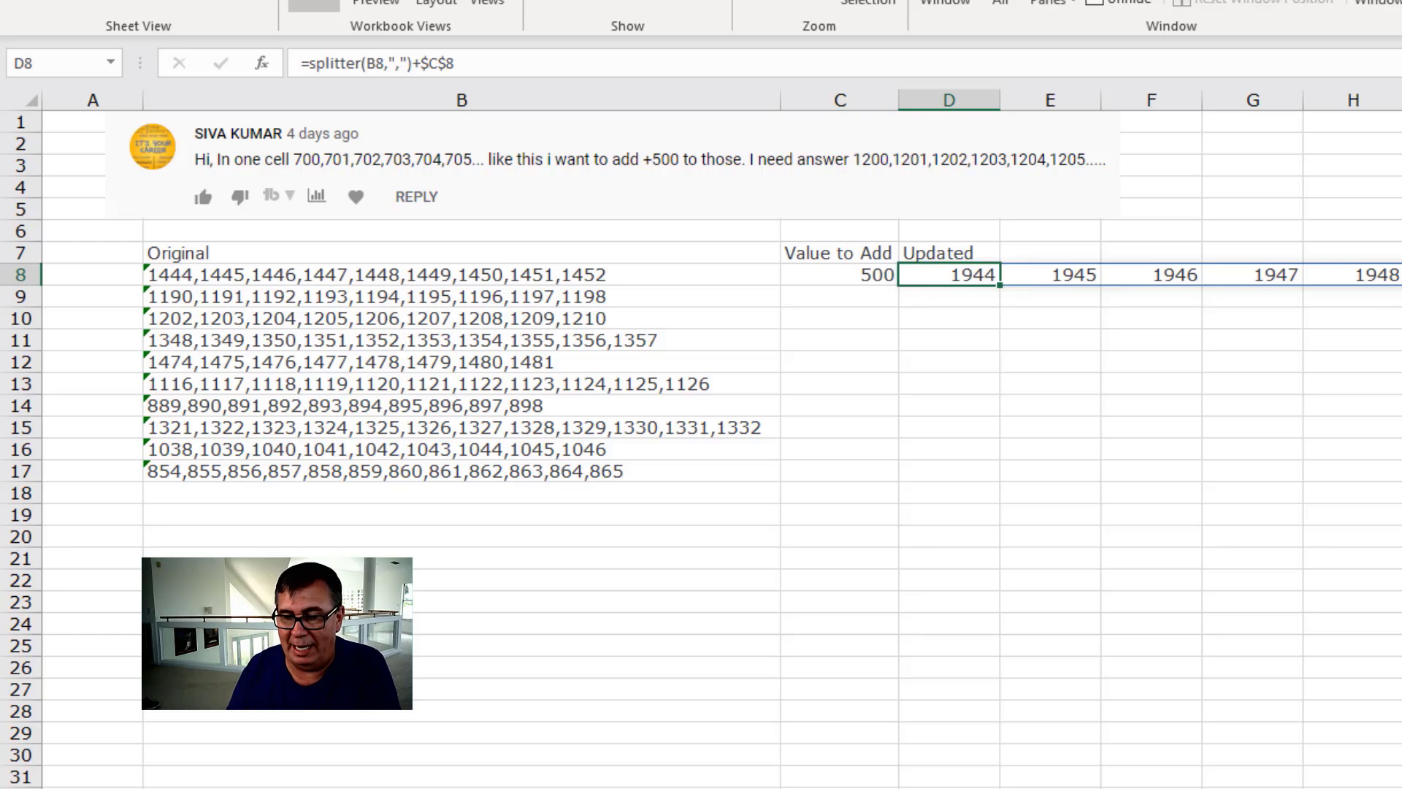
pyautogui.write('TEXTJOIN(')
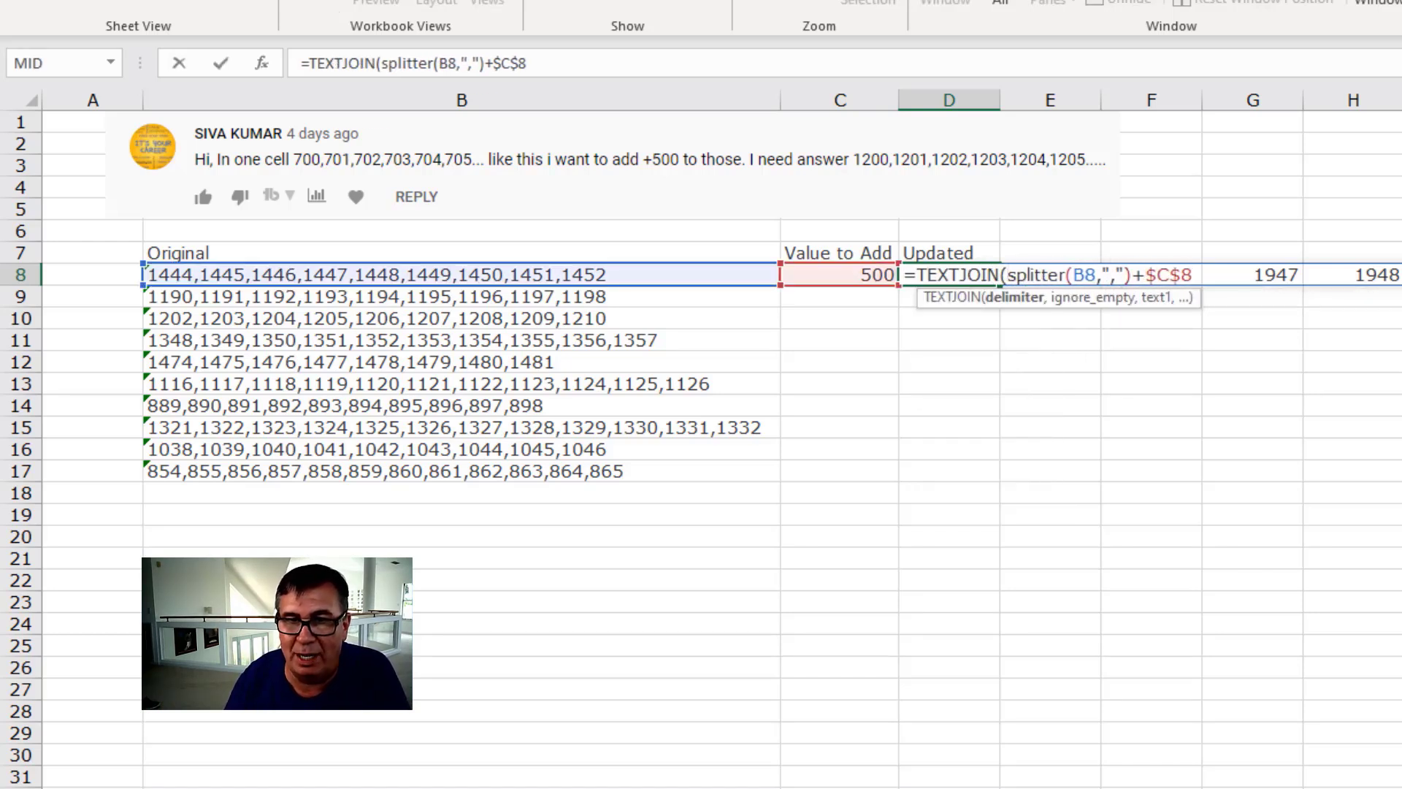
# - Finish TEXTJOIN(",",True,…) in D8 and fill it down the Updated column to row 17
pyautogui.write('",",,')
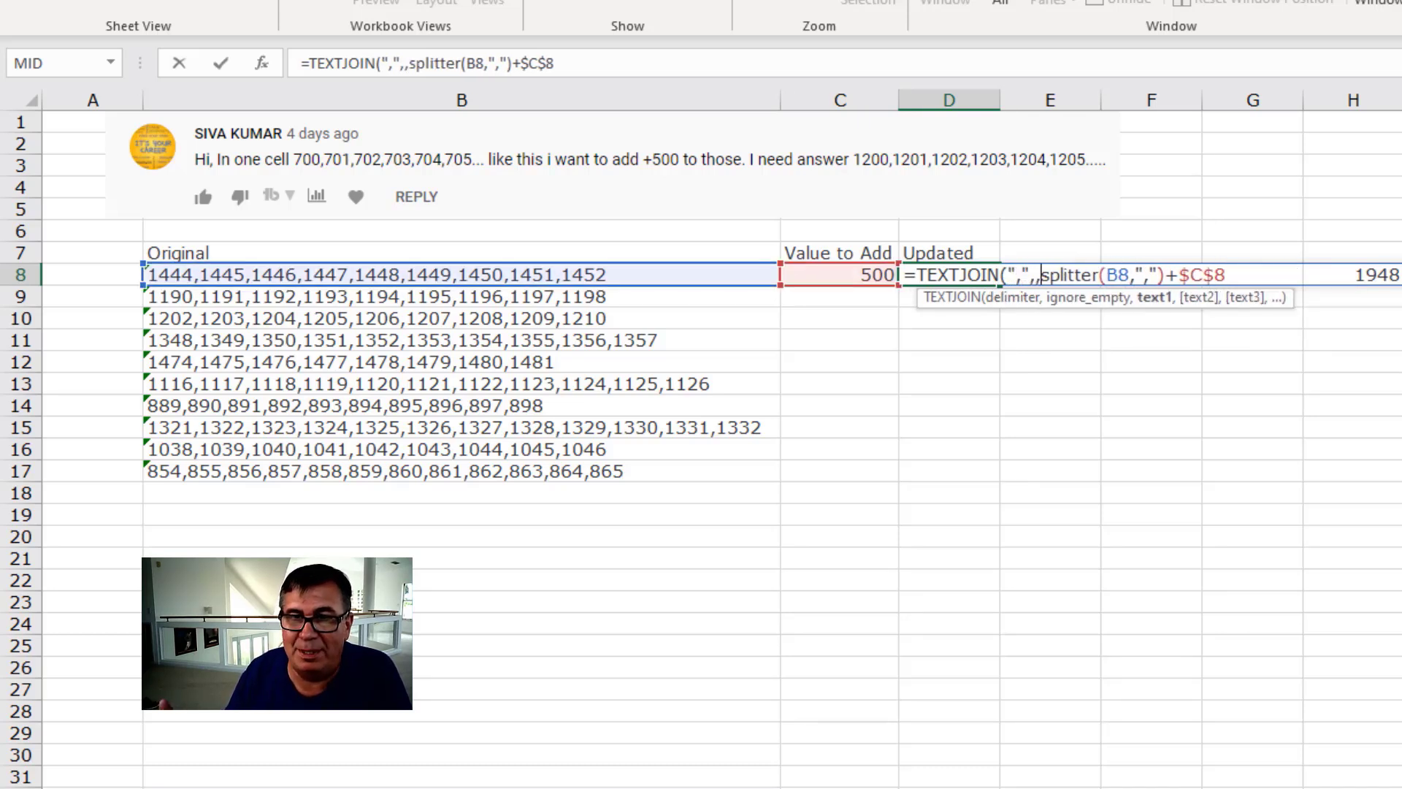
pyautogui.write('True')
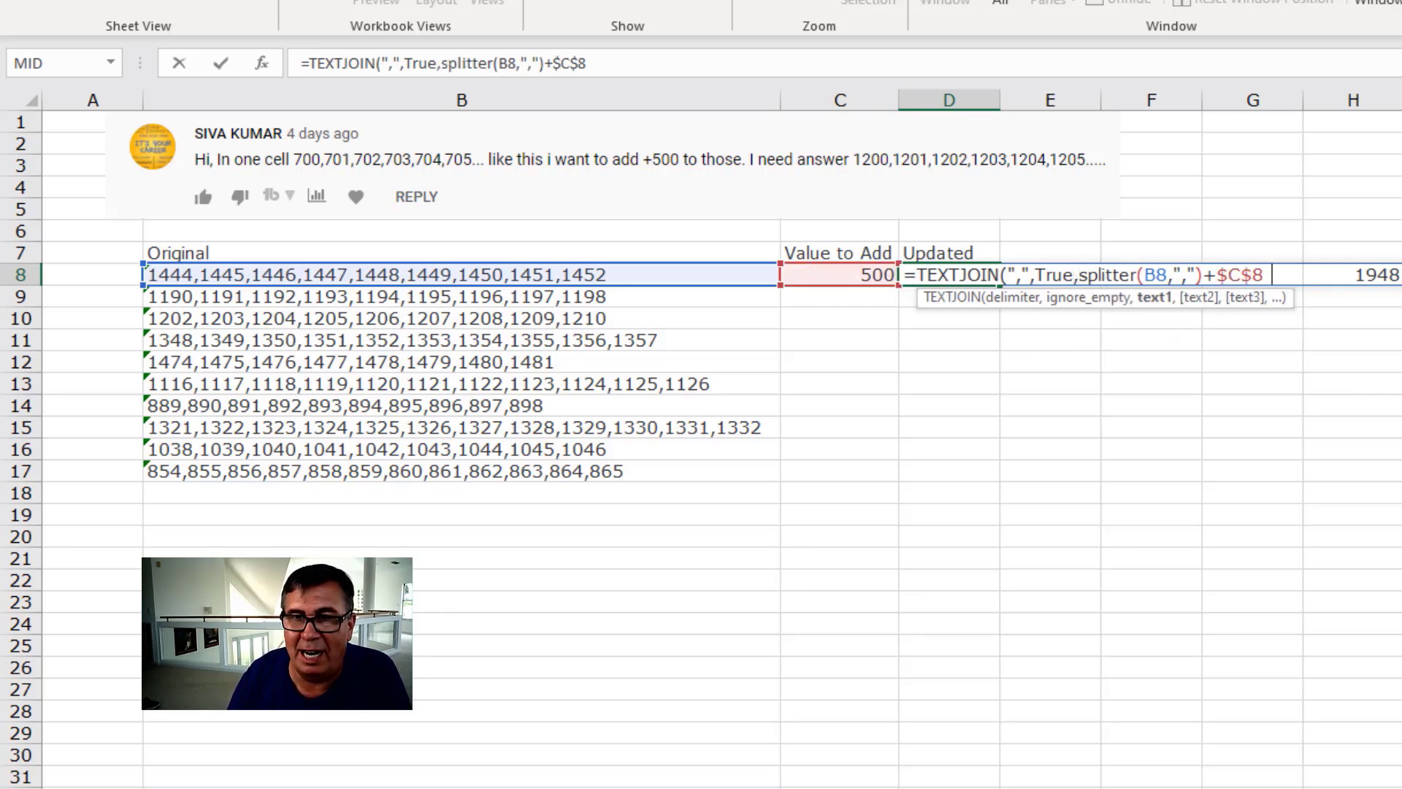
pyautogui.press('Enter')
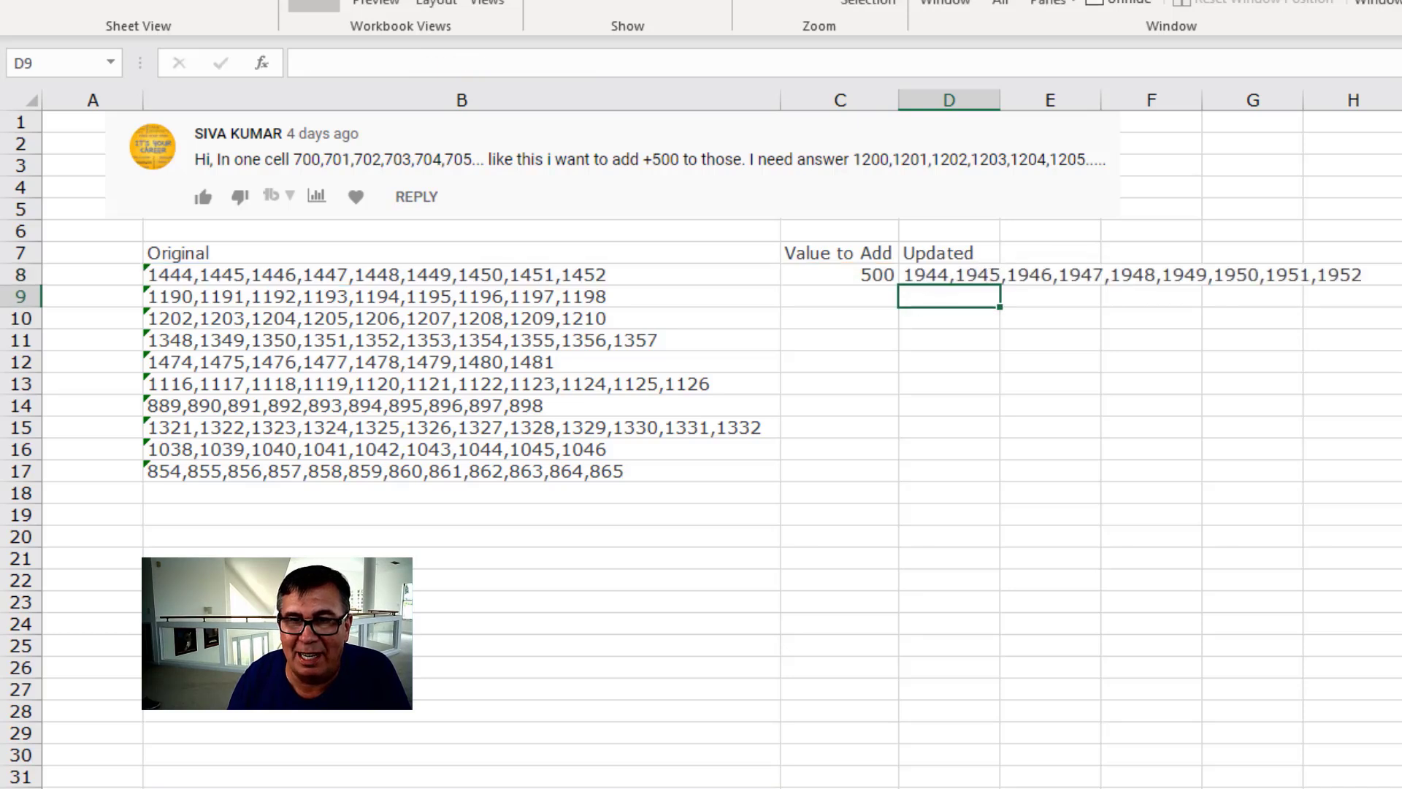
pyautogui.click(948, 275)
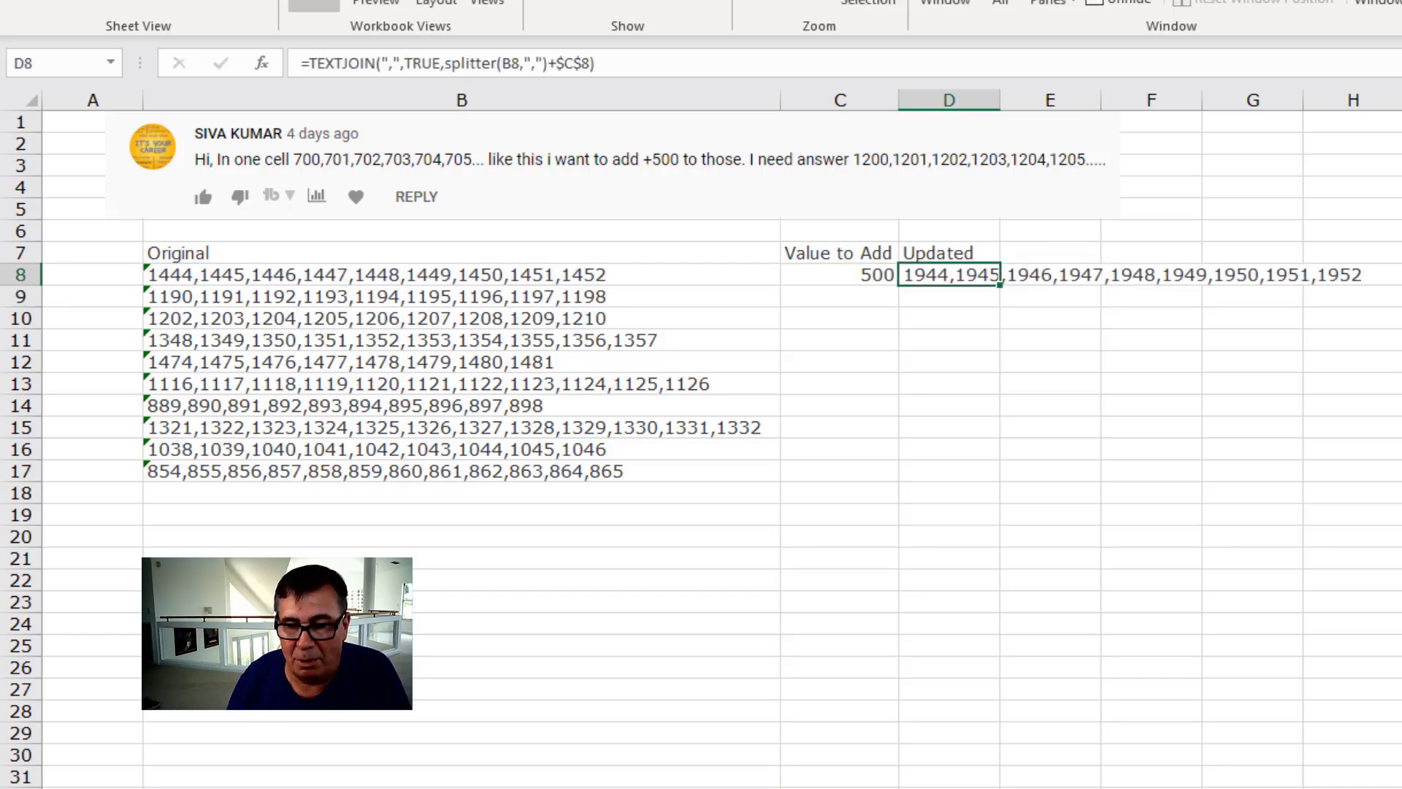
pyautogui.moveTo(948, 275); pyautogui.dragTo(948, 471)
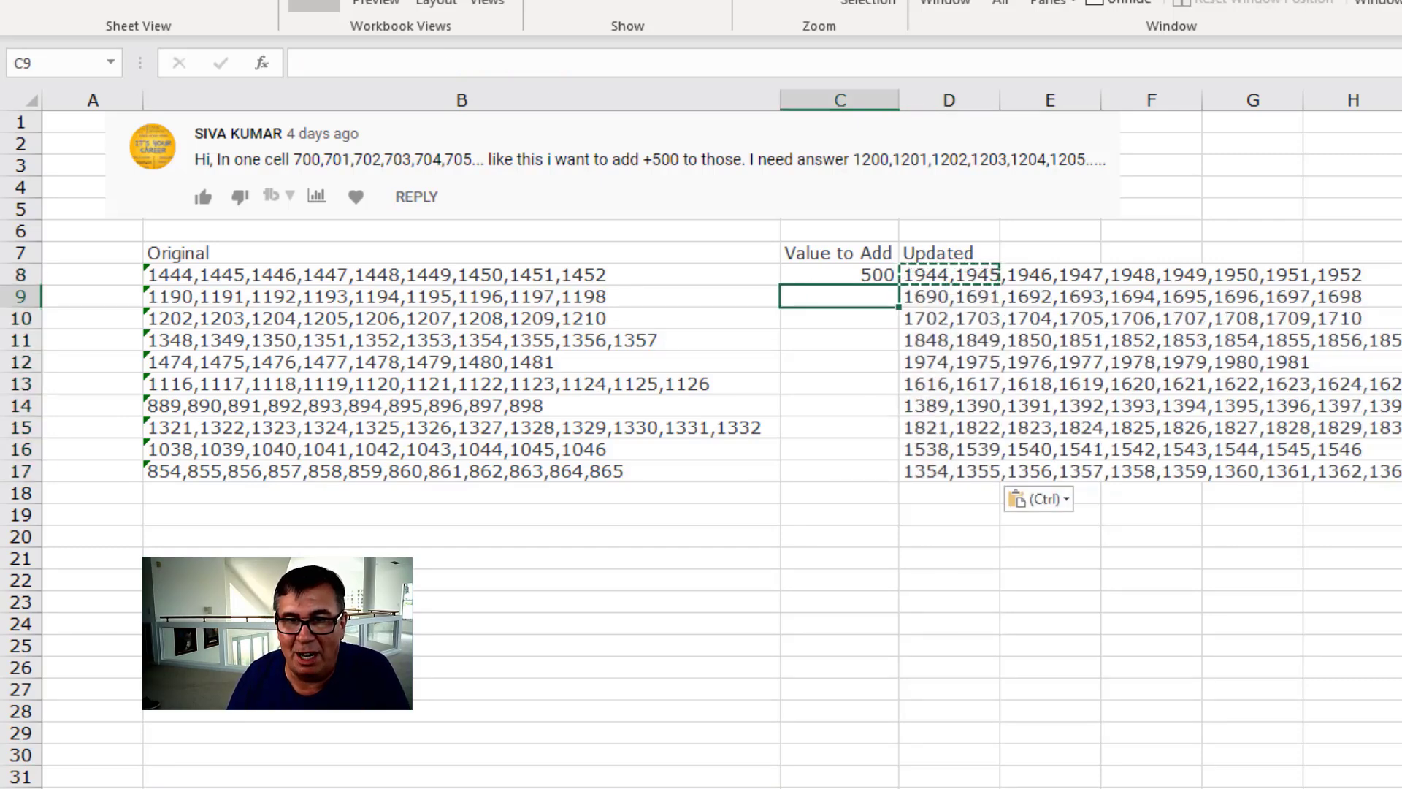
# - Fill C9:C17 with =RANDBETWEEN(1,7)*100 and make D8 use the relative C8 reference
pyautogui.moveTo(838, 297); pyautogui.dragTo(838, 470)
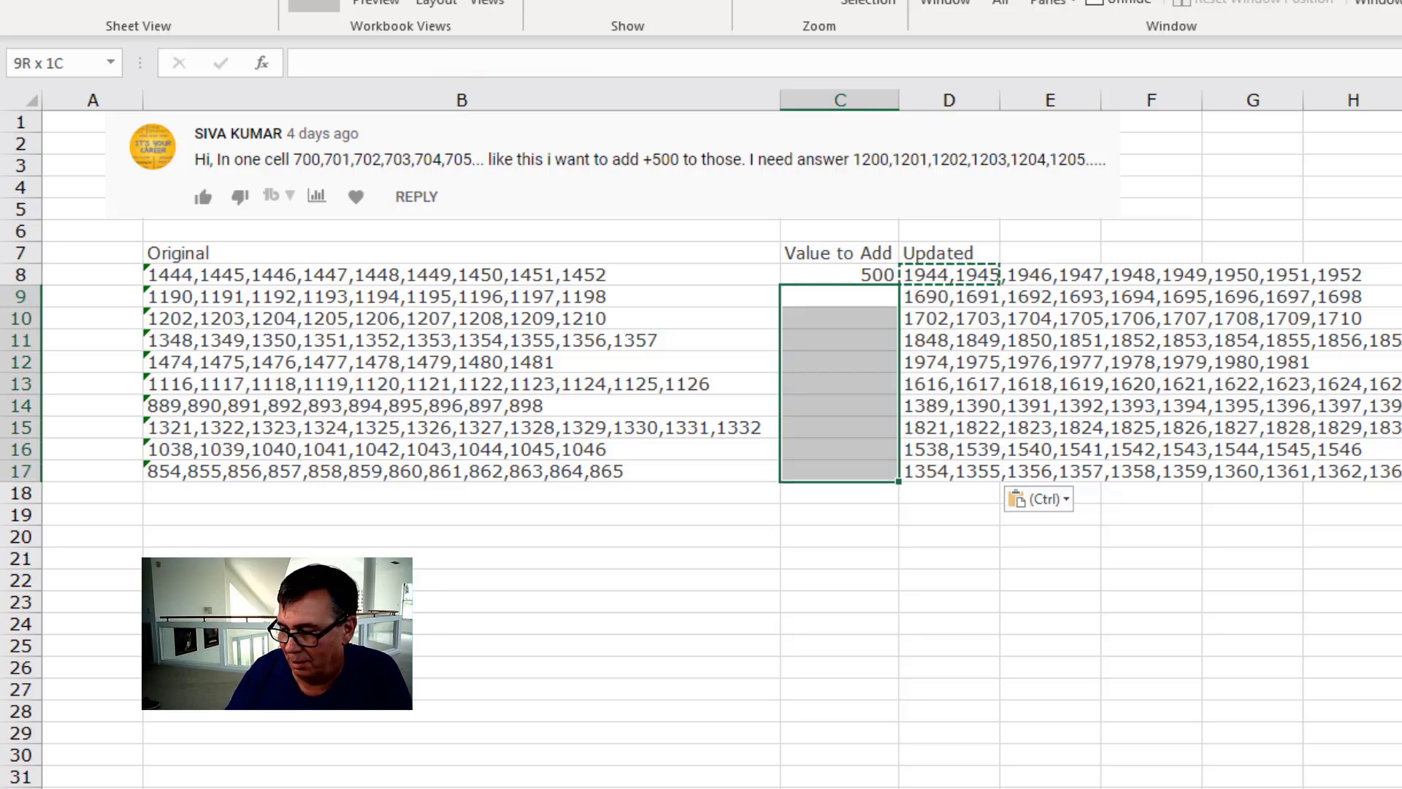
pyautogui.write('=RANDBETWEEN(1')
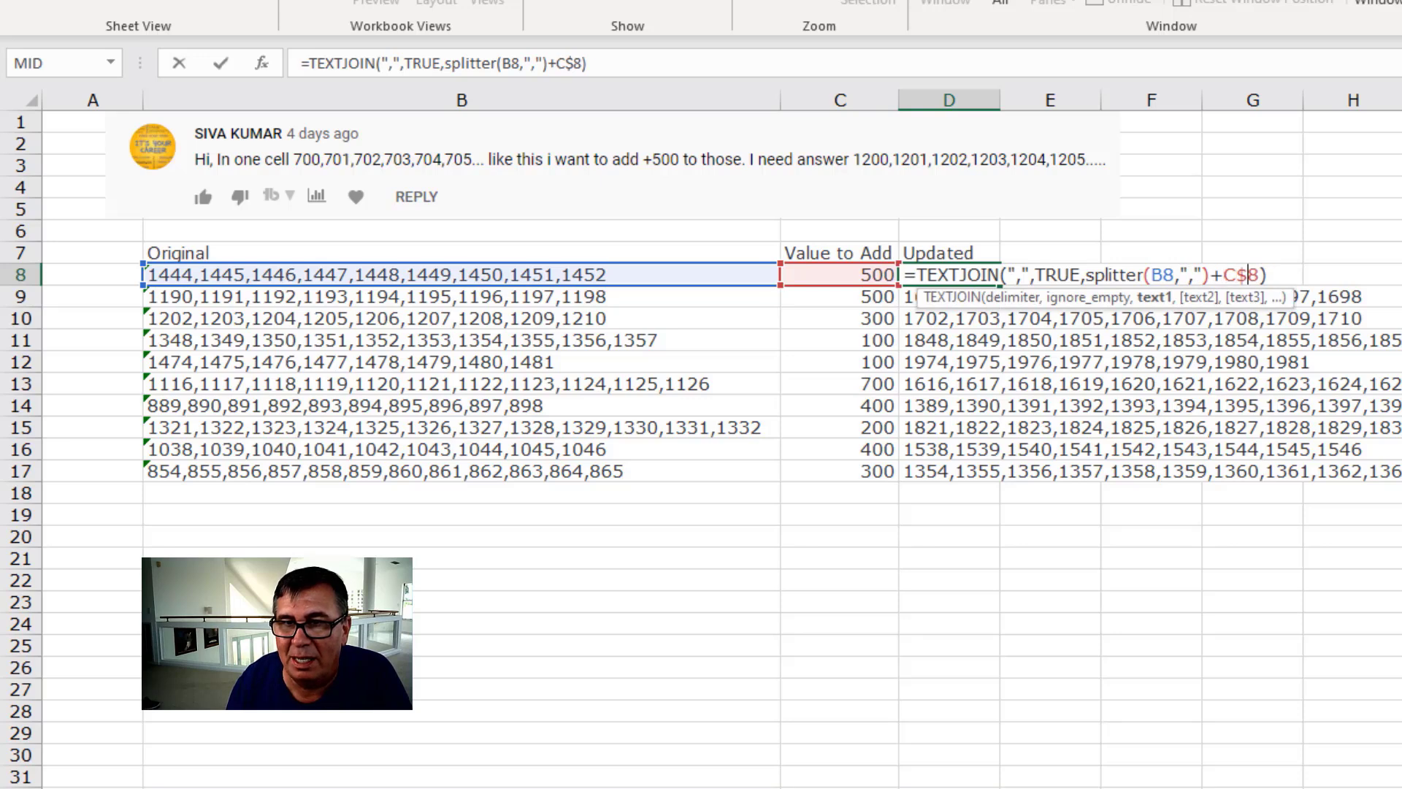
pyautogui.press('Enter')
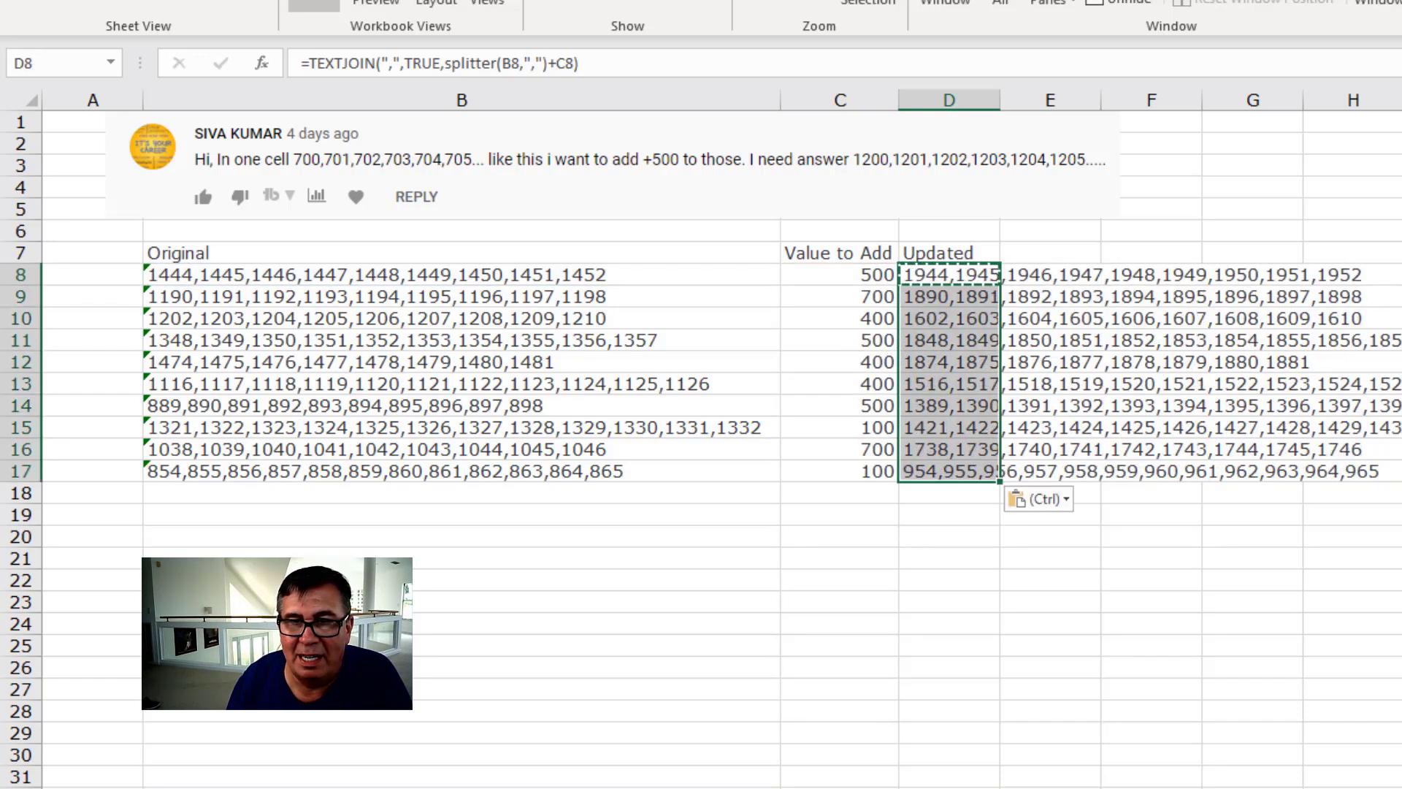
pyautogui.click(948, 295)
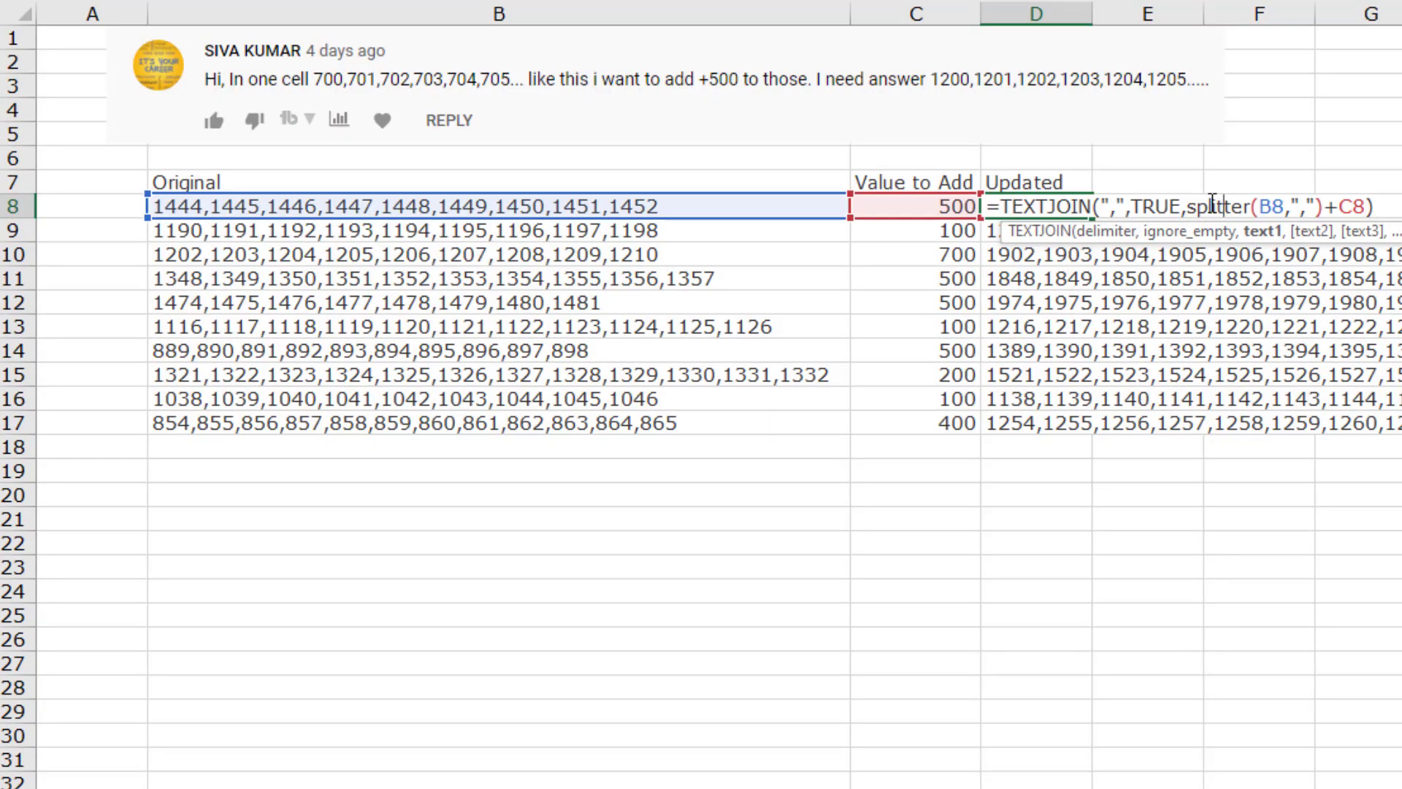
pyautogui.doubleClick(1207, 206)
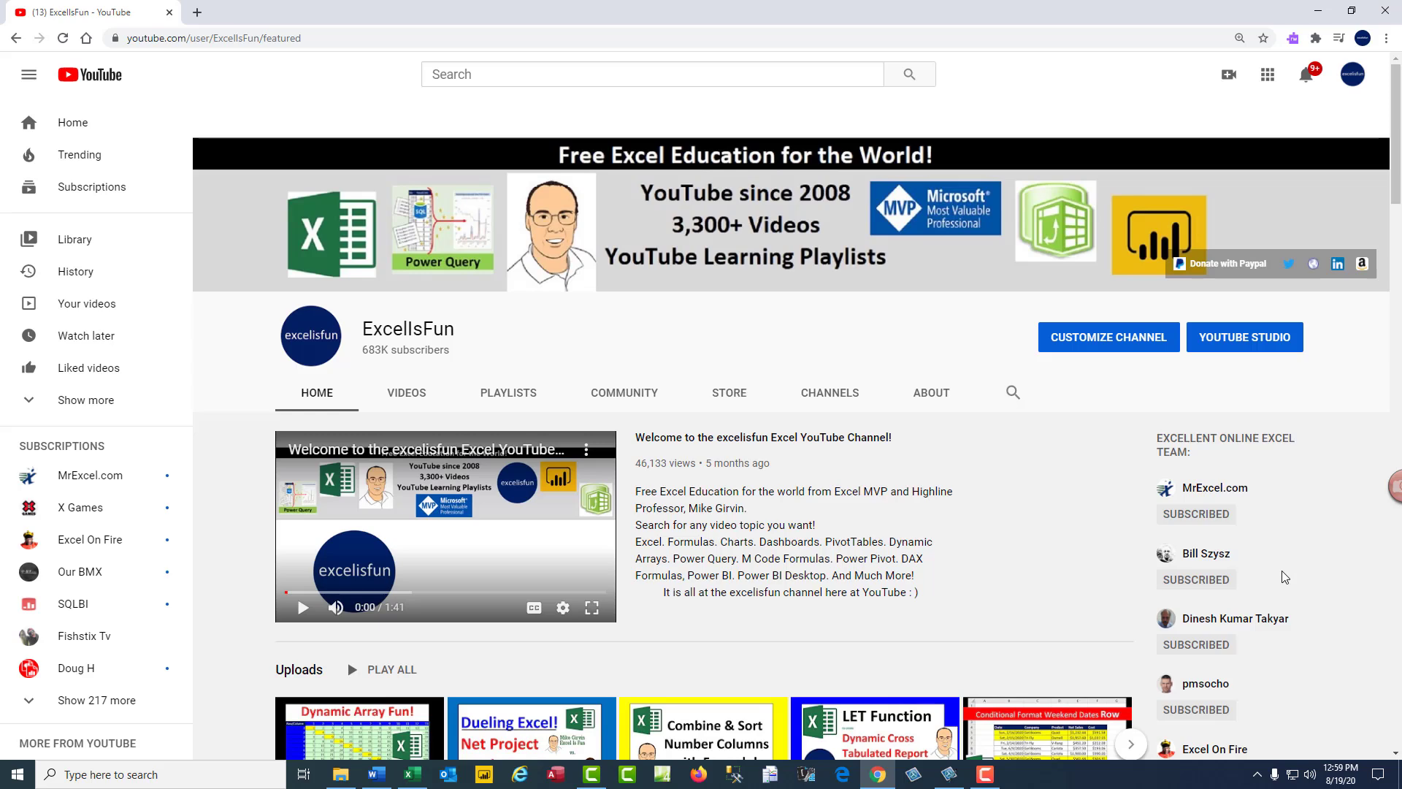
pyautogui.moveTo(1071, 497)
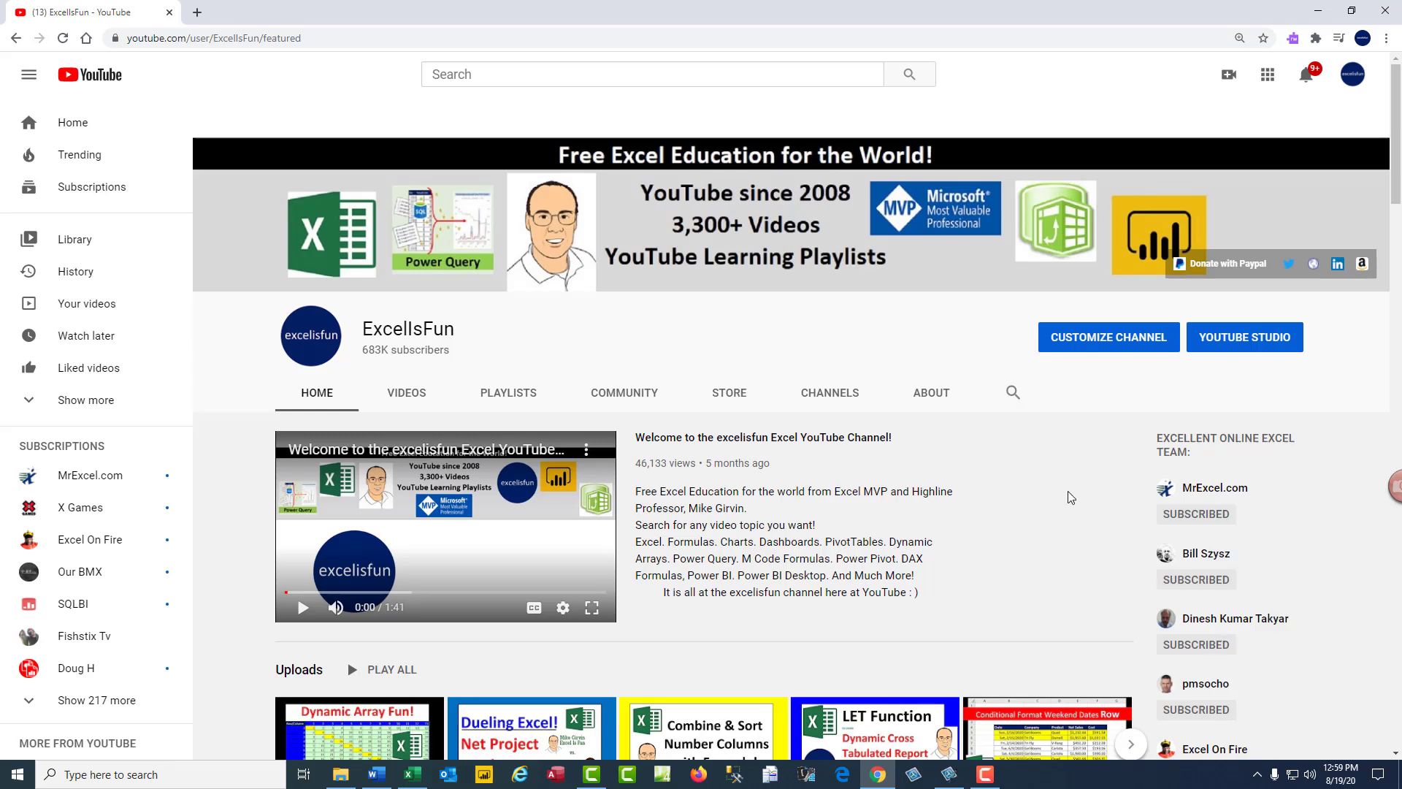
# - Show ExcelIsFun's featured channels and go to the MrExcel.com channel
pyautogui.click(828, 393)
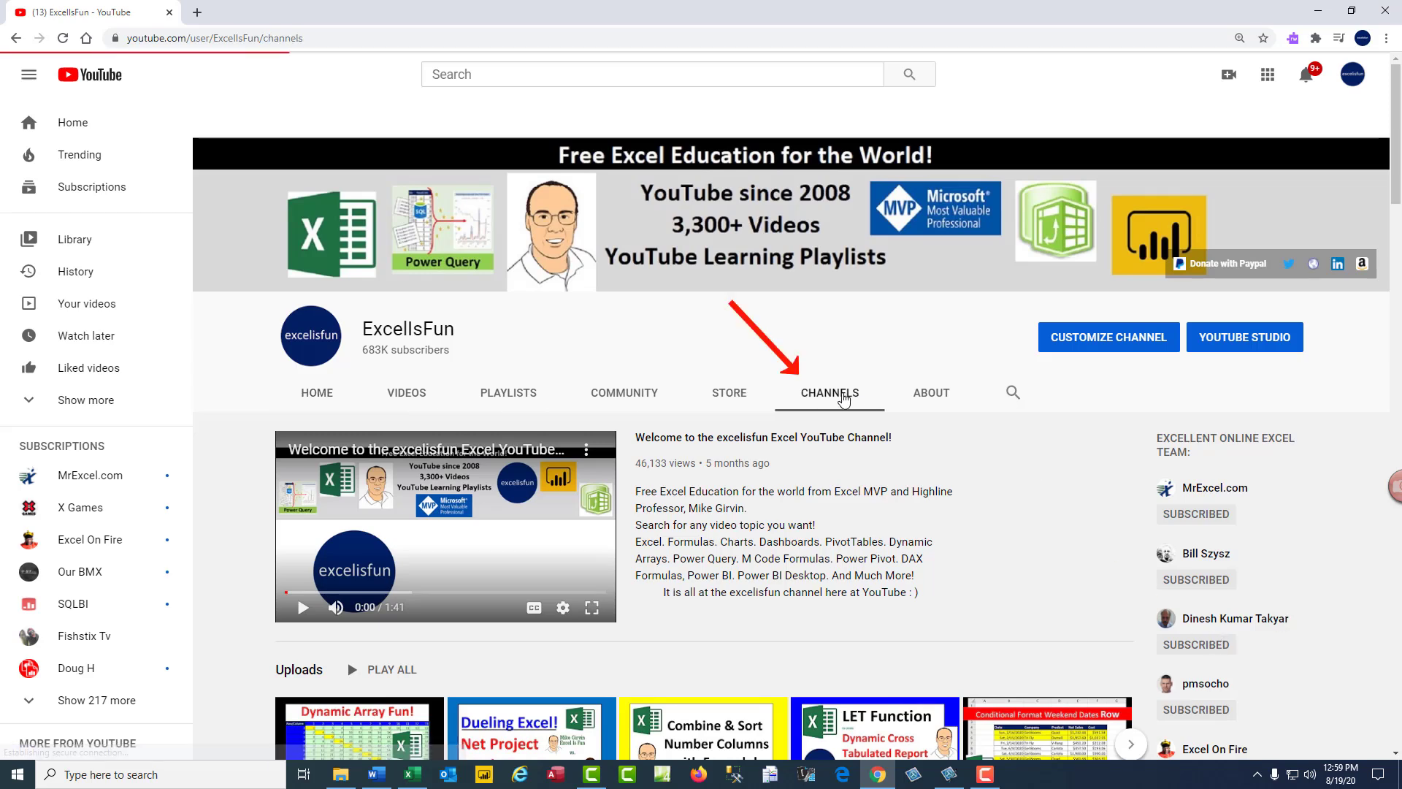
pyautogui.click(827, 392)
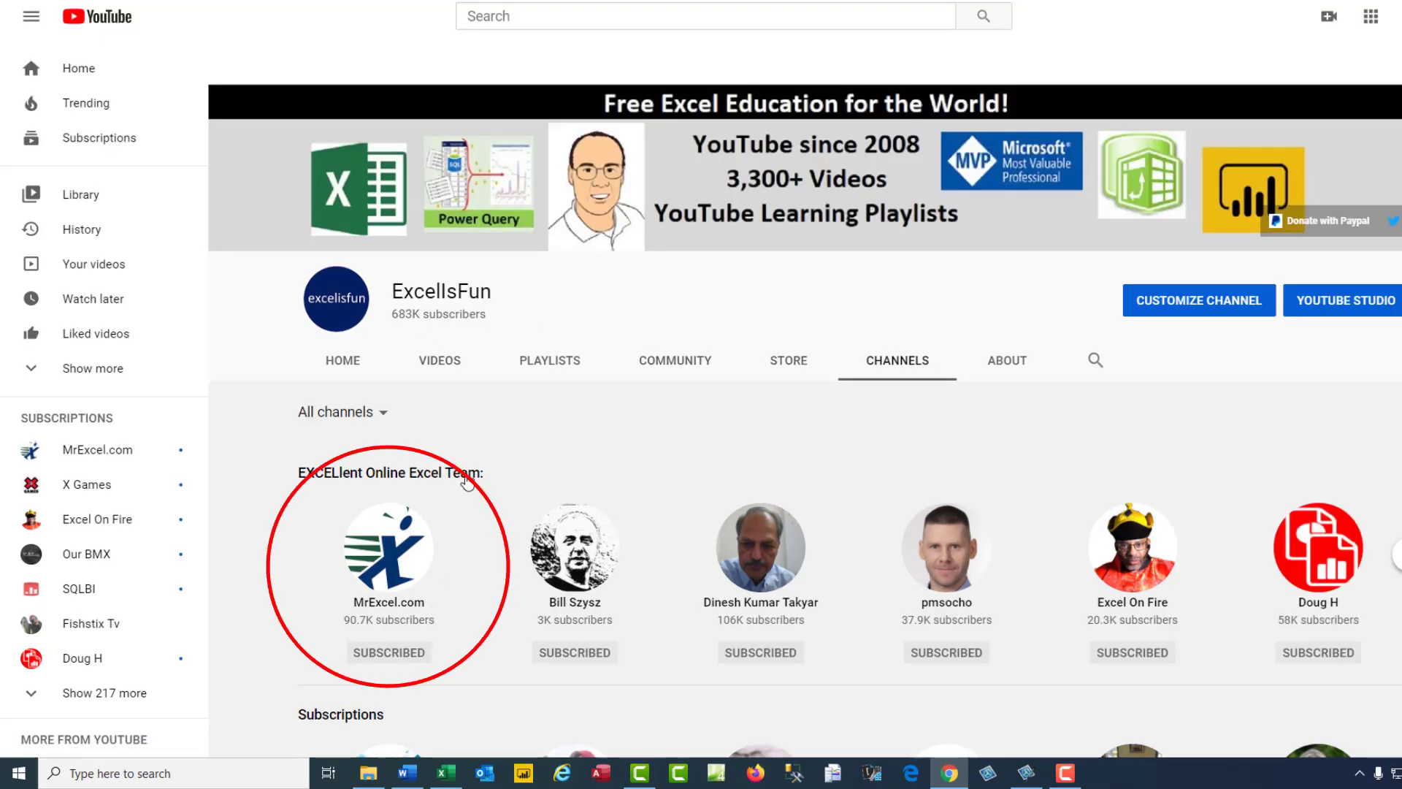
pyautogui.moveTo(291, 645)
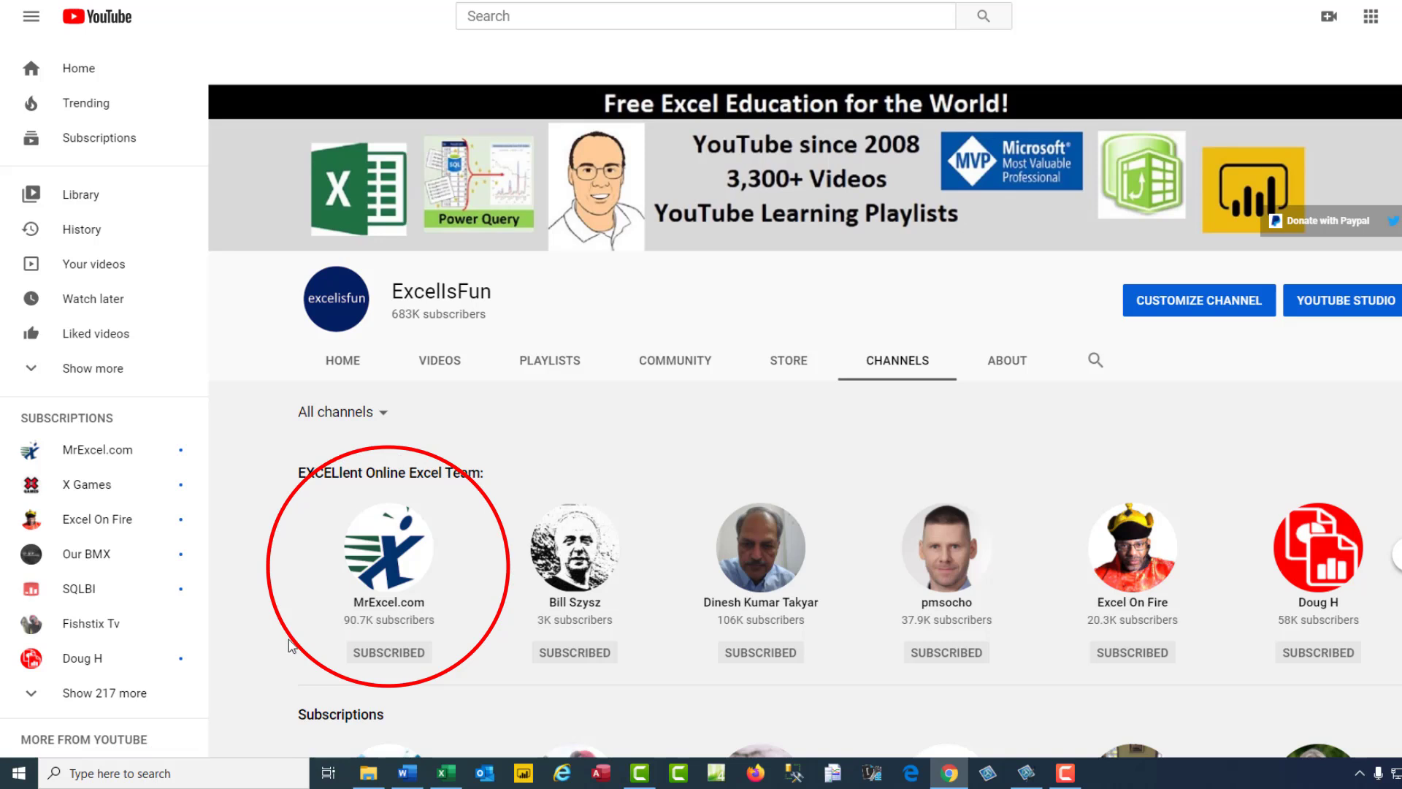
pyautogui.moveTo(501, 506)
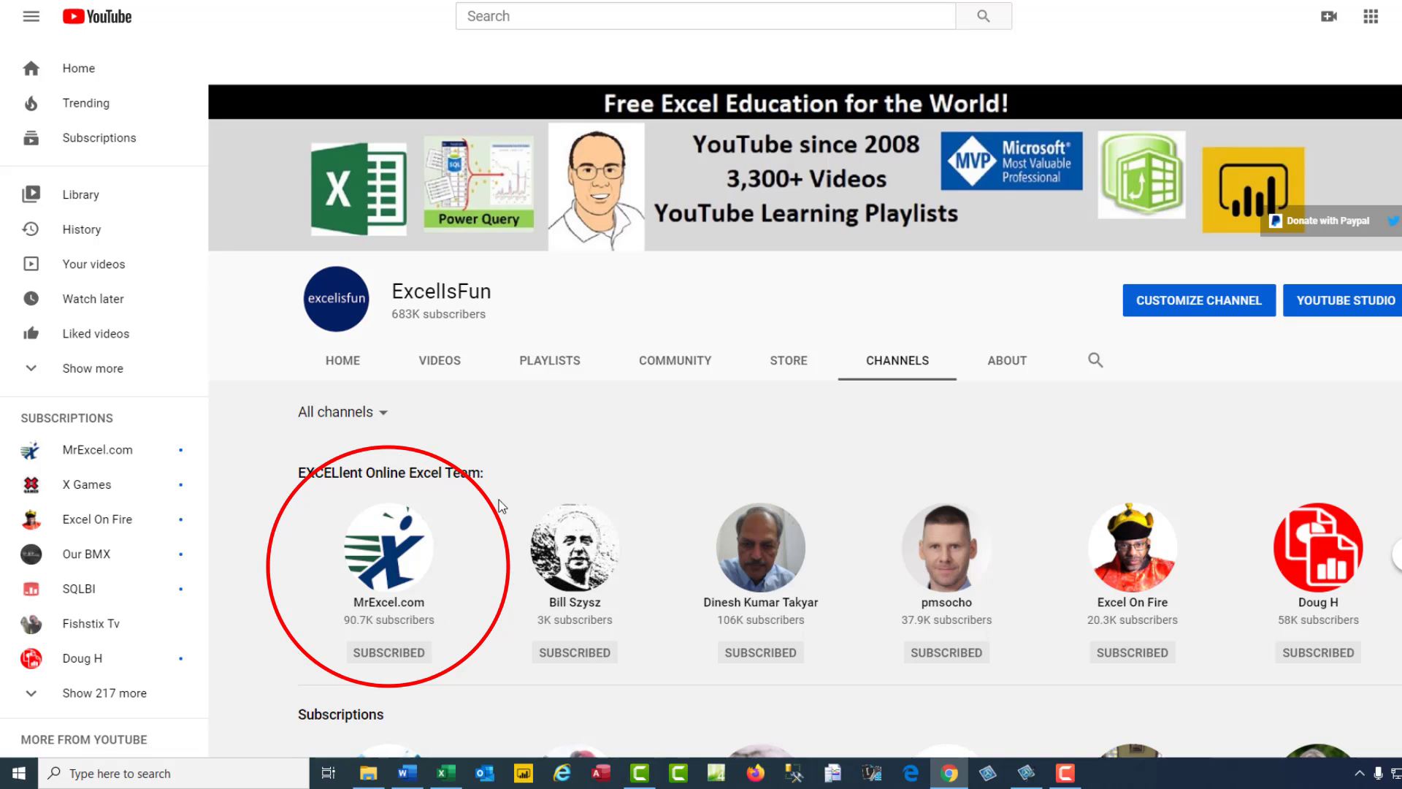
pyautogui.moveTo(418, 590)
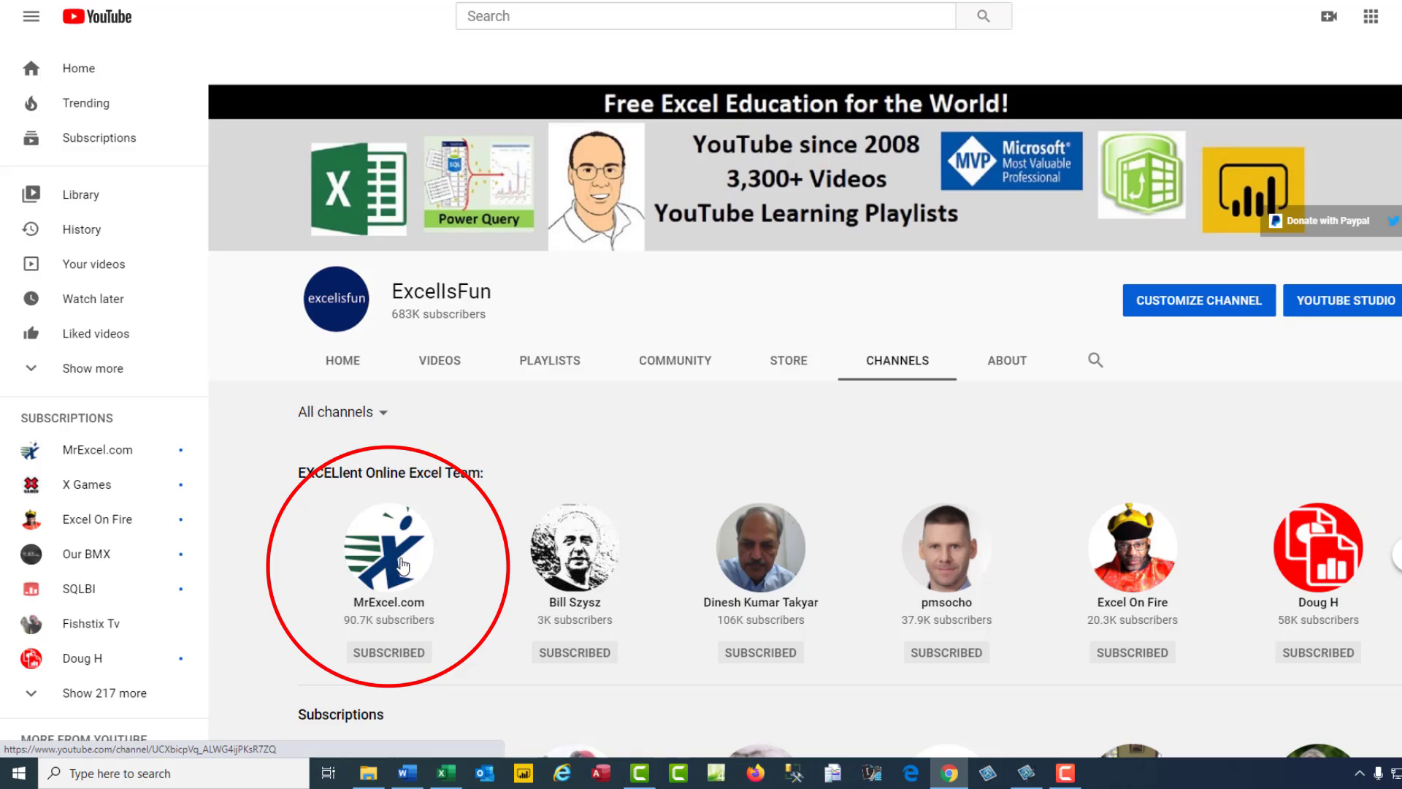
pyautogui.click(387, 545)
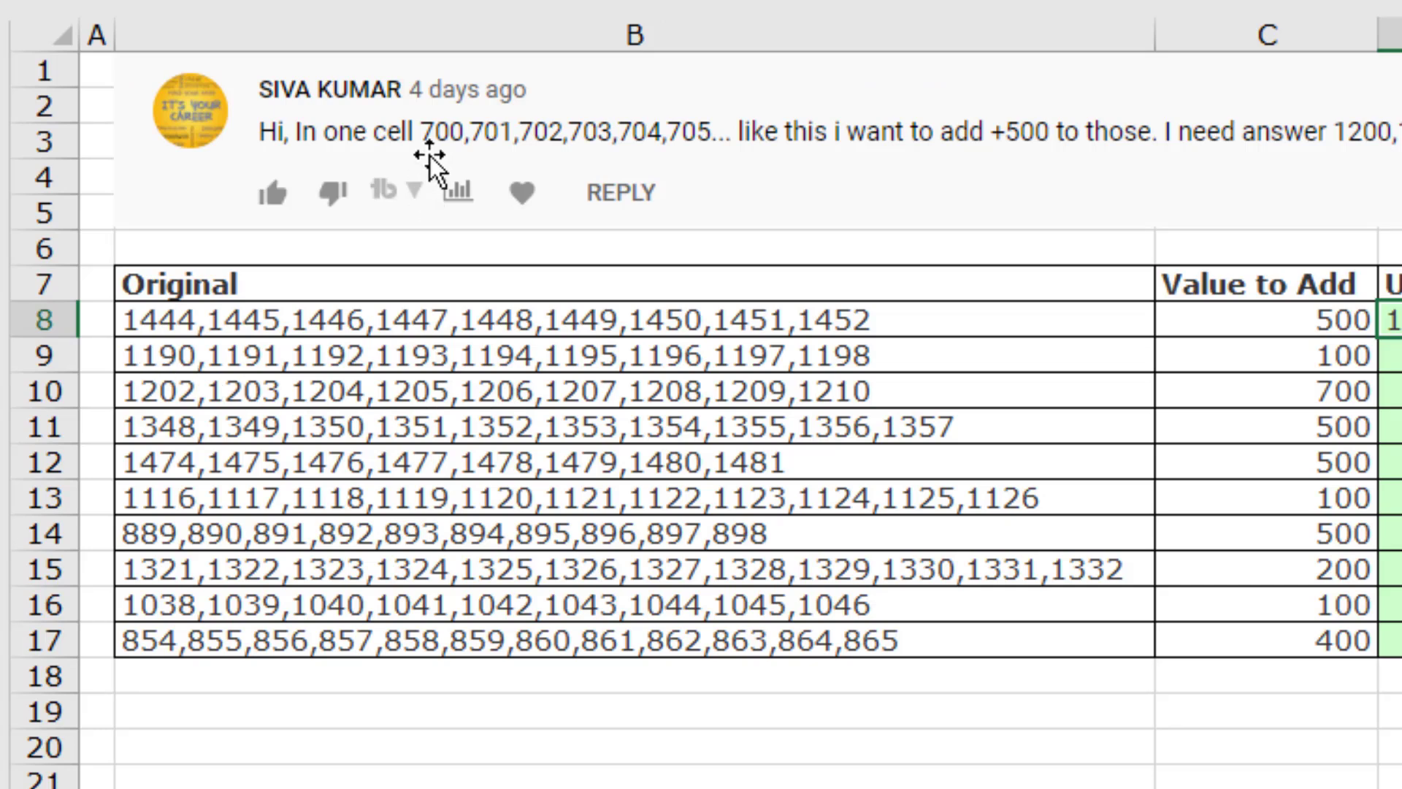
pyautogui.moveTo(447, 156)
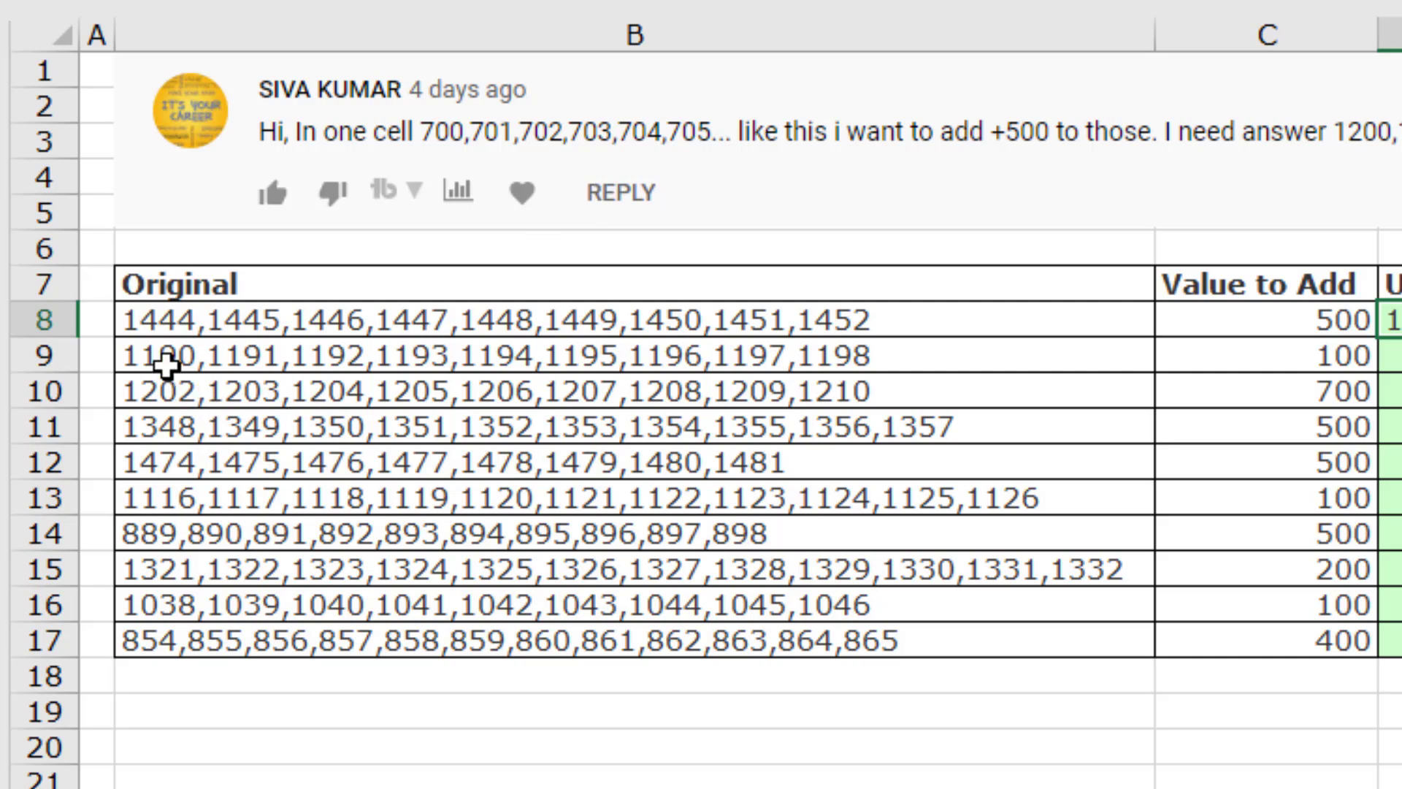
pyautogui.moveTo(143, 406)
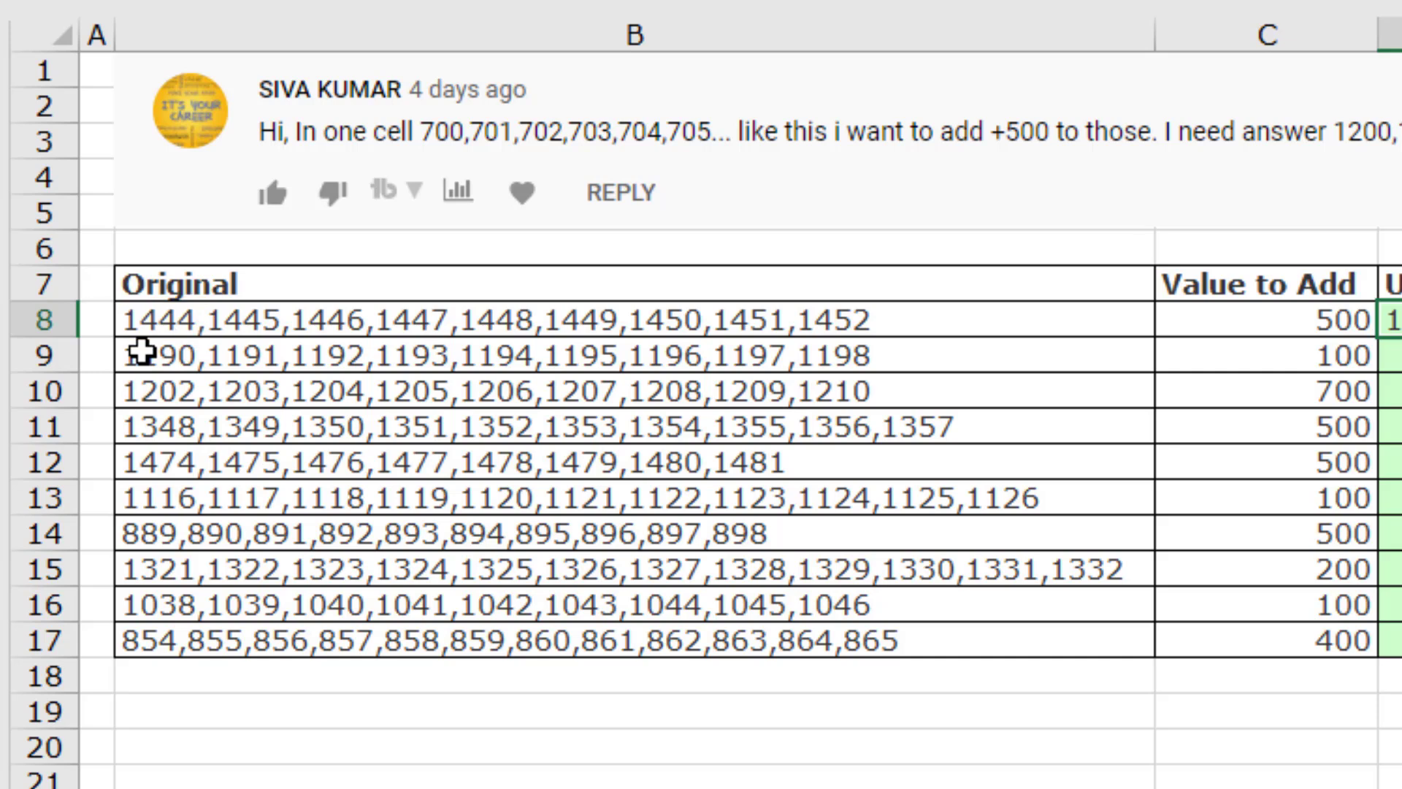
pyautogui.moveTo(716, 308)
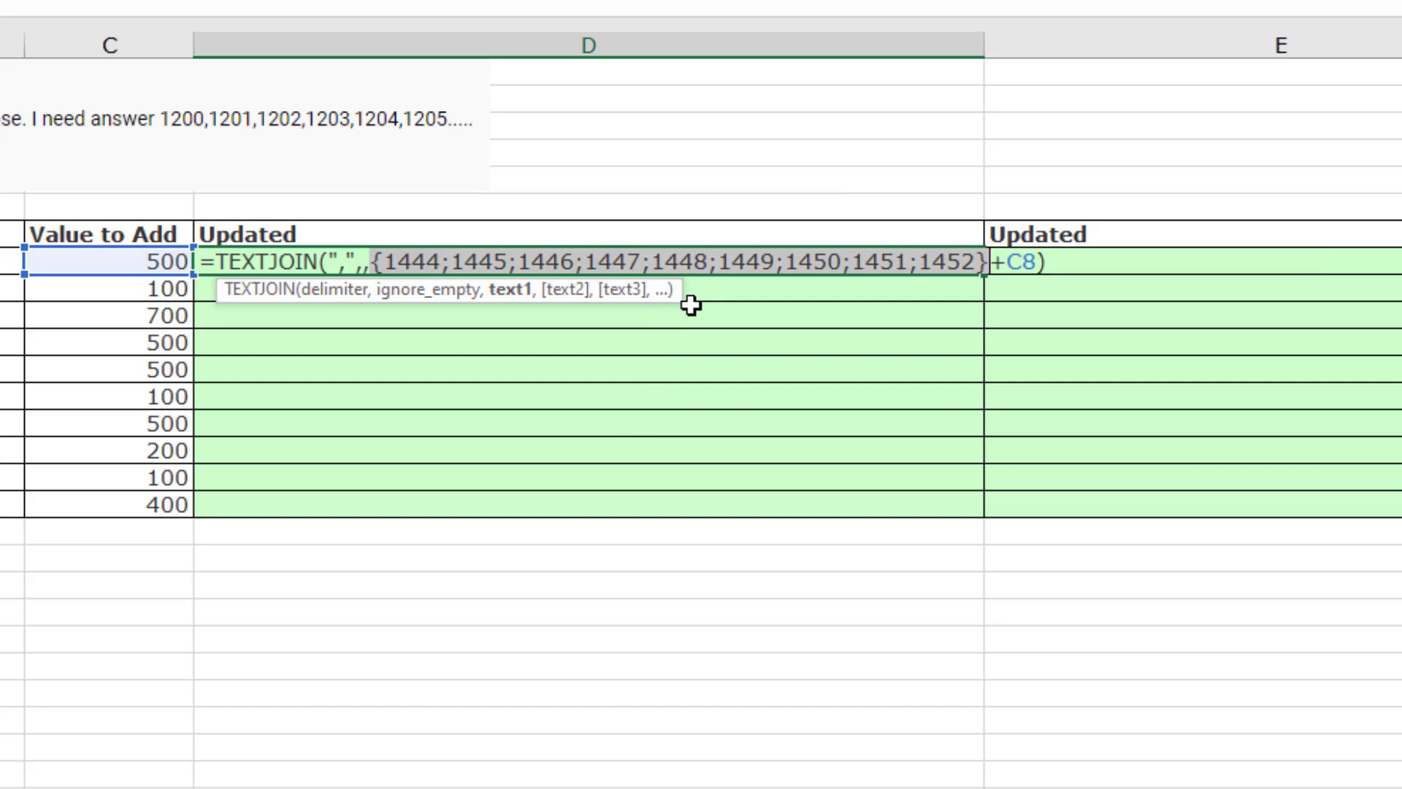
pyautogui.moveTo(170, 249)
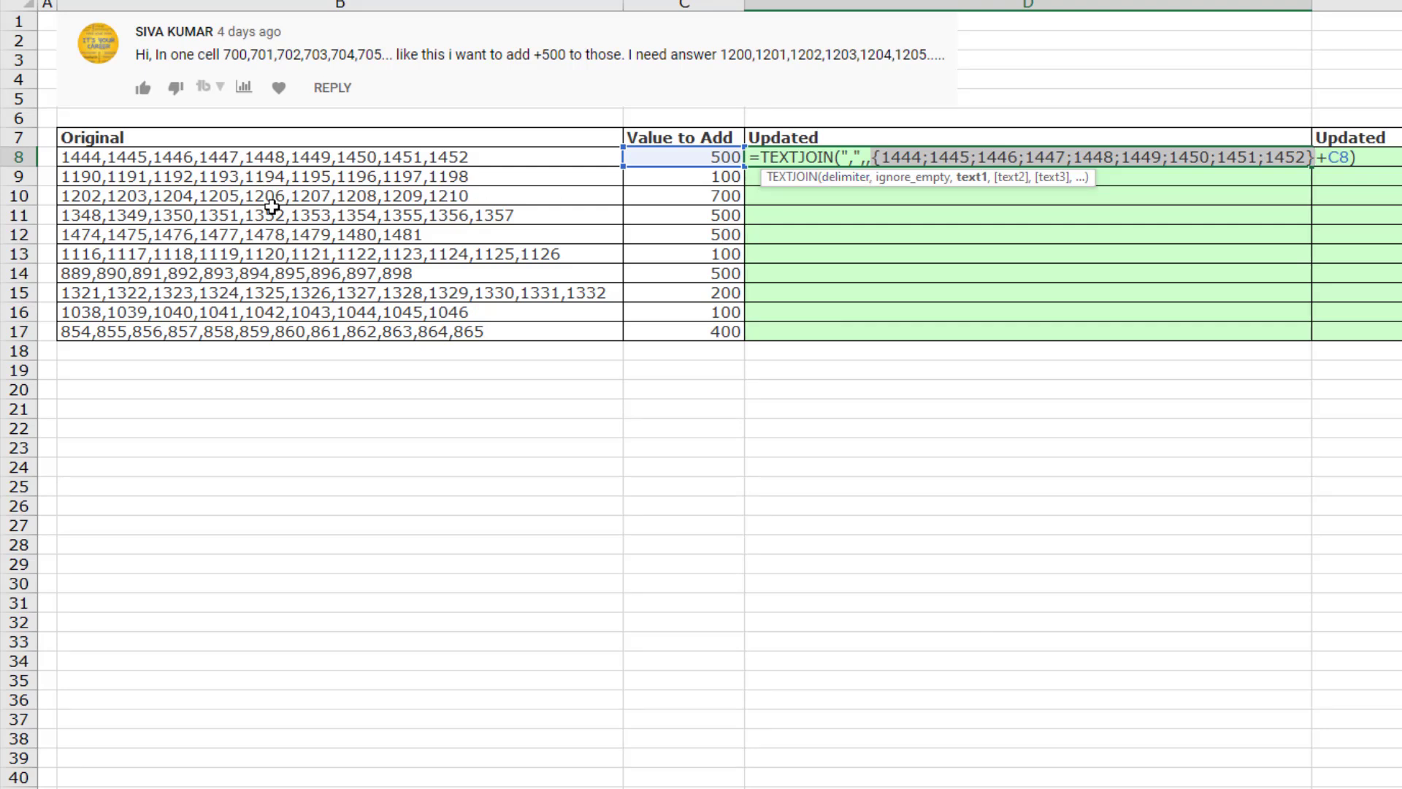
pyautogui.moveTo(374, 320)
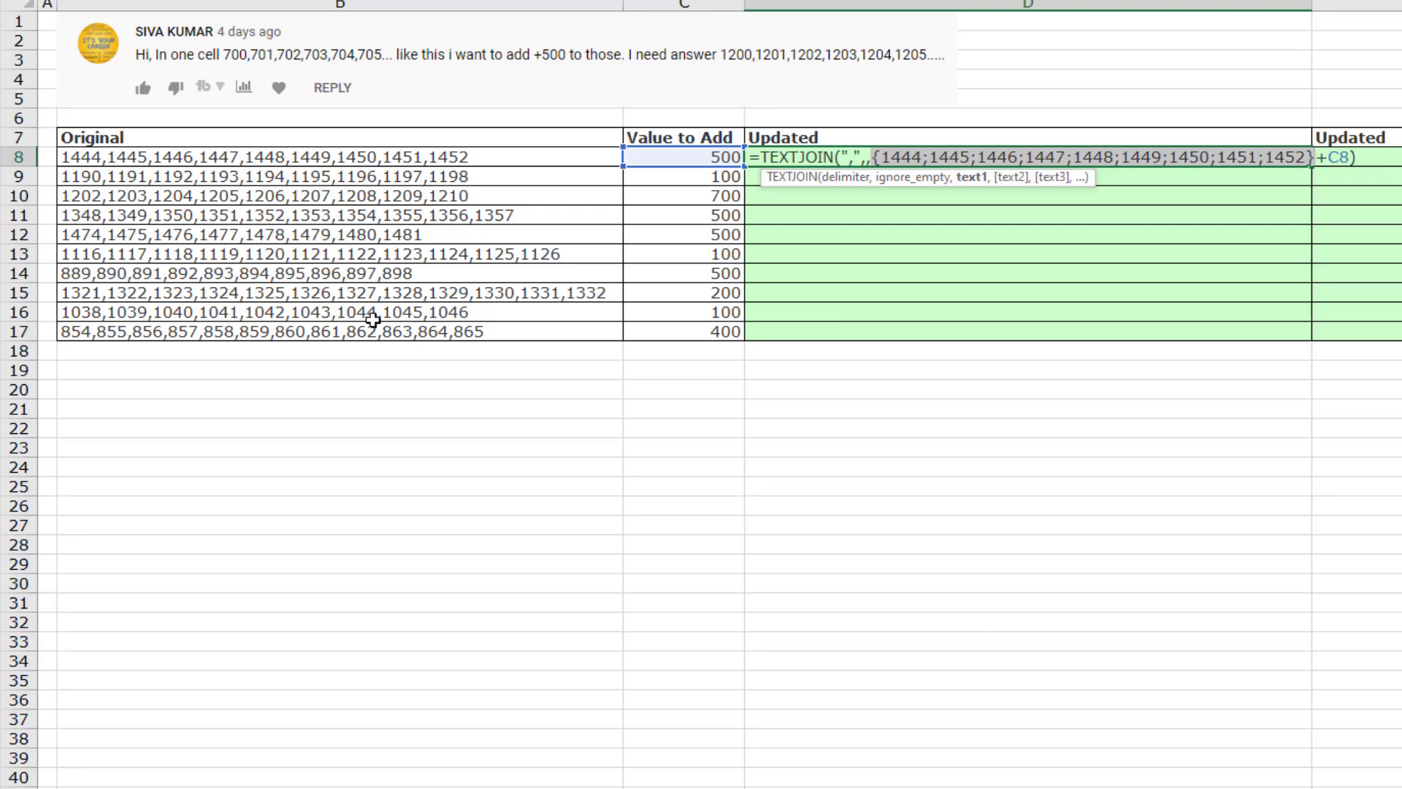
pyautogui.moveTo(727, 398)
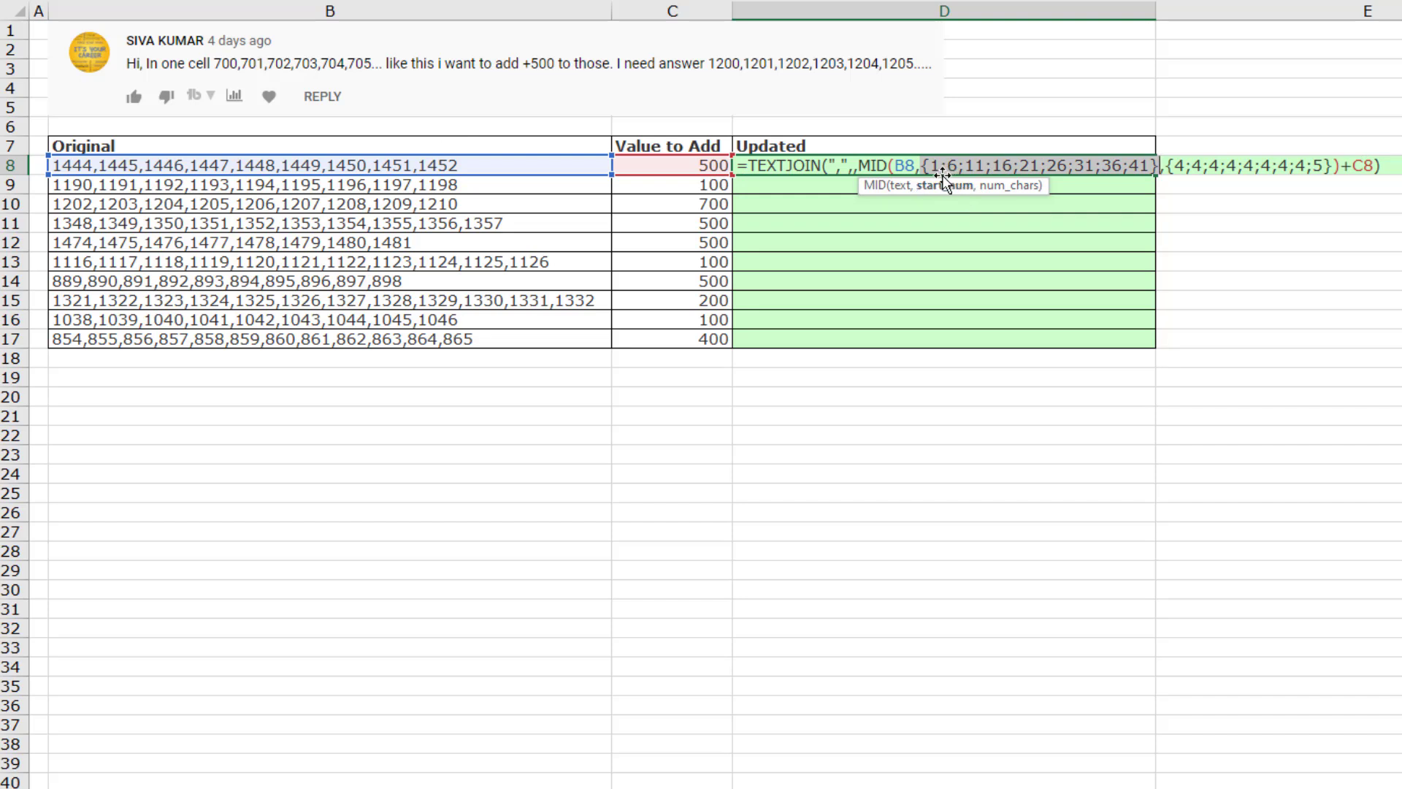
pyautogui.moveTo(73, 241)
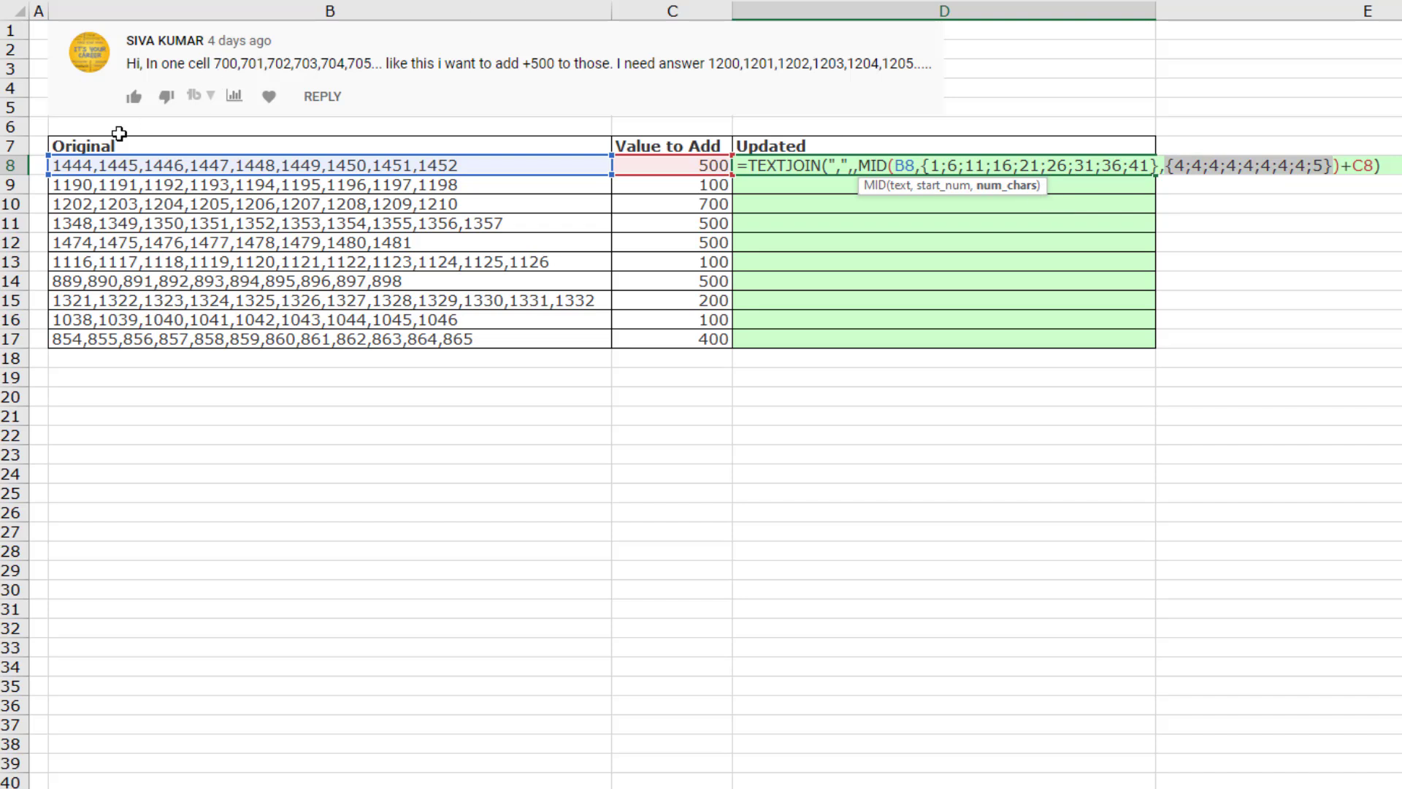
pyautogui.moveTo(915, 298)
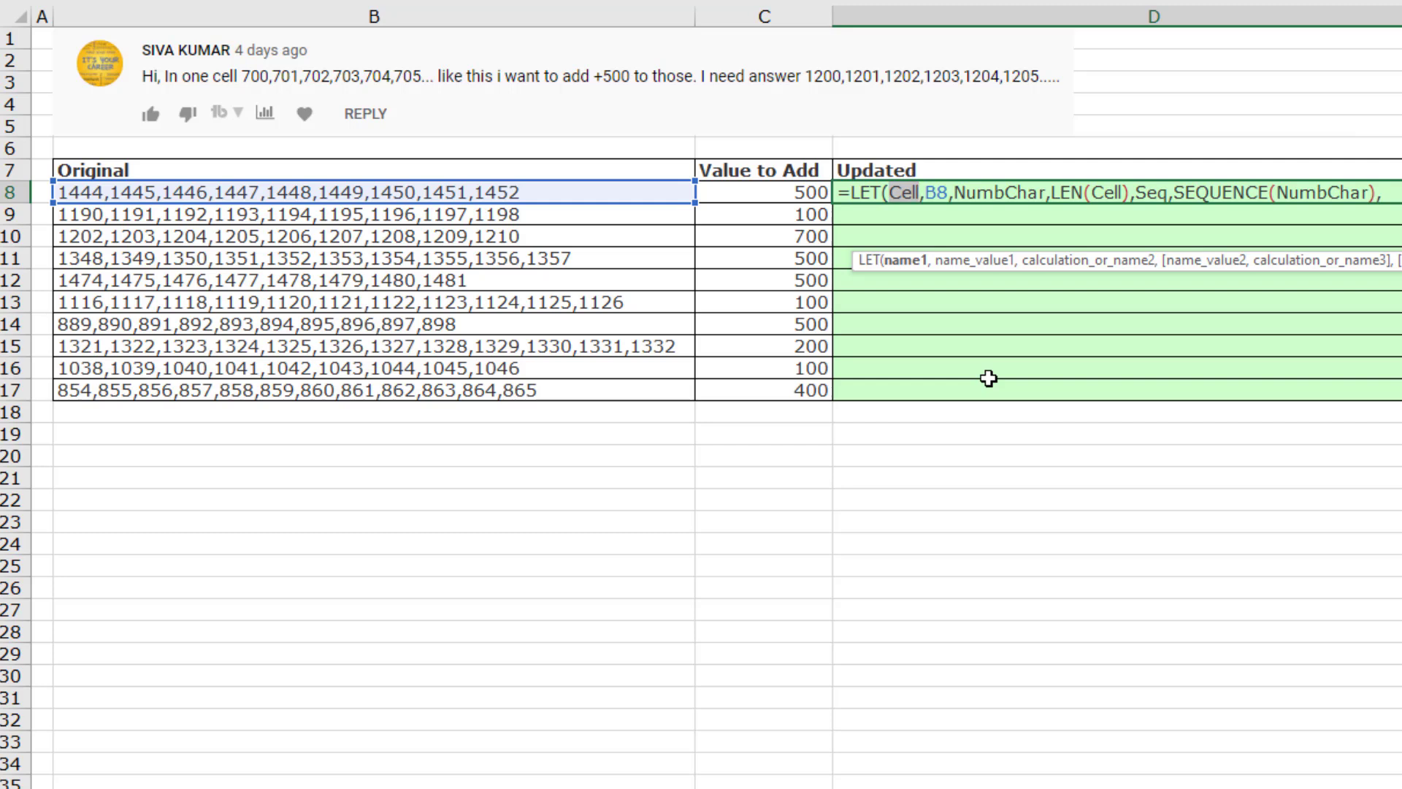
pyautogui.moveTo(997, 266)
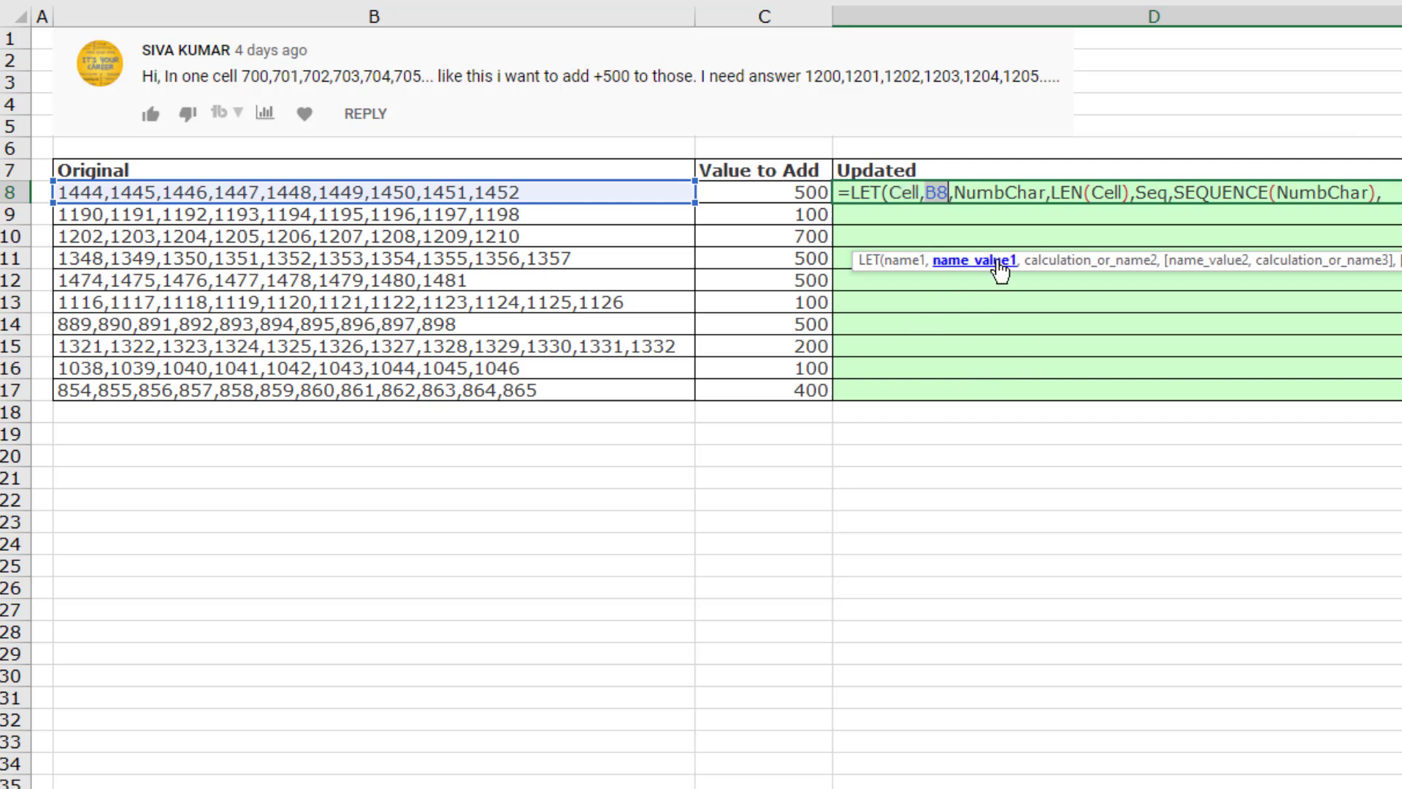
pyautogui.moveTo(1206, 278)
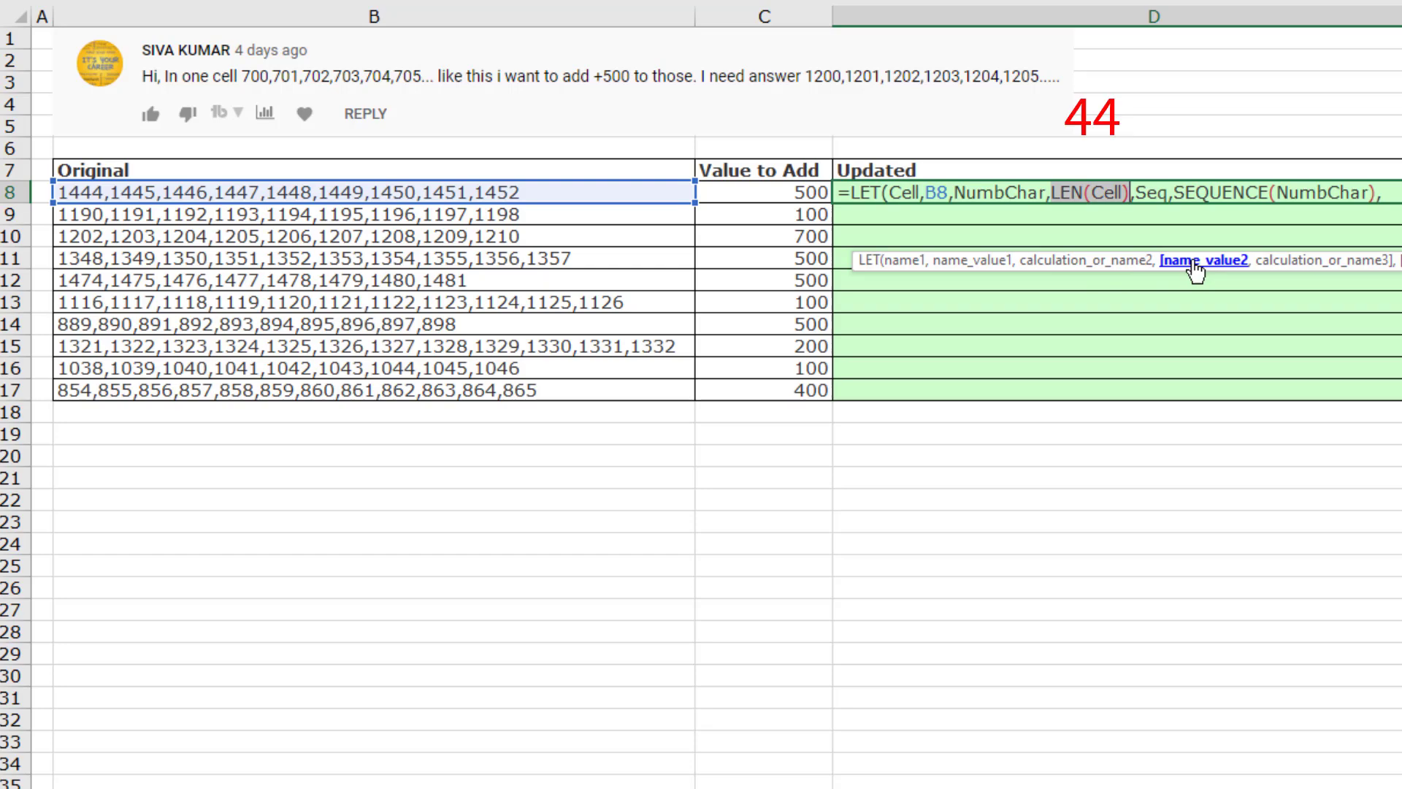
pyautogui.moveTo(1286, 272)
pyautogui.write('CommaError,MID(Cell,Seq,1)')
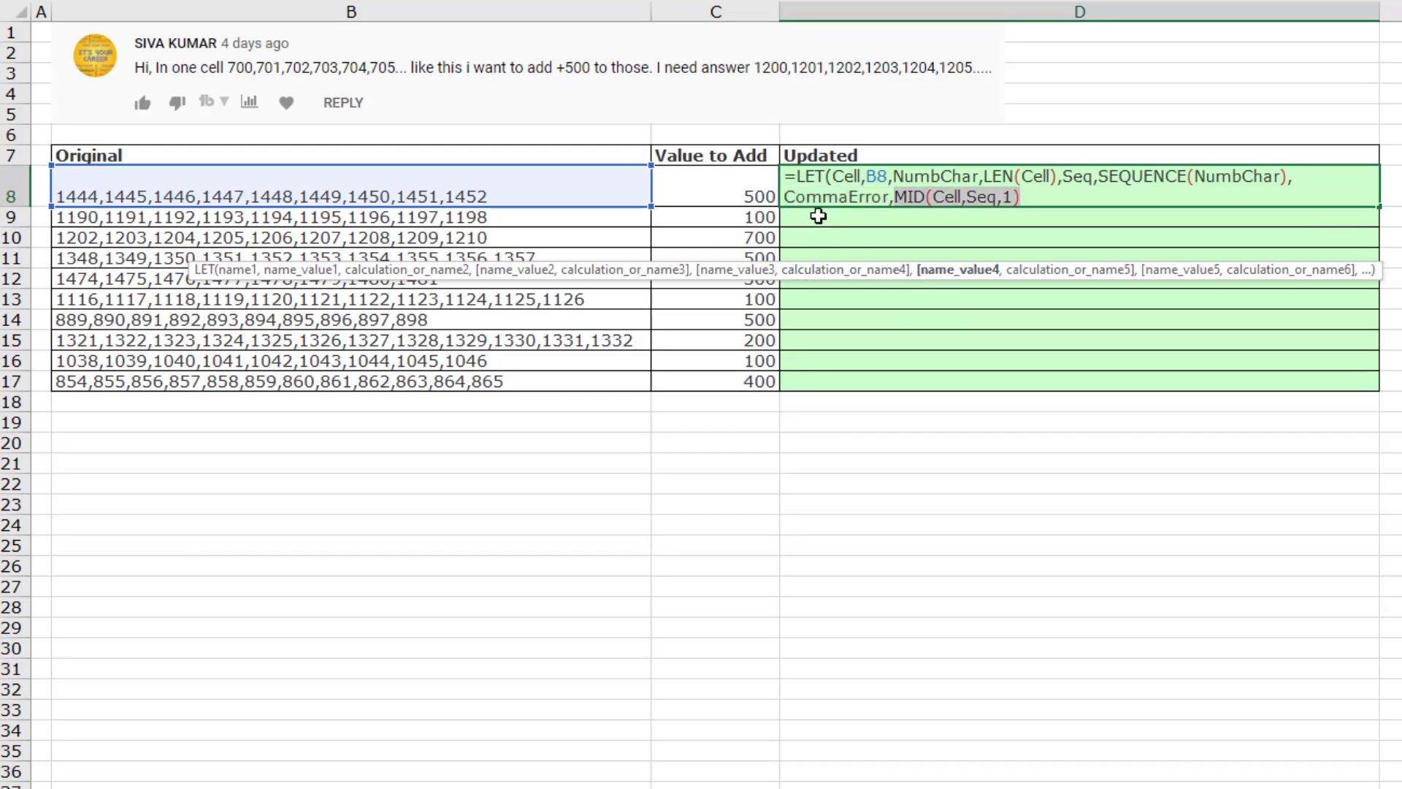
pyautogui.moveTo(206, 214)
pyautogui.write(',CommaError')
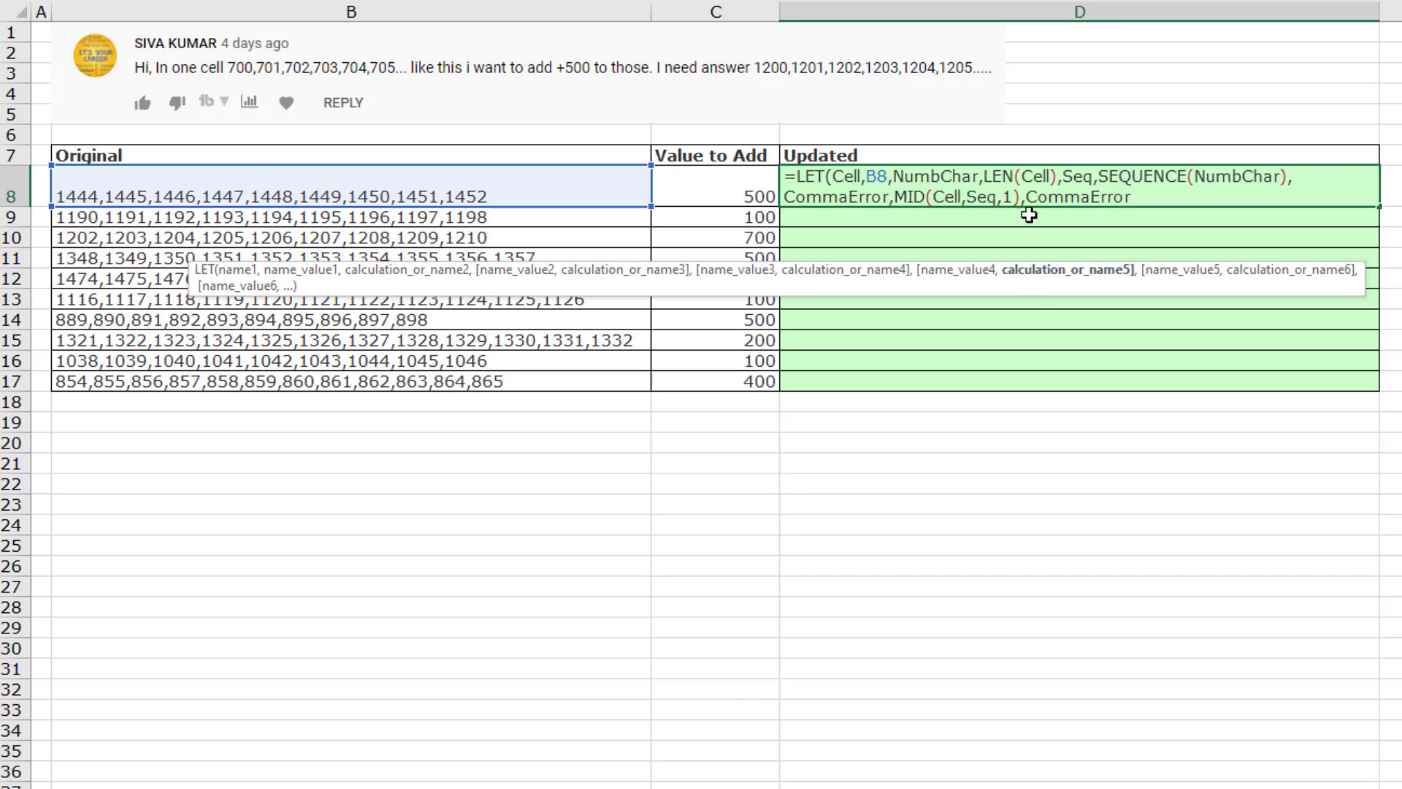
pyautogui.moveTo(874, 218)
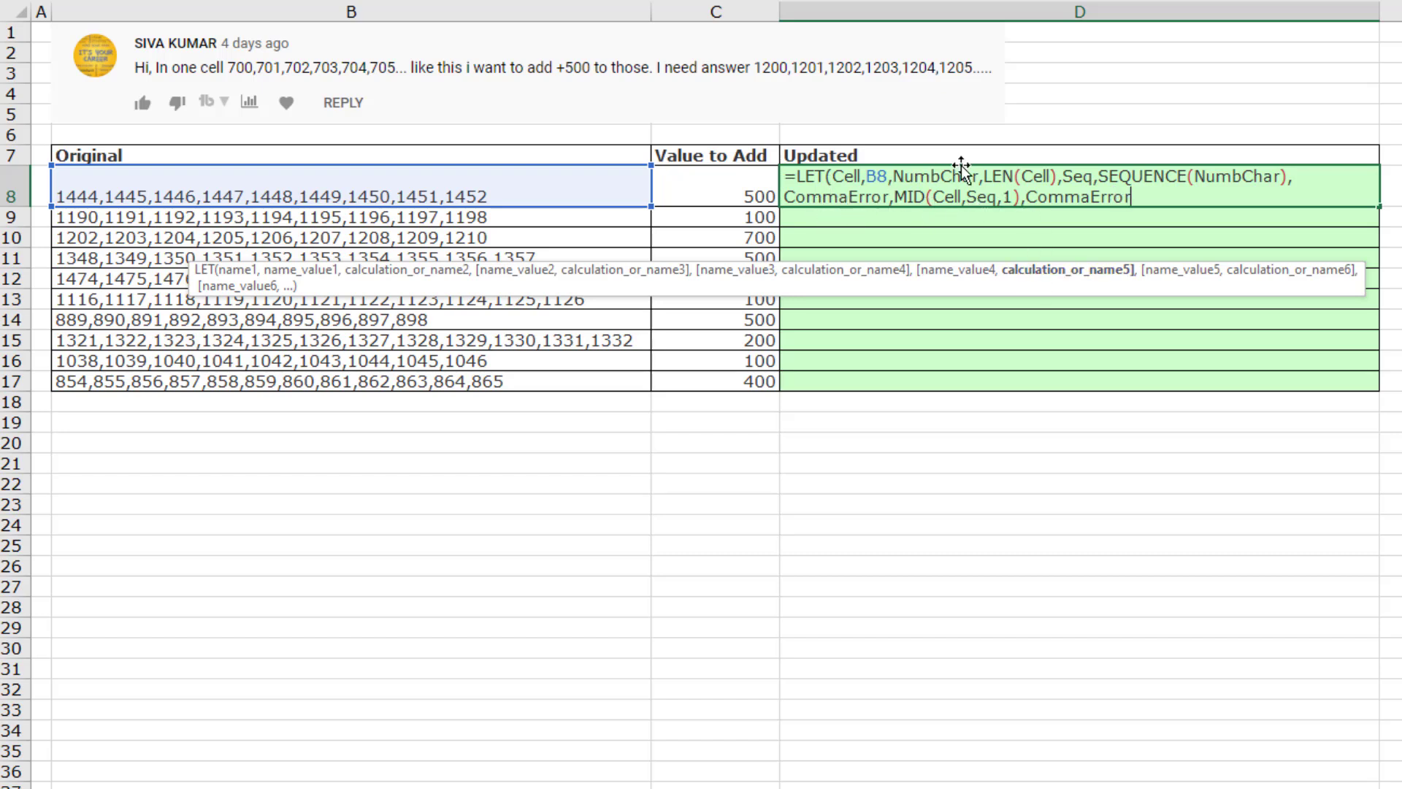
pyautogui.moveTo(1323, 259)
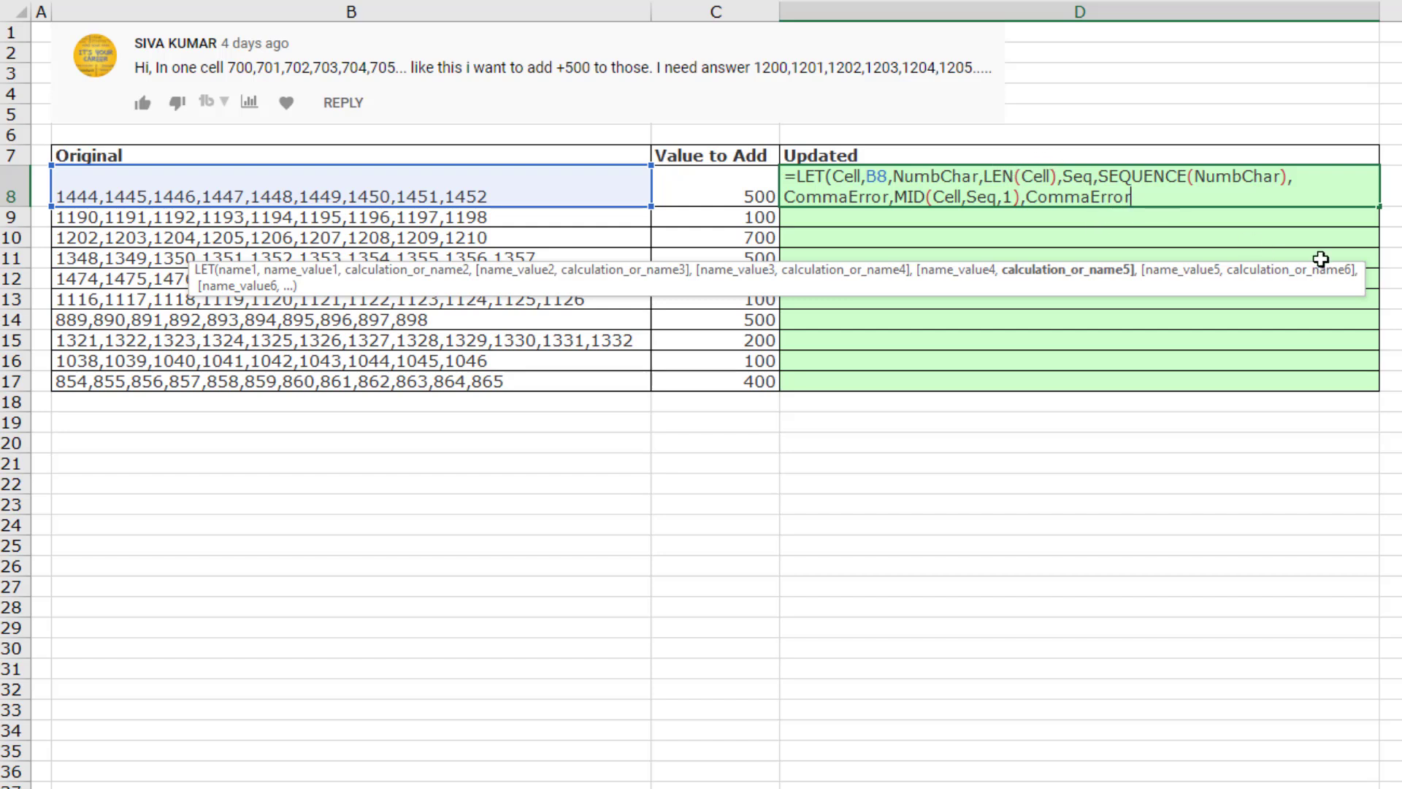
# - Commit the LET formula spilling B8's characters, then change MID to use ","&Cell
pyautogui.press('Enter')
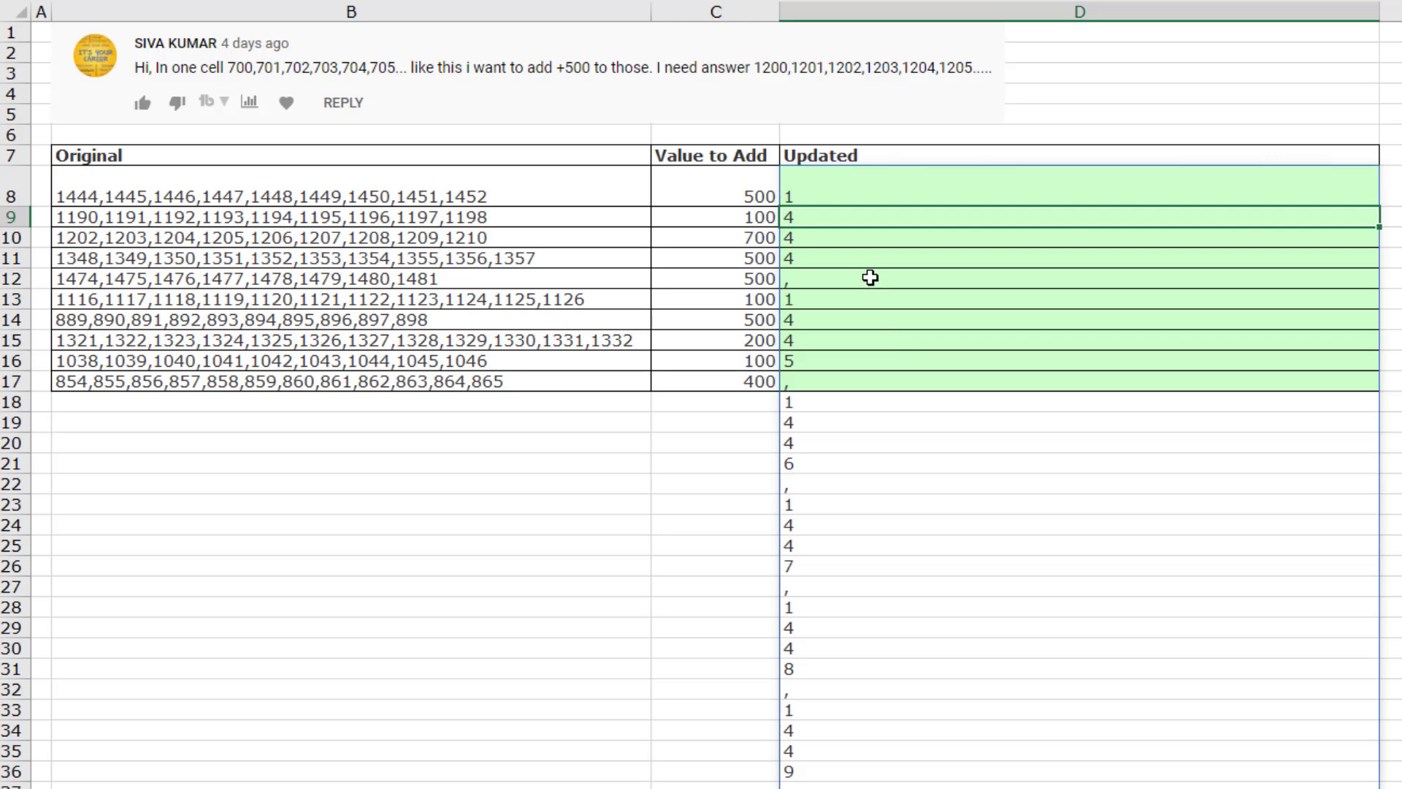
pyautogui.moveTo(846, 220)
pyautogui.write('"')
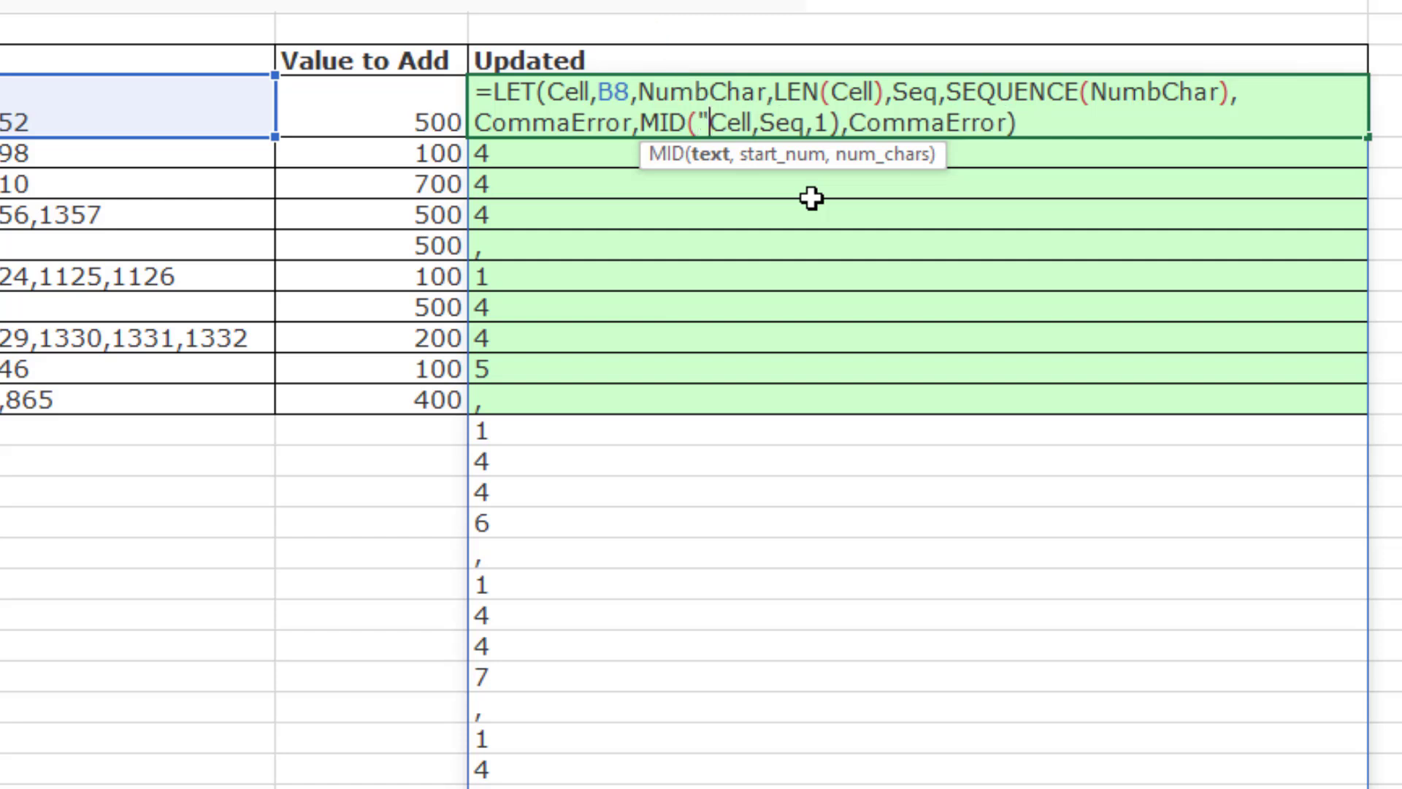
pyautogui.write(',"')
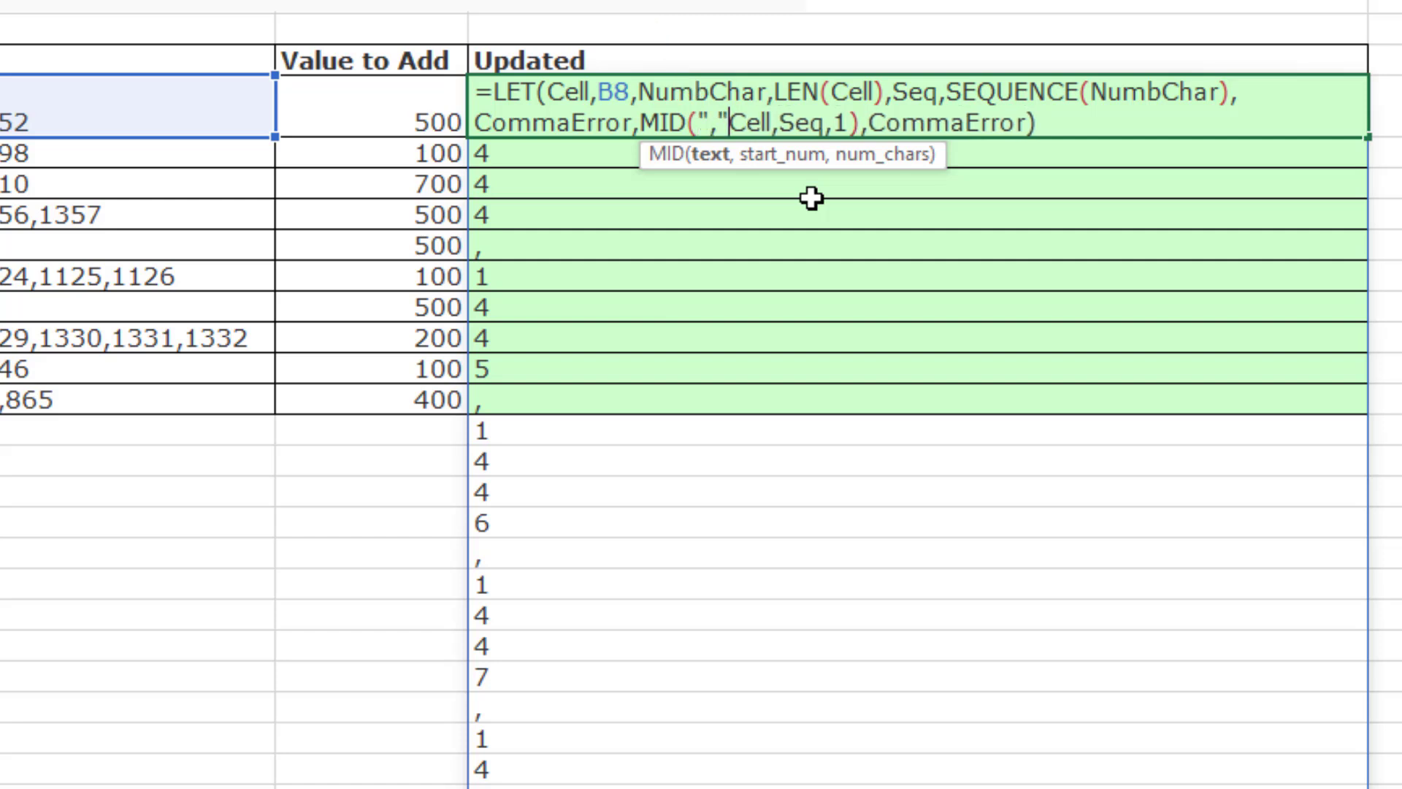
pyautogui.write('&')
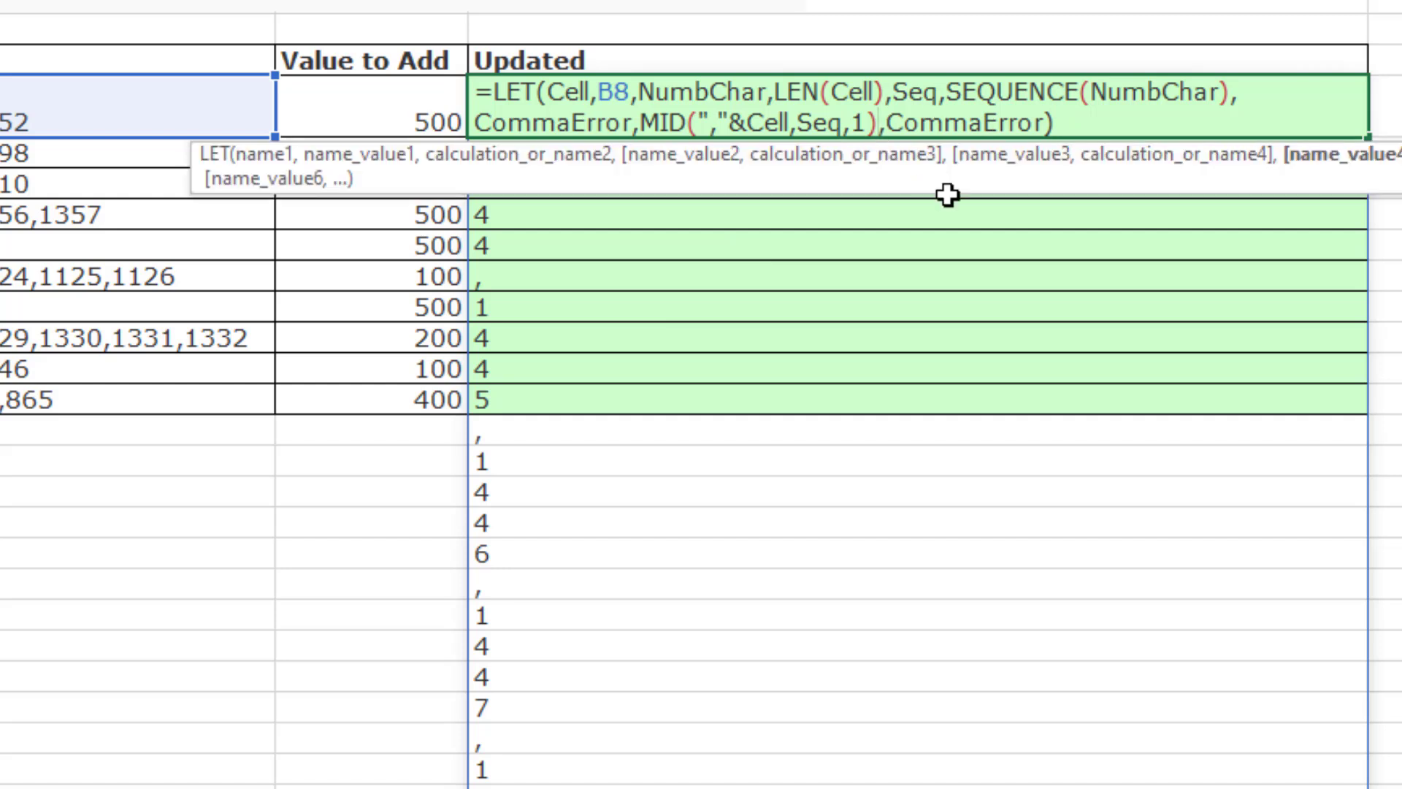
# - Add +0 to the MID expression and wrap it in ISERROR for TRUE at comma positions
pyautogui.write('+')
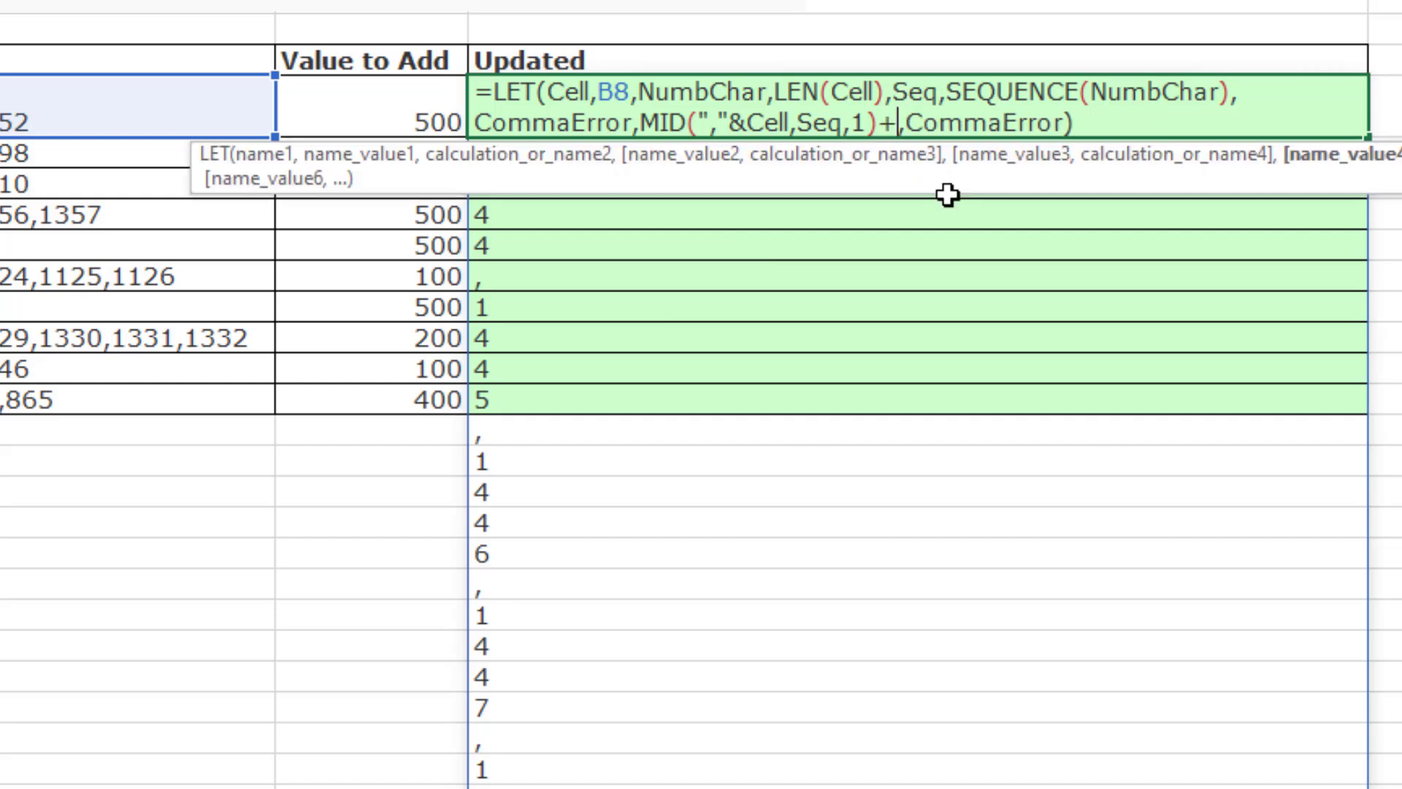
pyautogui.write('0')
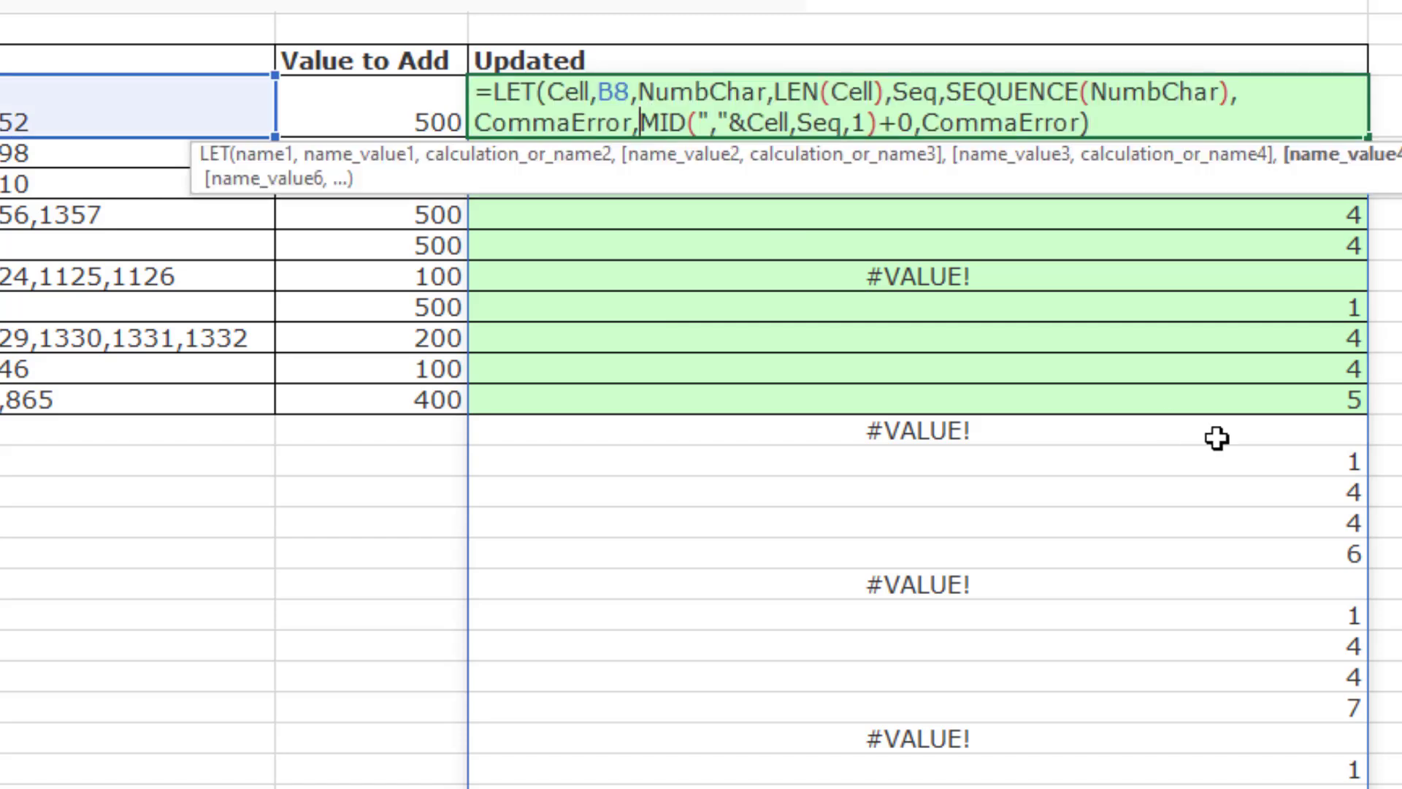
pyautogui.write('ISERROR(')
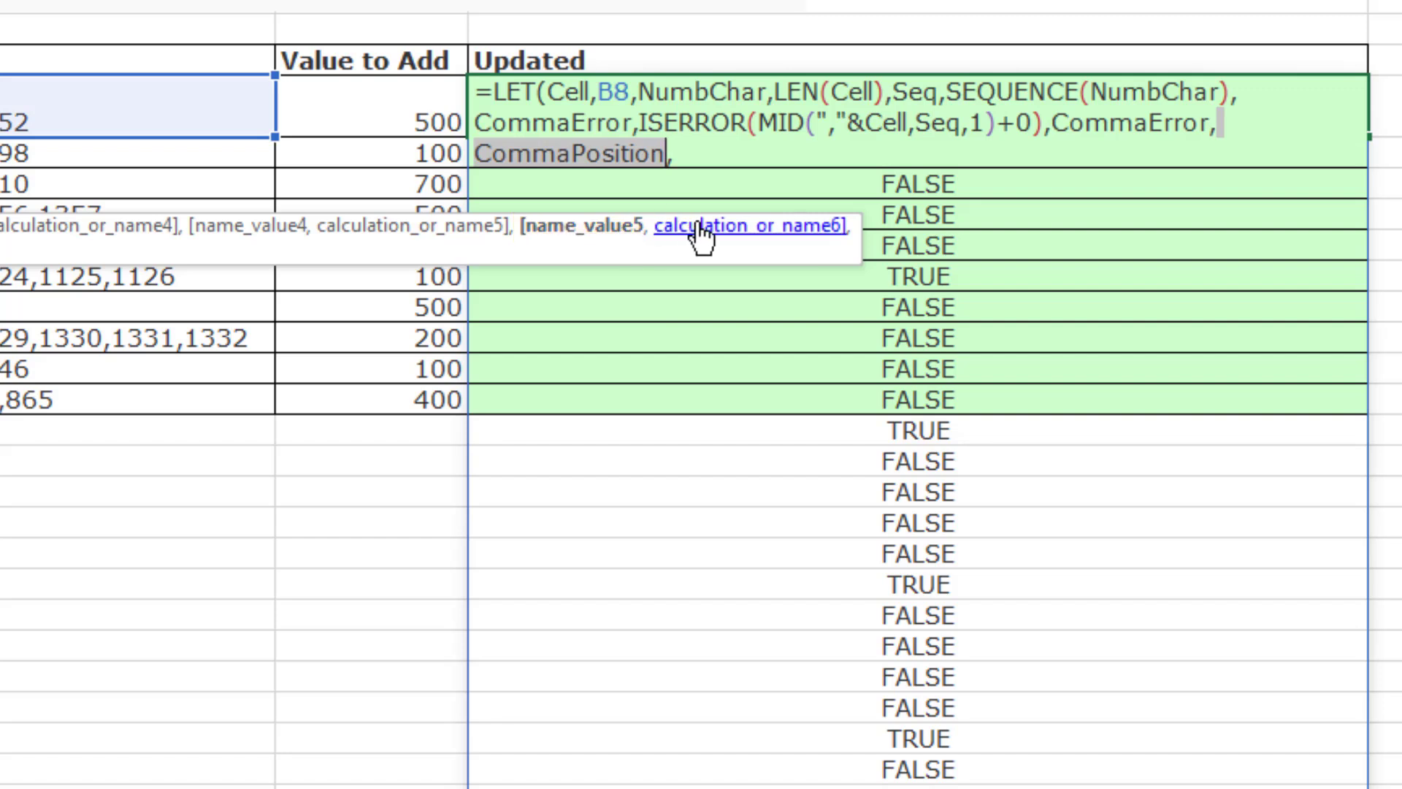
pyautogui.moveTo(1240, 605)
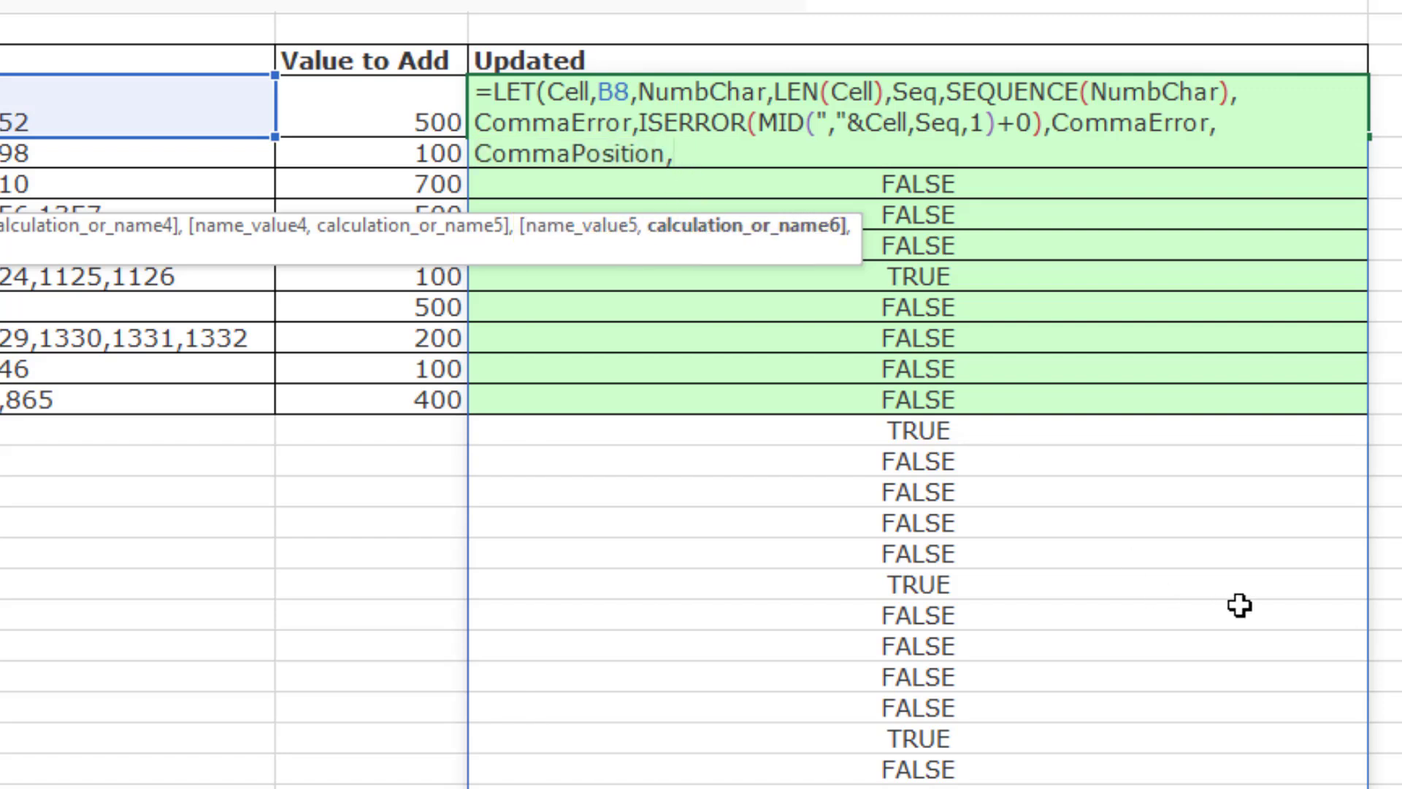
# - Define CommaPosition as FILTER(Seq,CommaError), return it, and dismiss the name error
pyautogui.write('FILTER(')
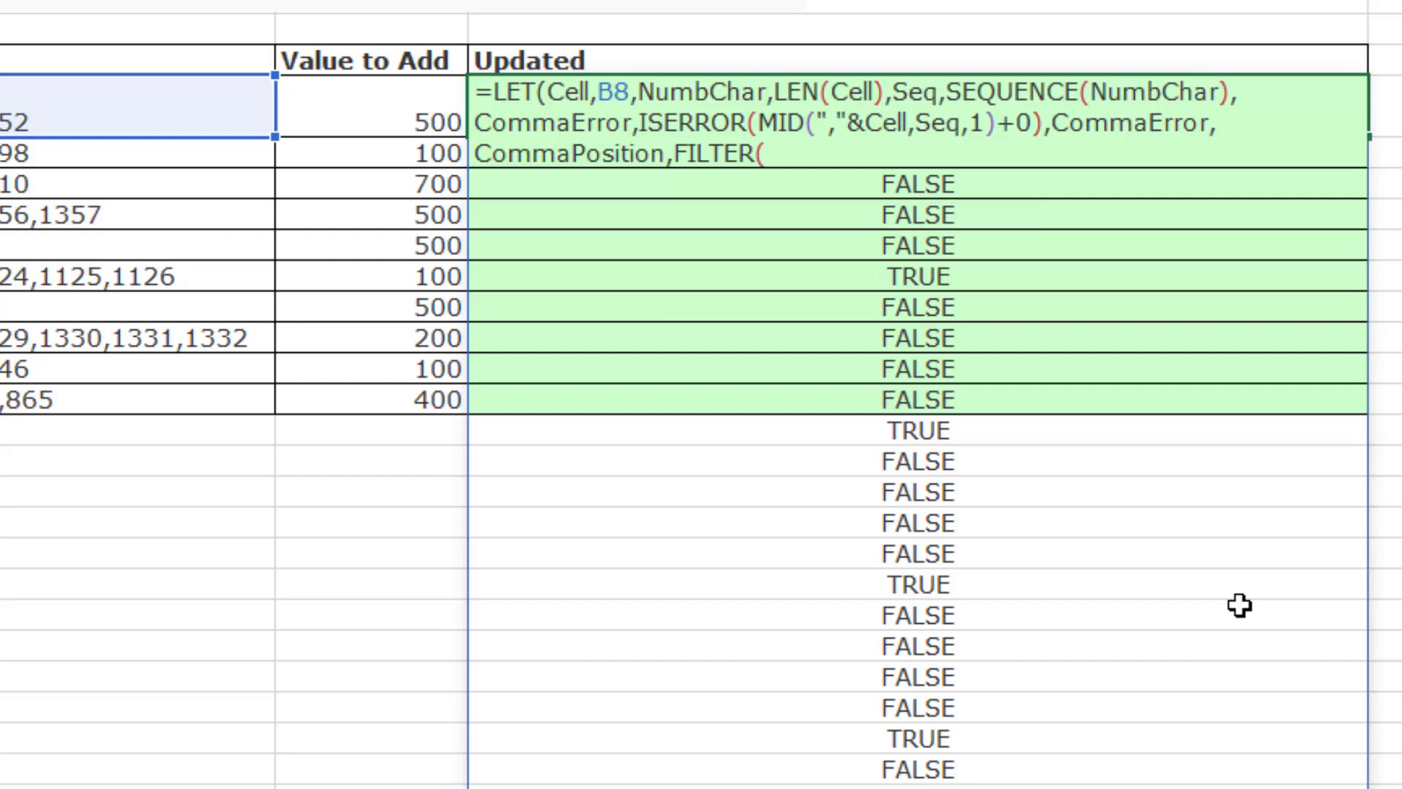
pyautogui.write('Seq')
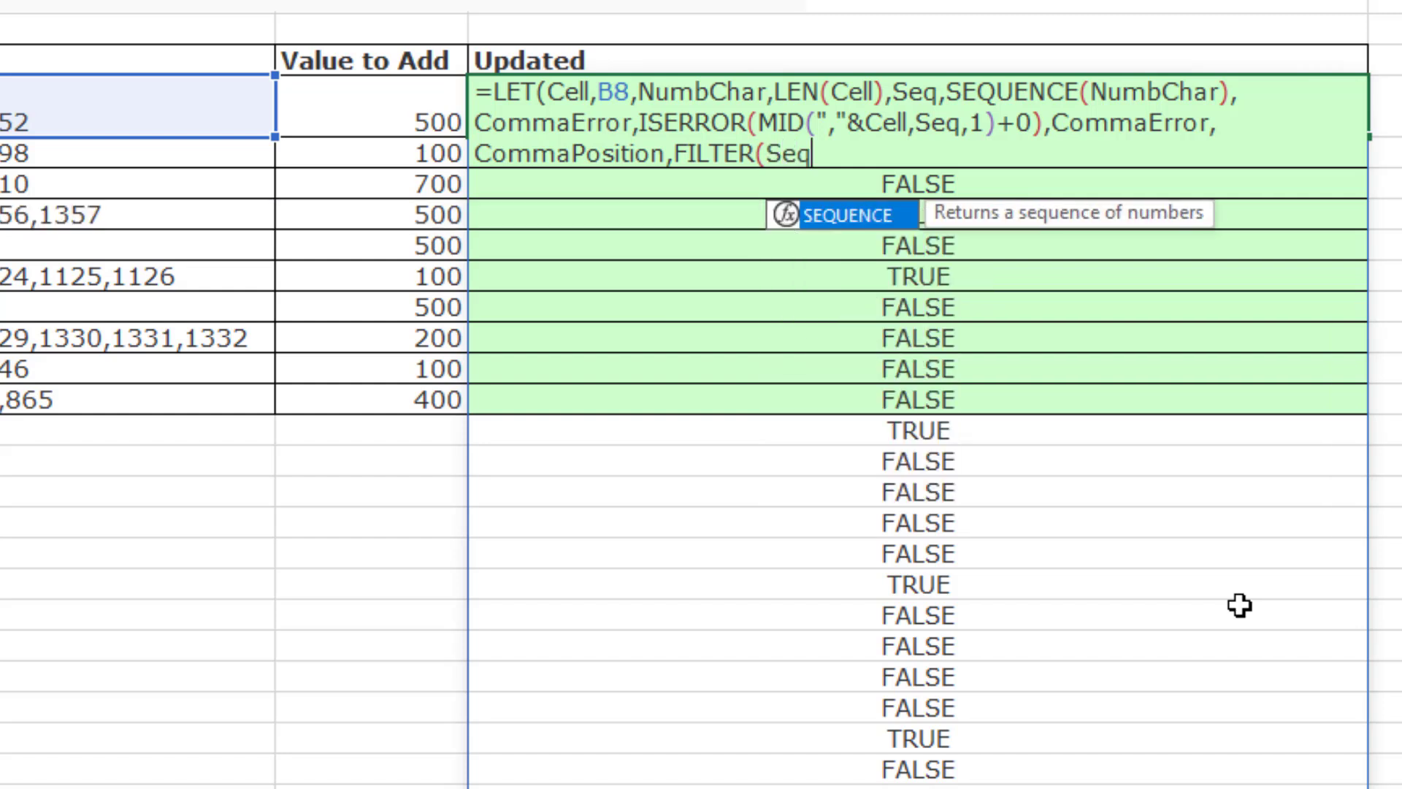
pyautogui.write(',')
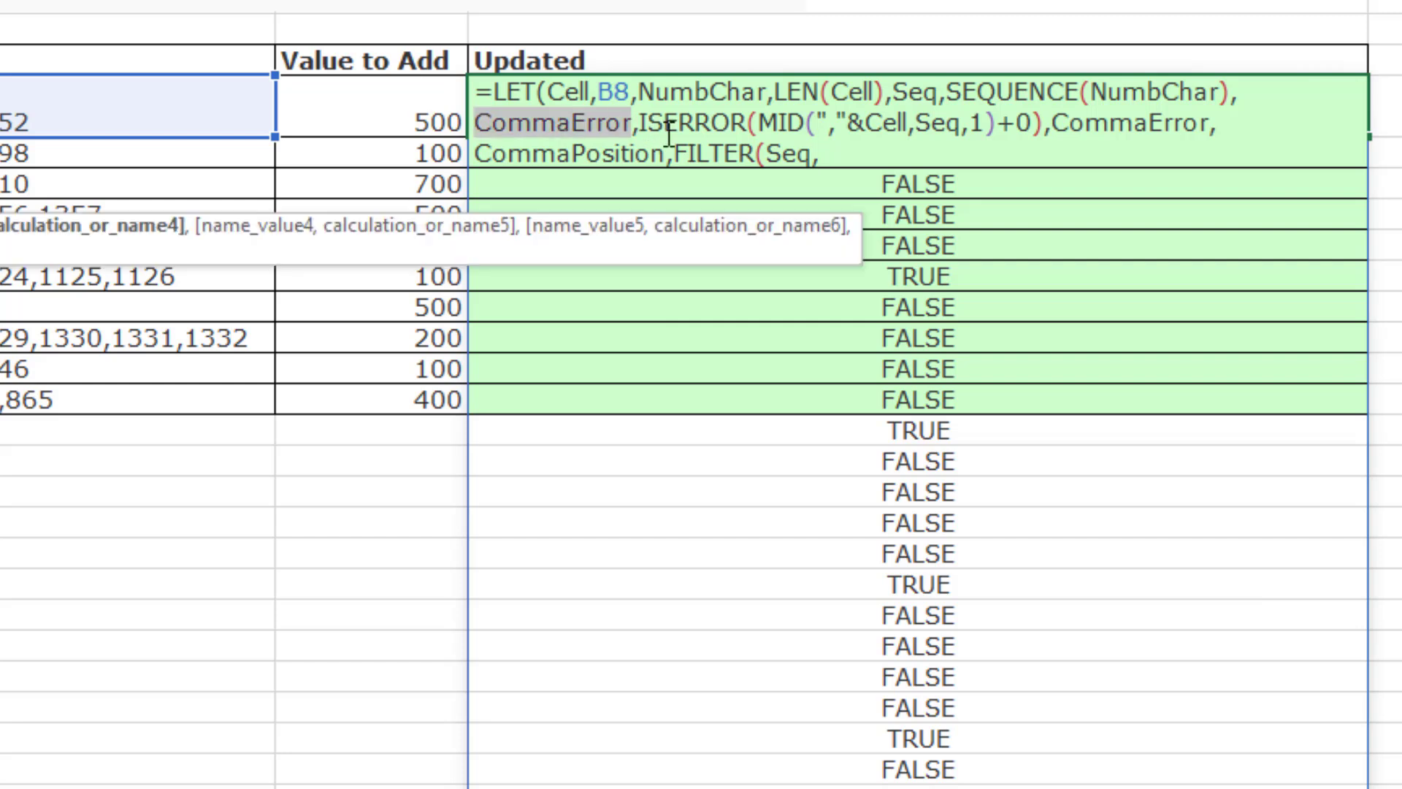
pyautogui.write('CommaError')
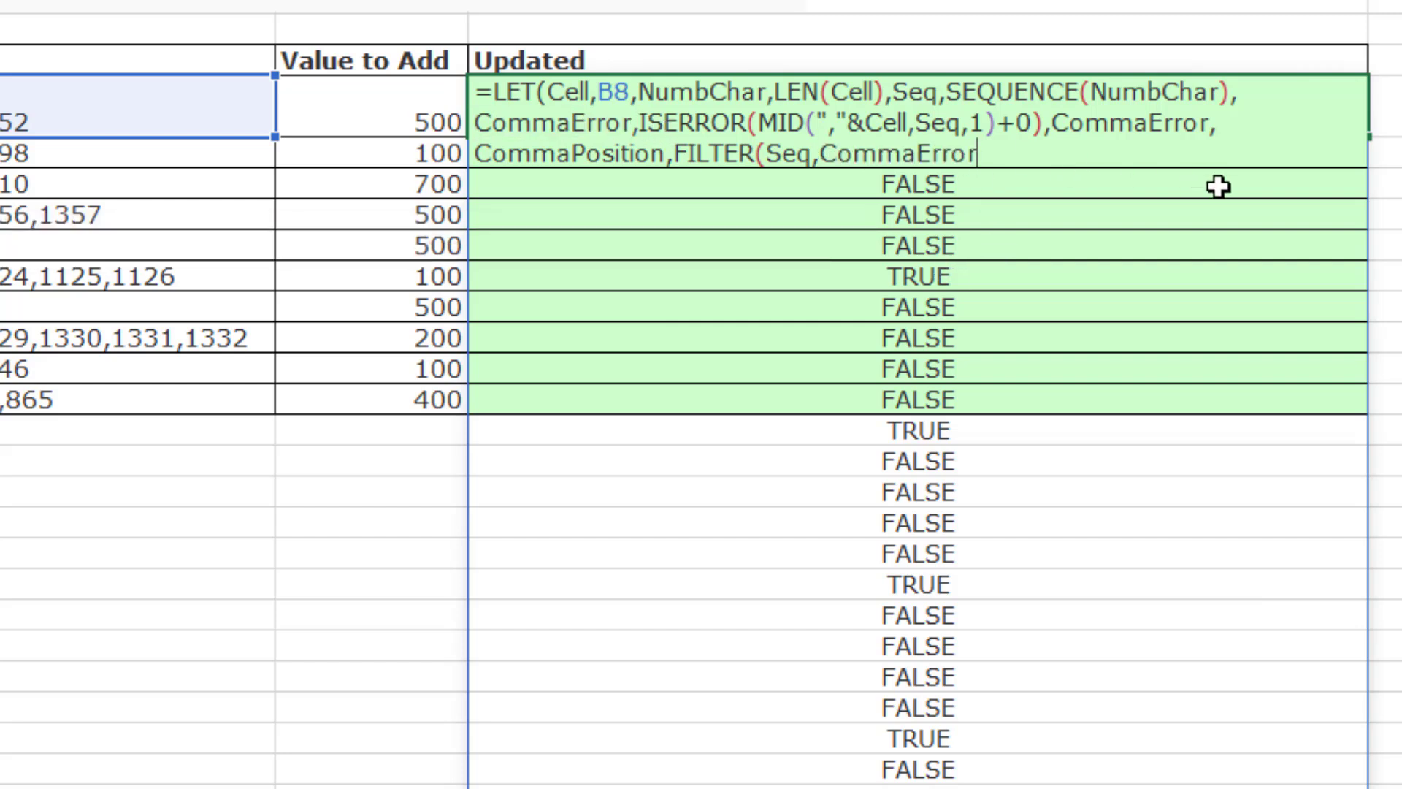
pyautogui.write(')')
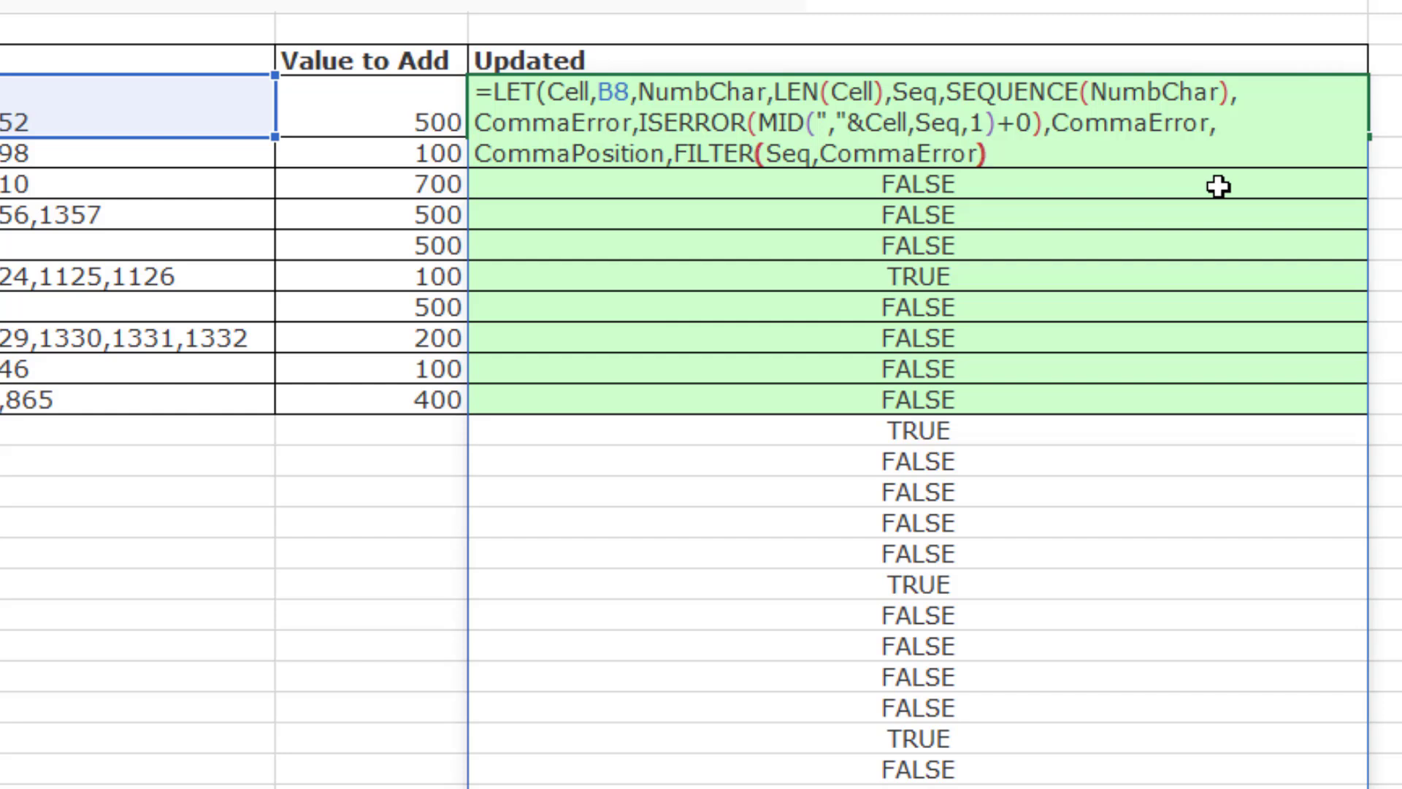
pyautogui.write(',')
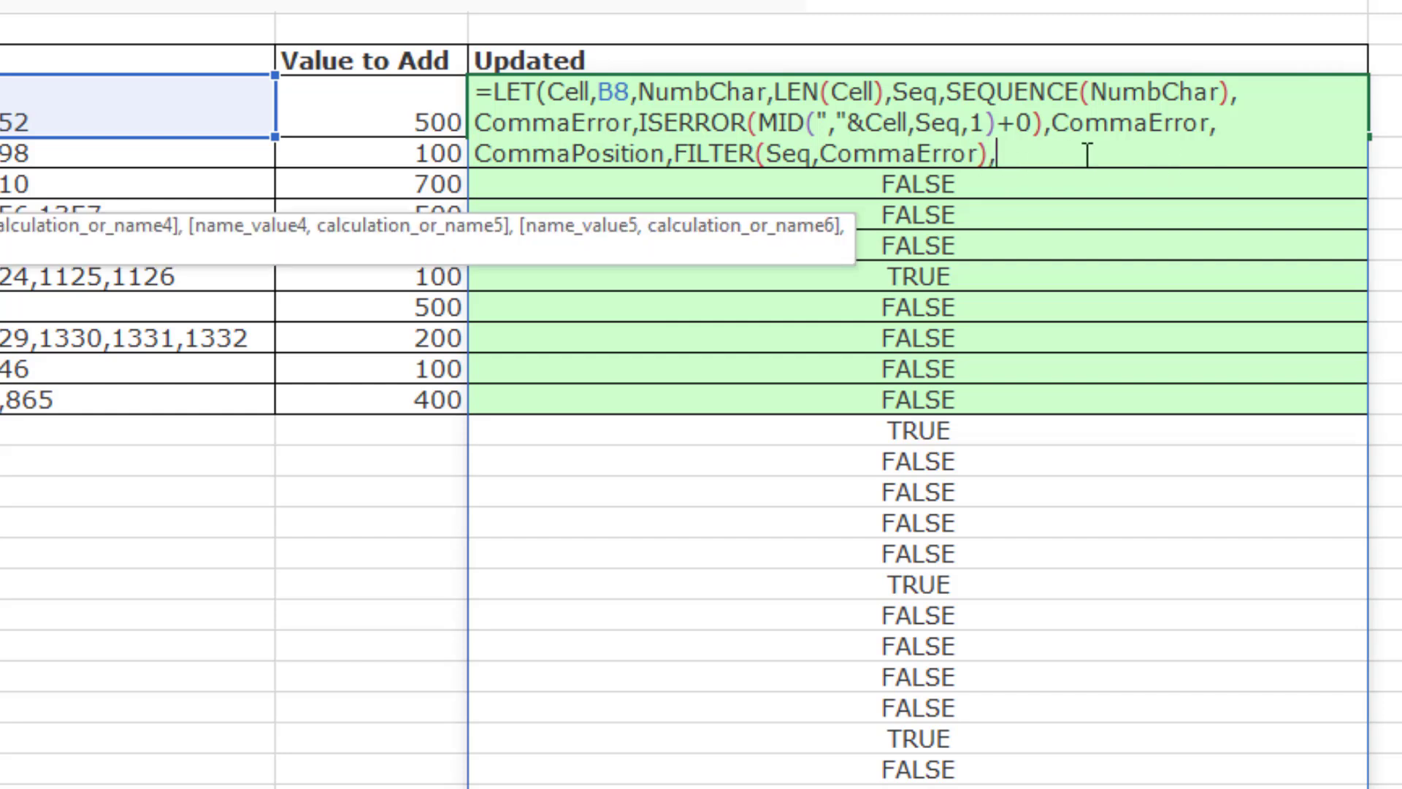
pyautogui.write('CommaPosition)')
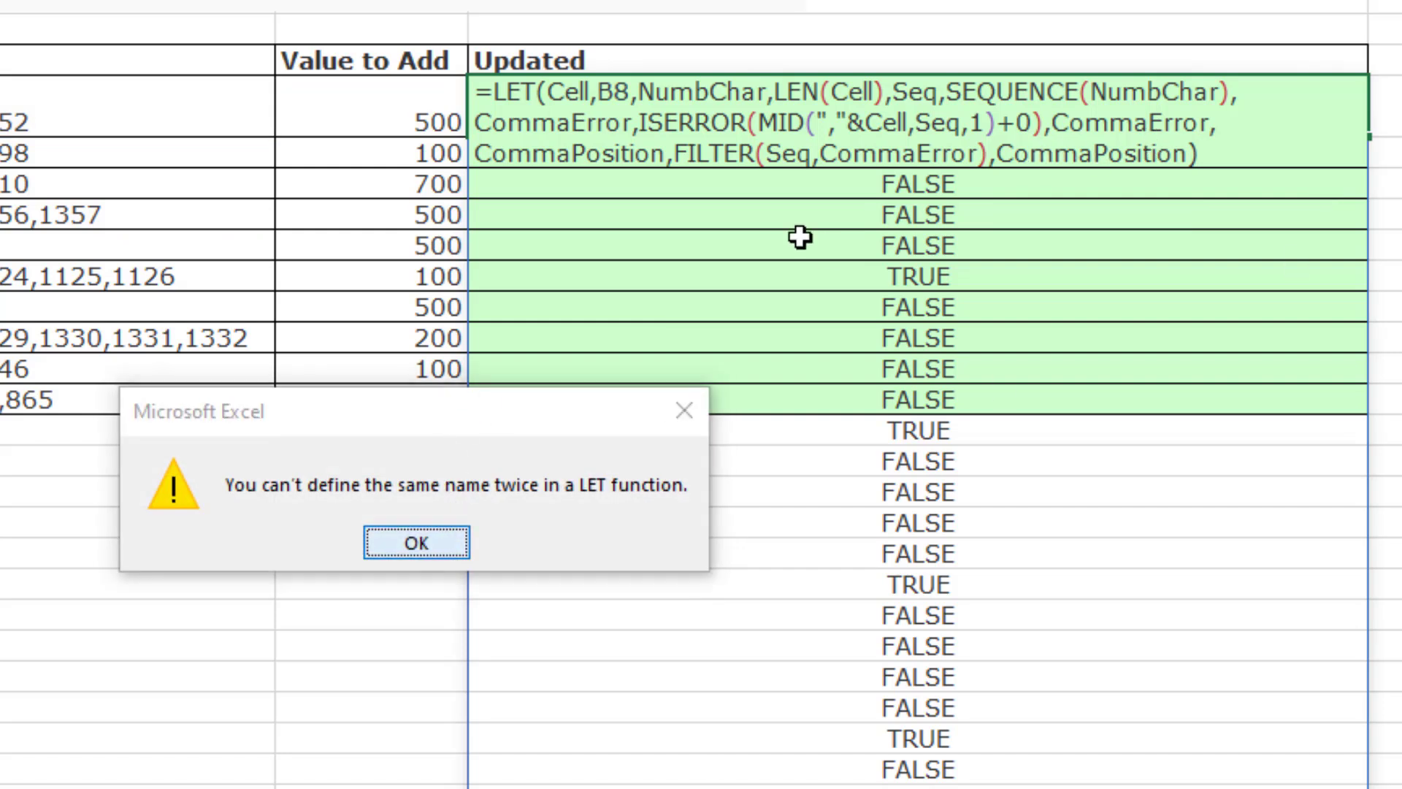
pyautogui.click(419, 543)
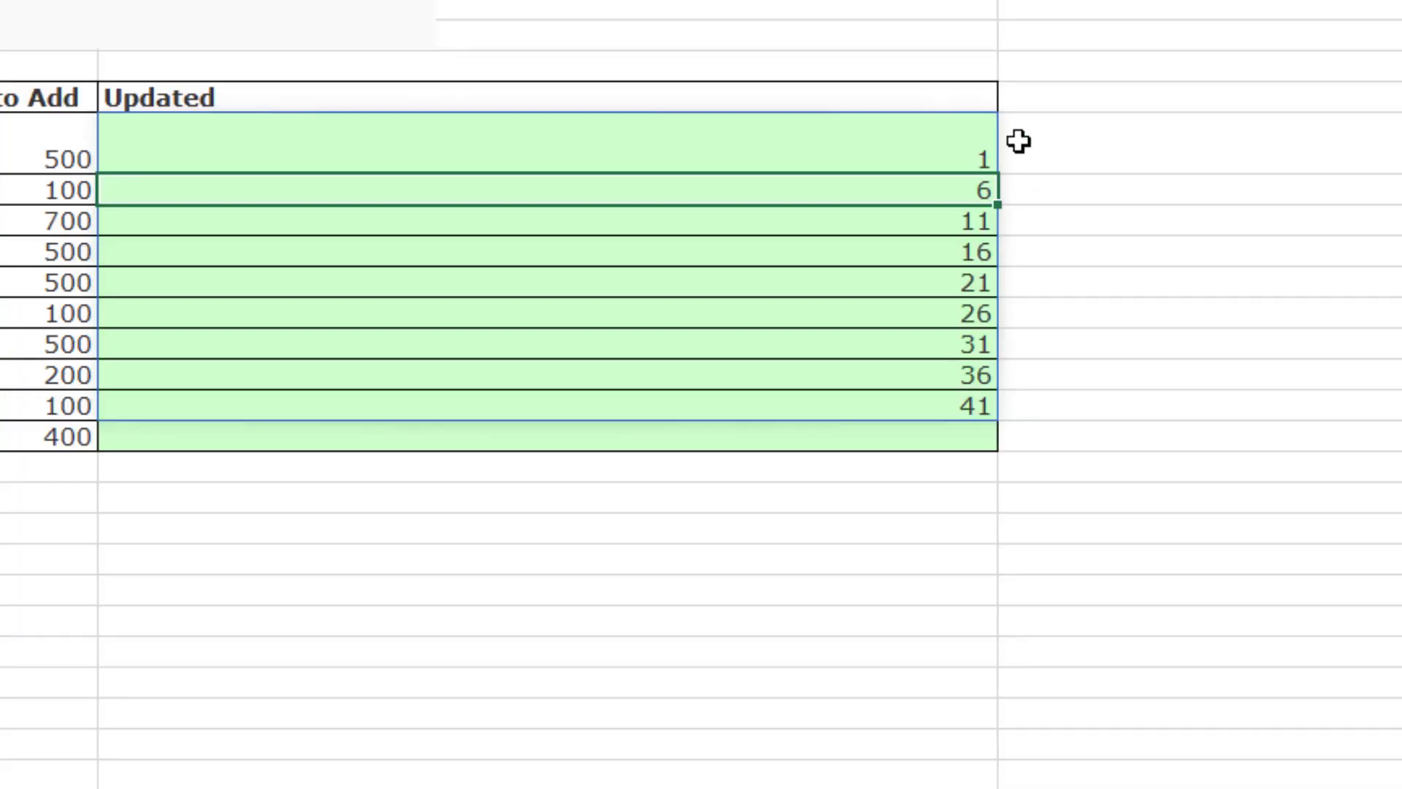
pyautogui.moveTo(1025, 195)
pyautogui.write('=D9:D17')
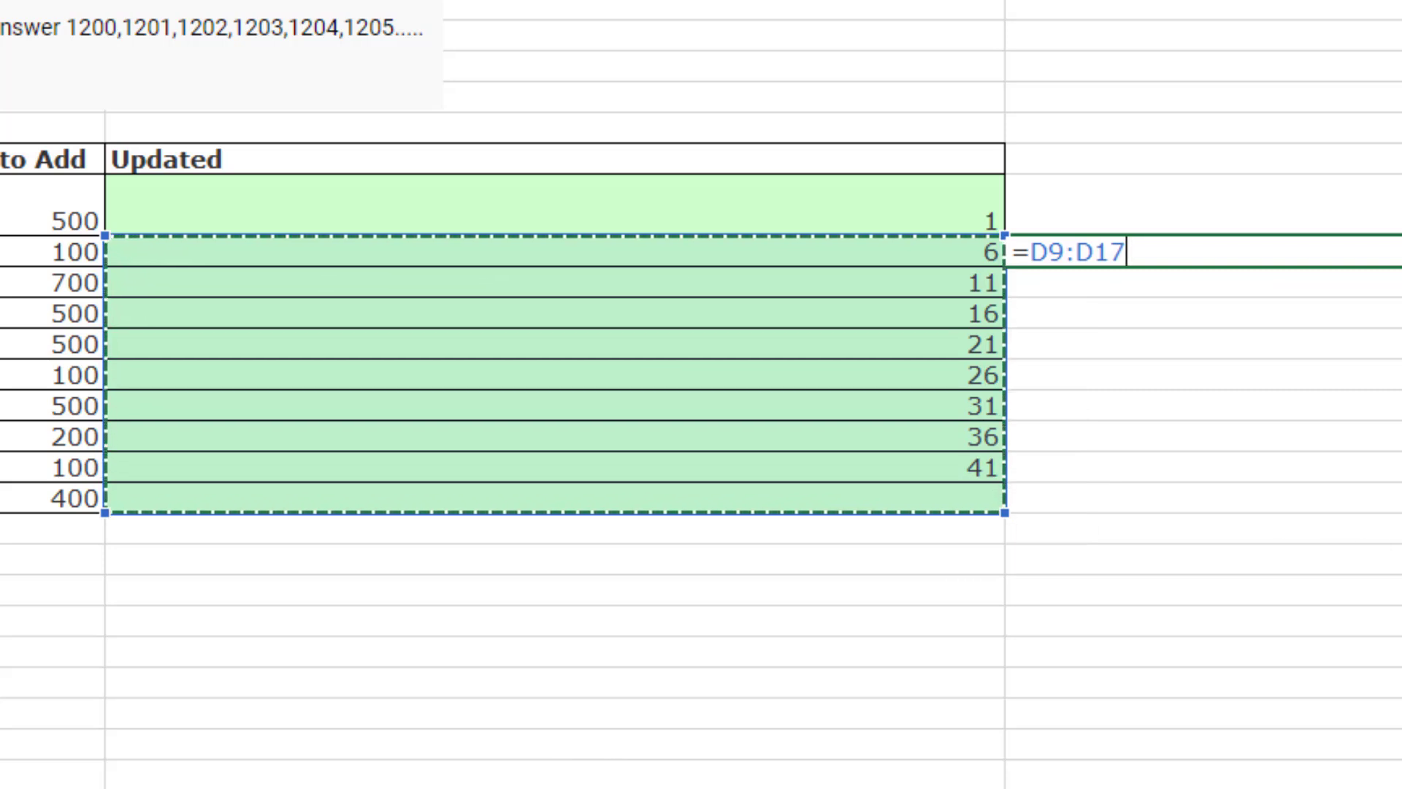
# - Enter =D9:D17-D8# to get the gaps between consecutive comma positions
pyautogui.write('-D8#')
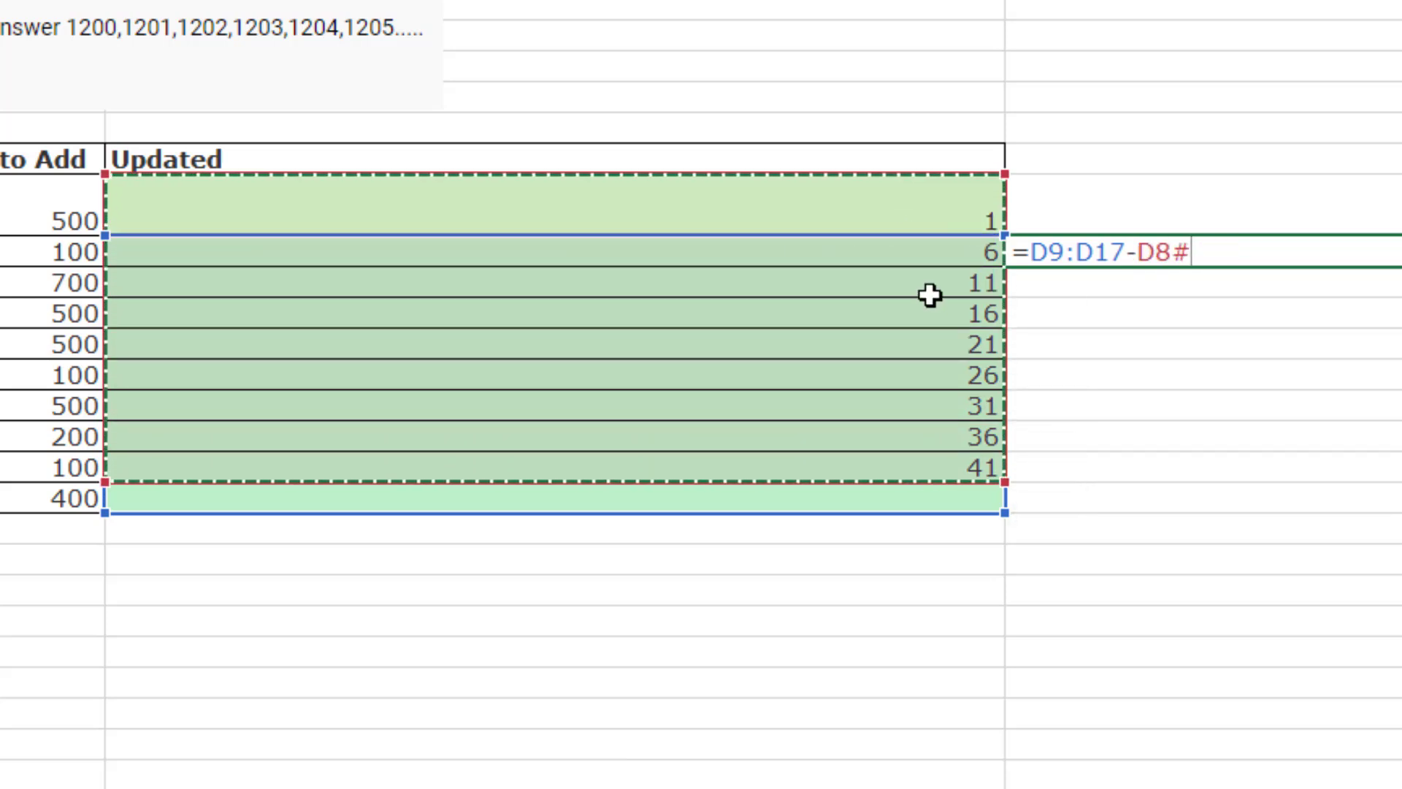
pyautogui.press('enter')
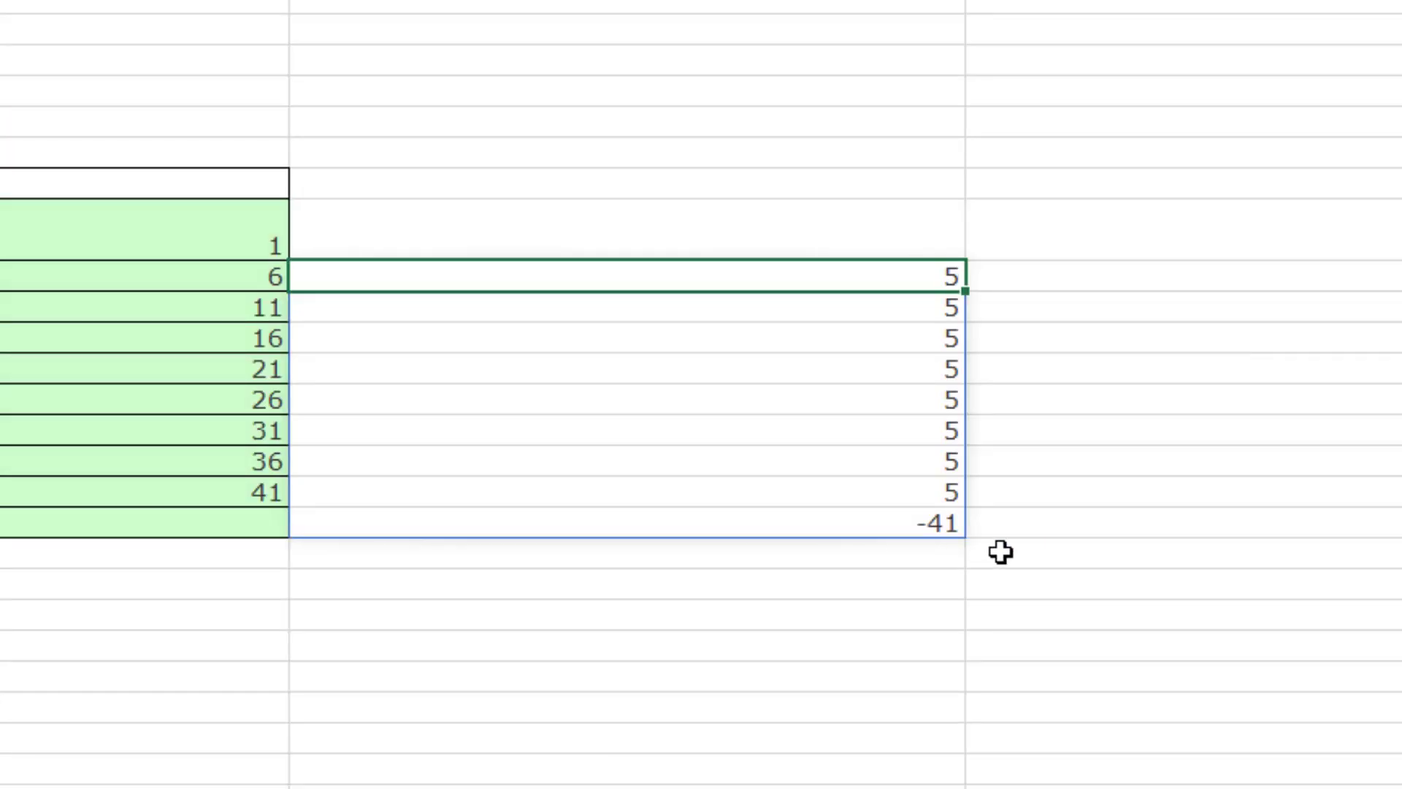
pyautogui.moveTo(999, 525)
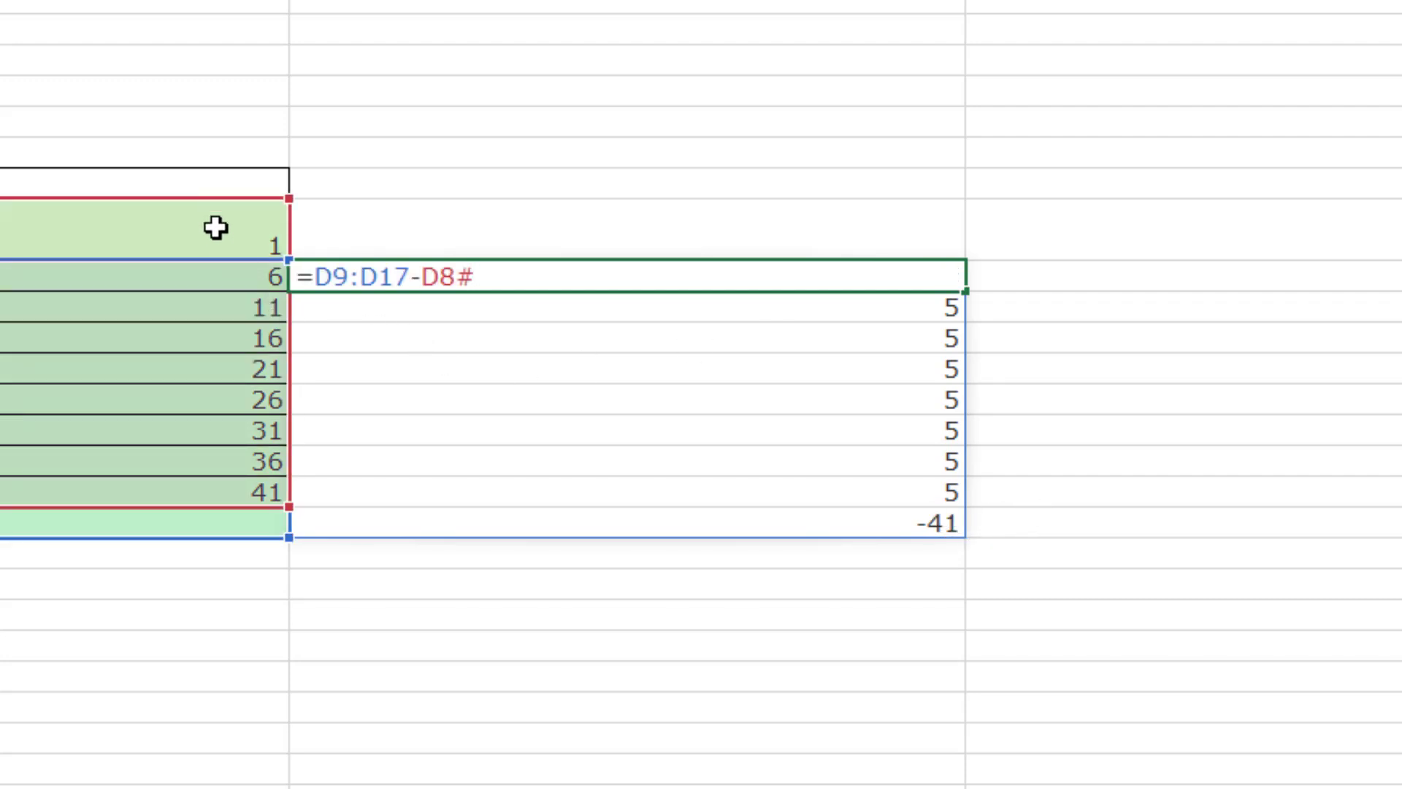
pyautogui.moveTo(319, 215)
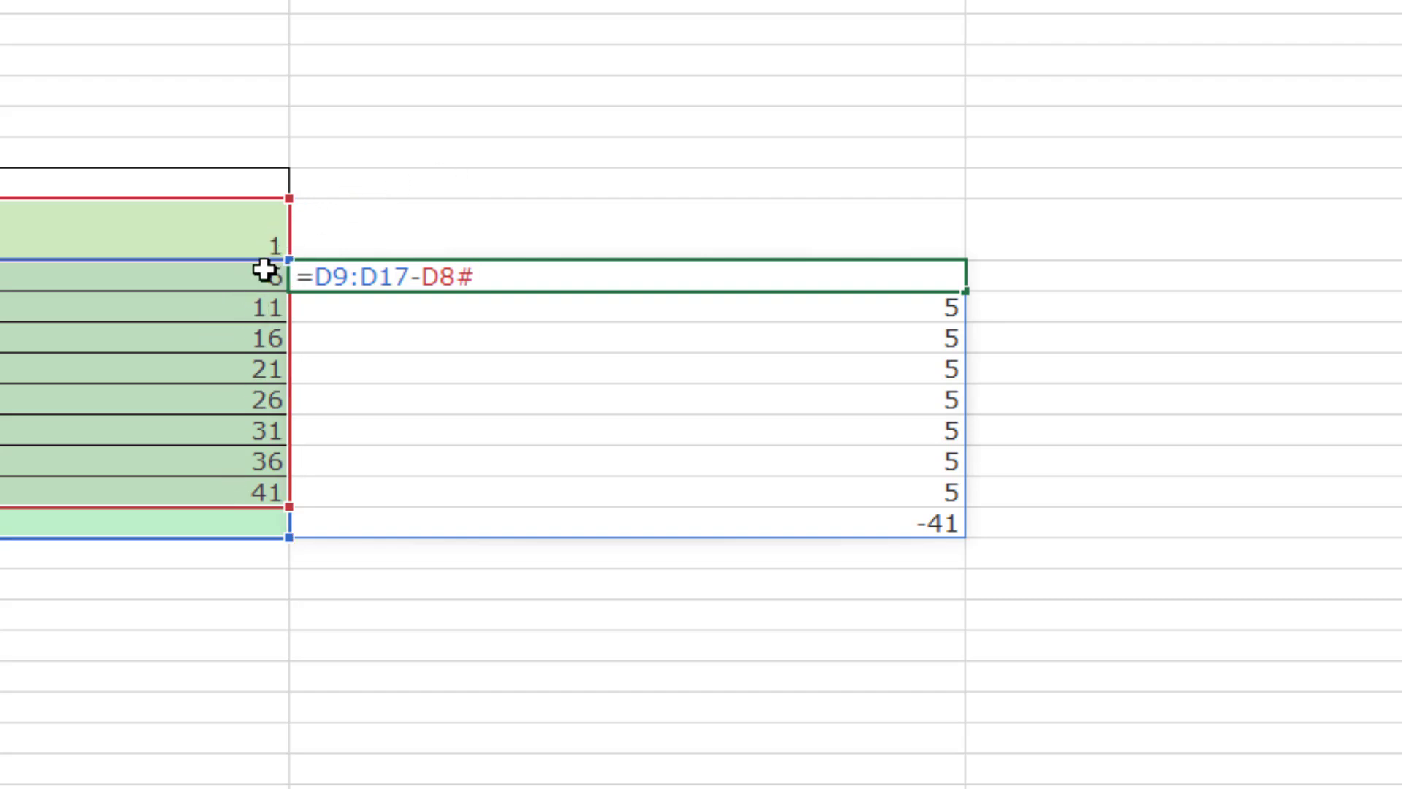
pyautogui.moveTo(237, 492)
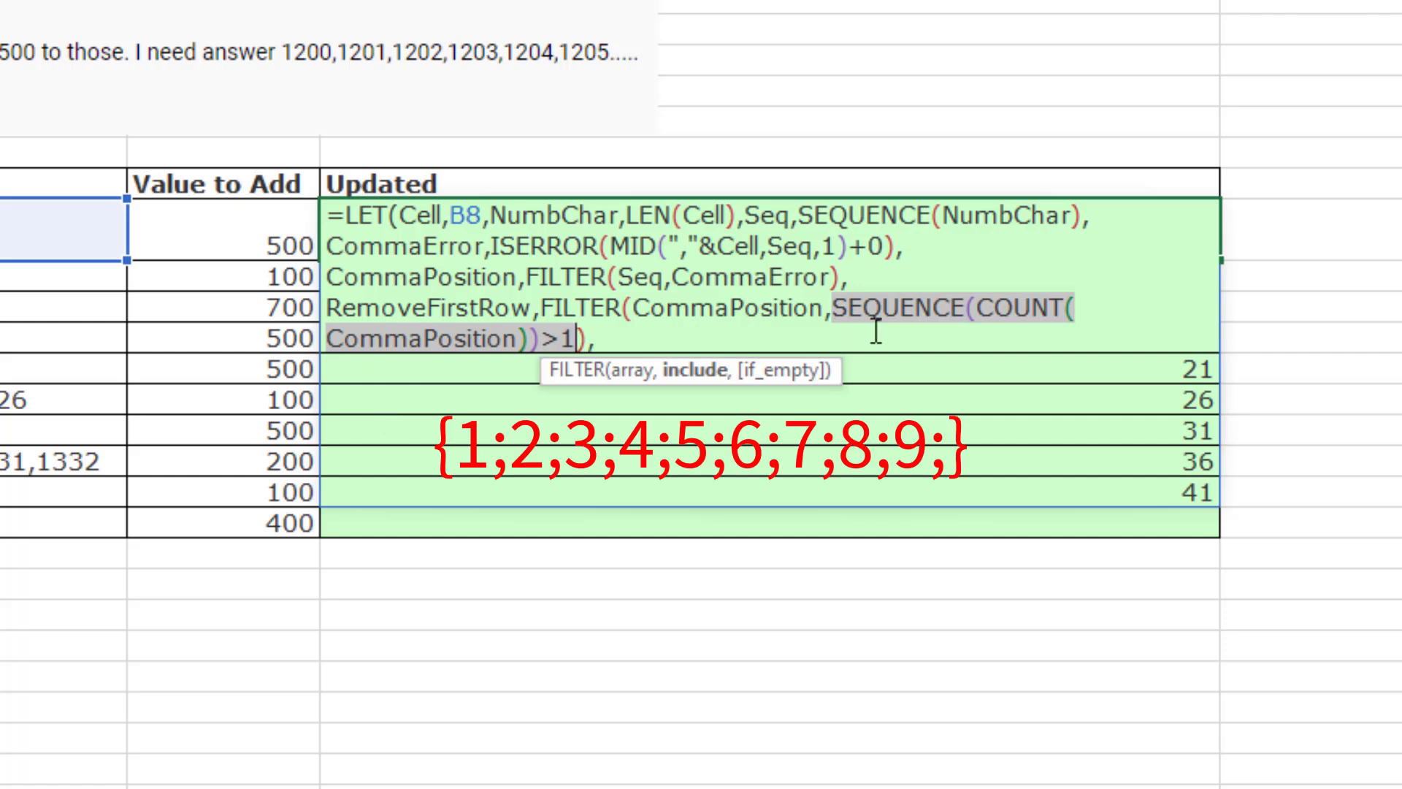
pyautogui.moveTo(782, 652)
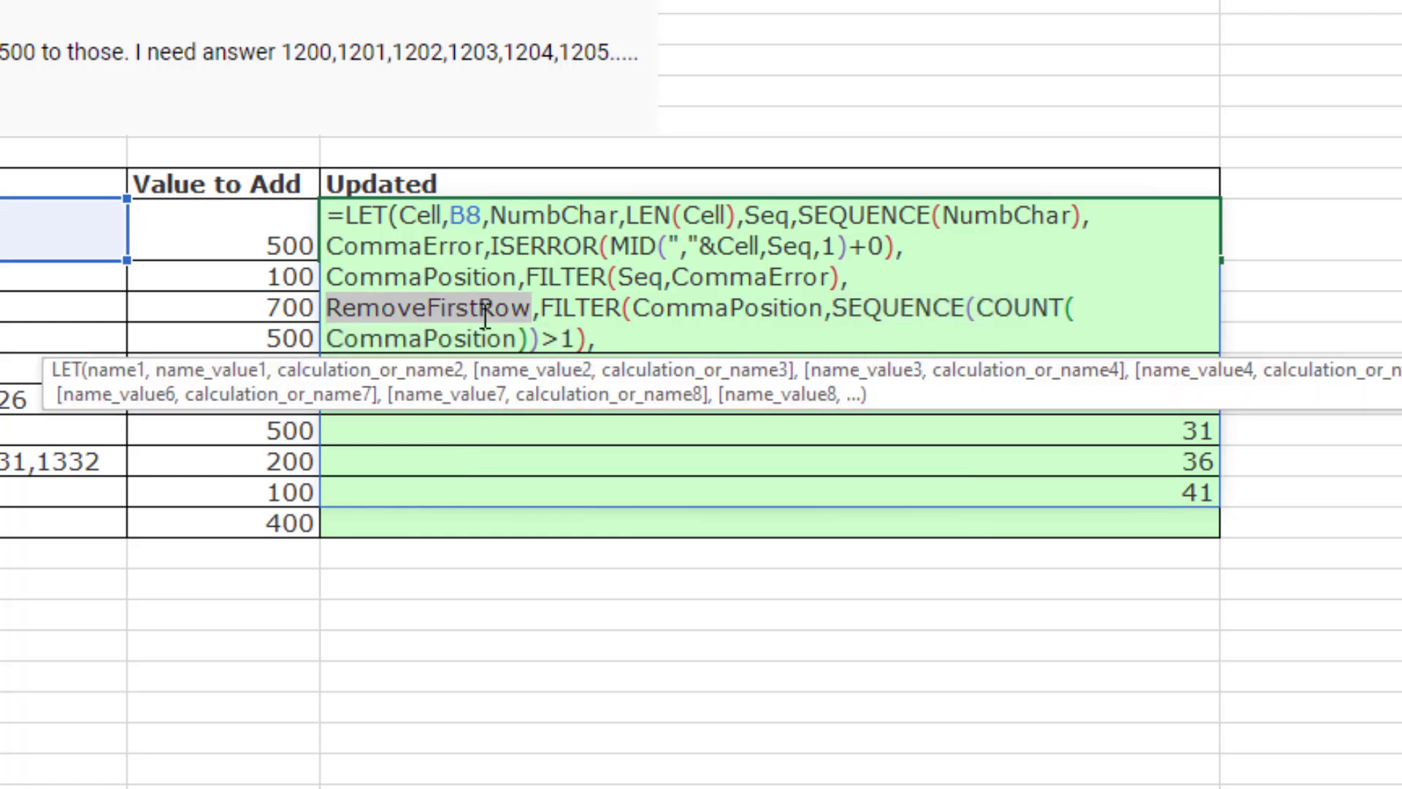
# - Add the RemoveFirstRow FILTER step and PreLenthArray length calculation to the LET formula
pyautogui.write('RemoveFirstRow-CommaPosition-1')
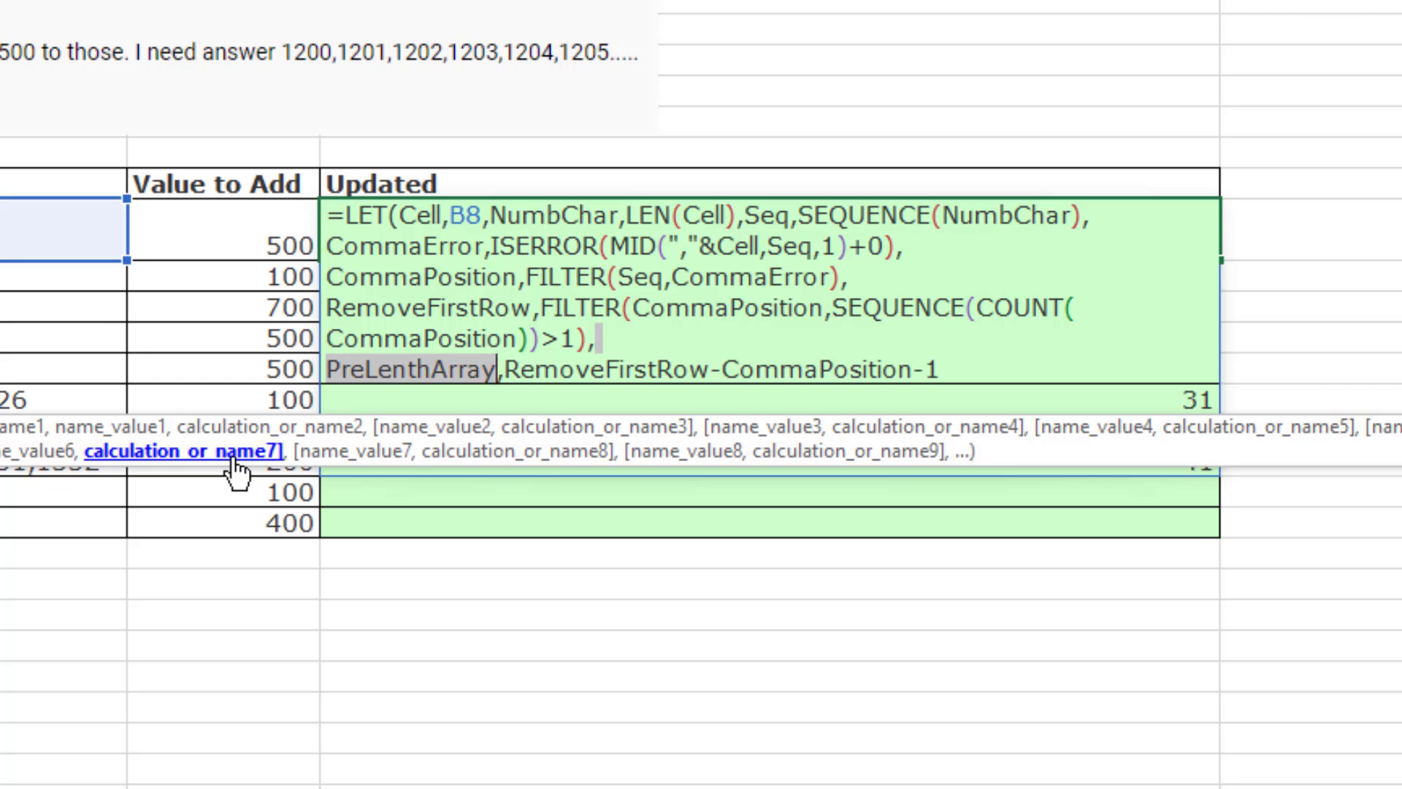
pyautogui.moveTo(465, 399)
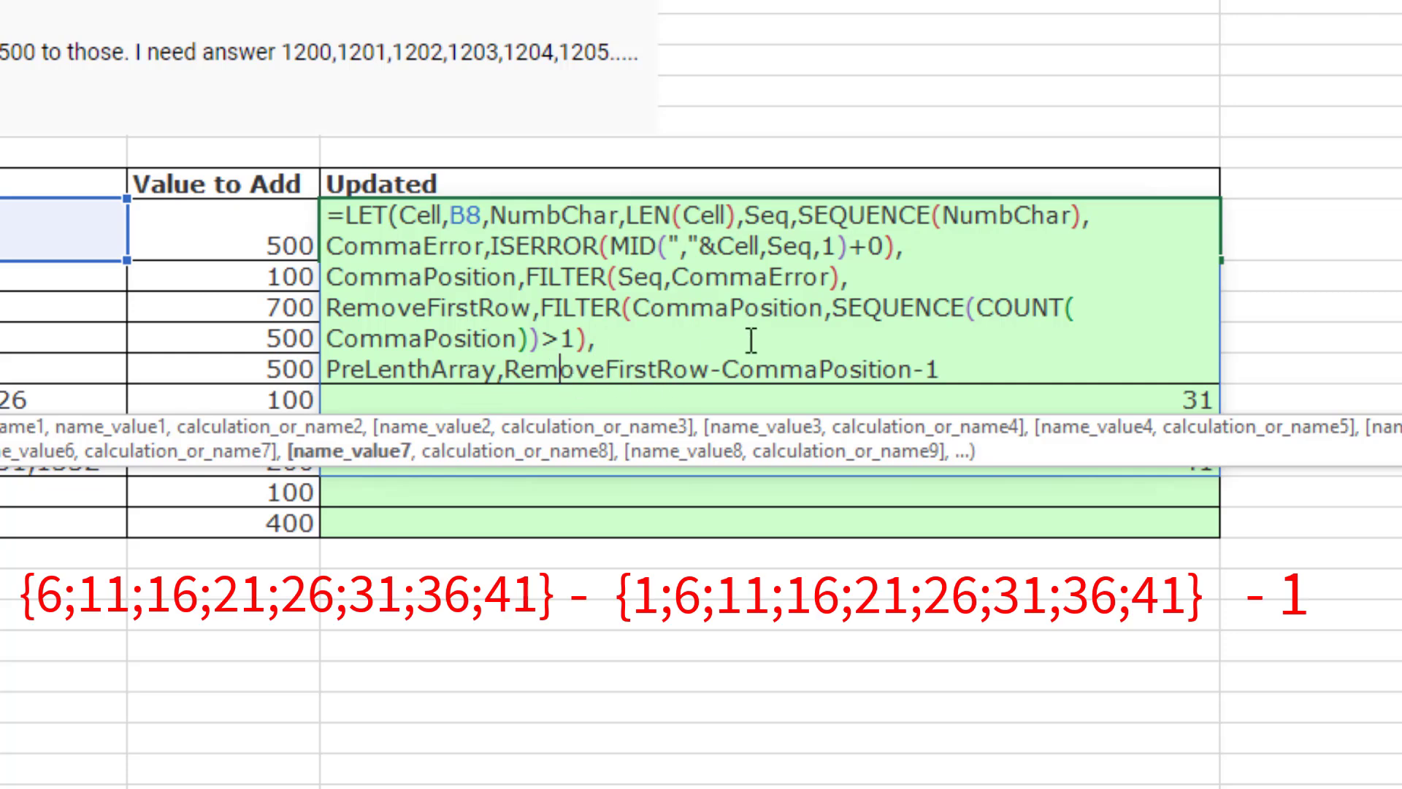
pyautogui.moveTo(966, 358)
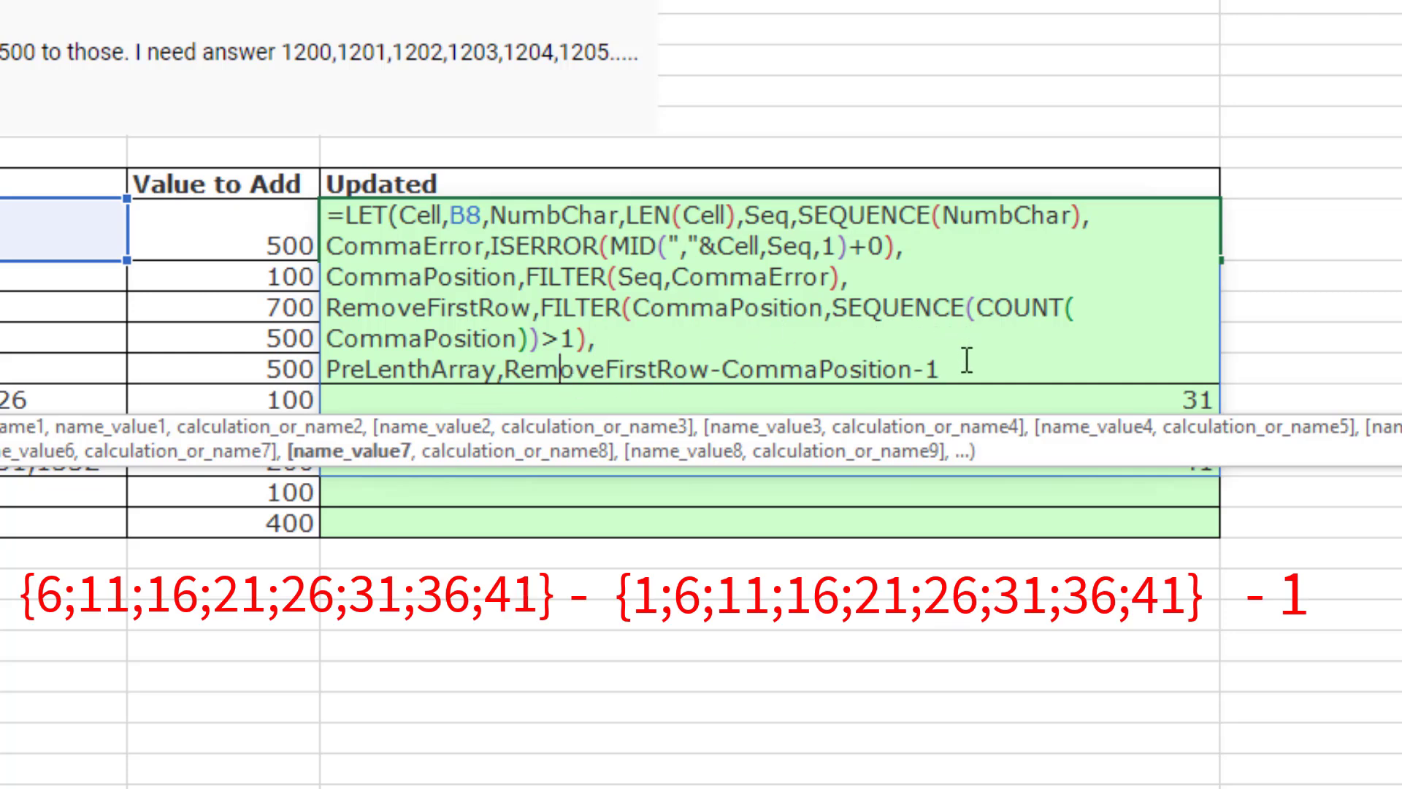
pyautogui.write(',')
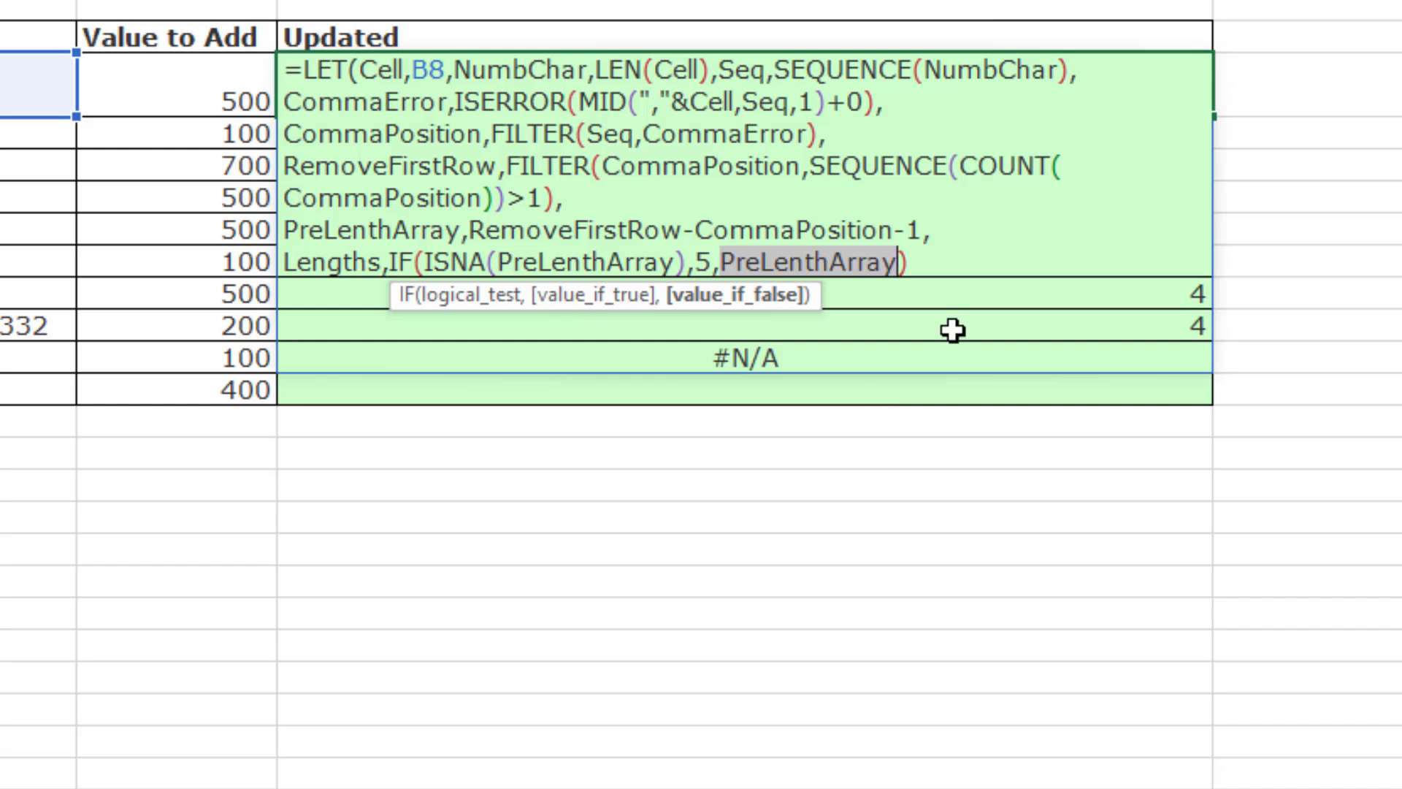
# - Add a Lengths step, IF(ISNA(PreLenthArray),5,PreLenthArray), and preview its values
pyautogui.write(',Lengths')
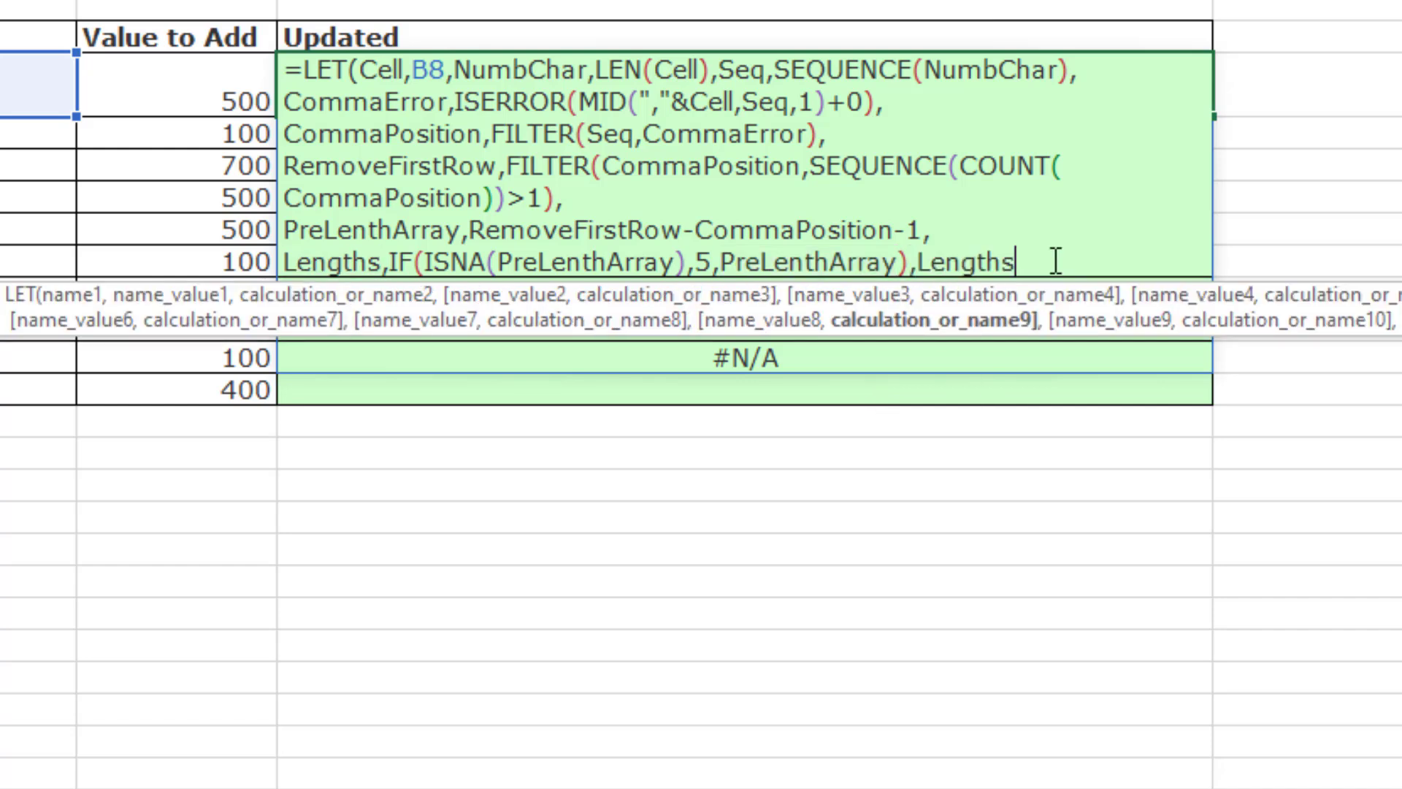
pyautogui.press('Enter')
pyautogui.write('Extract,MID(Cell,CommaPosition,Lengths)+C15')
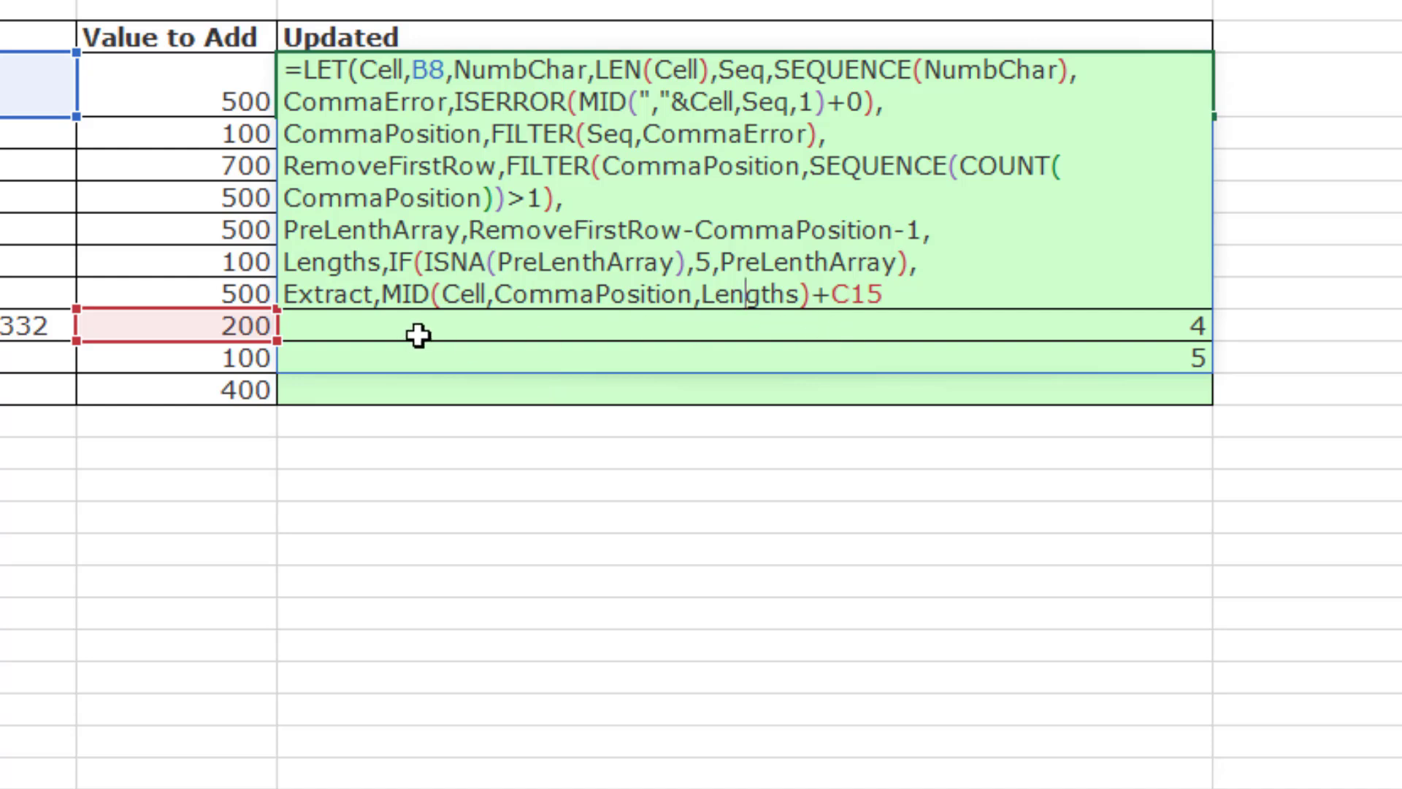
pyautogui.moveTo(902, 310)
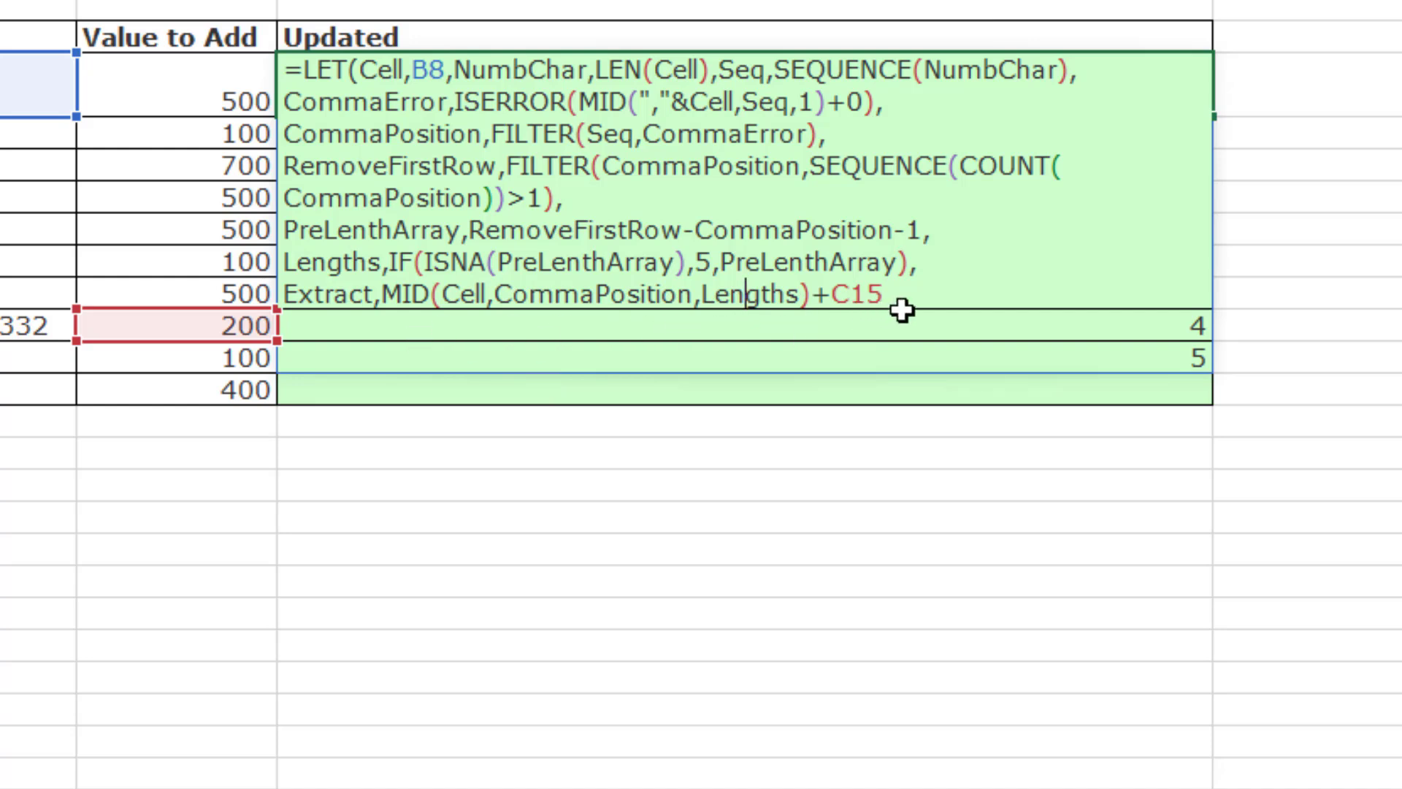
# - Add an Extract step, MID(Cell,CommaPosition,Lengths)+C8, and preview the increased numbers
pyautogui.click(174, 100)
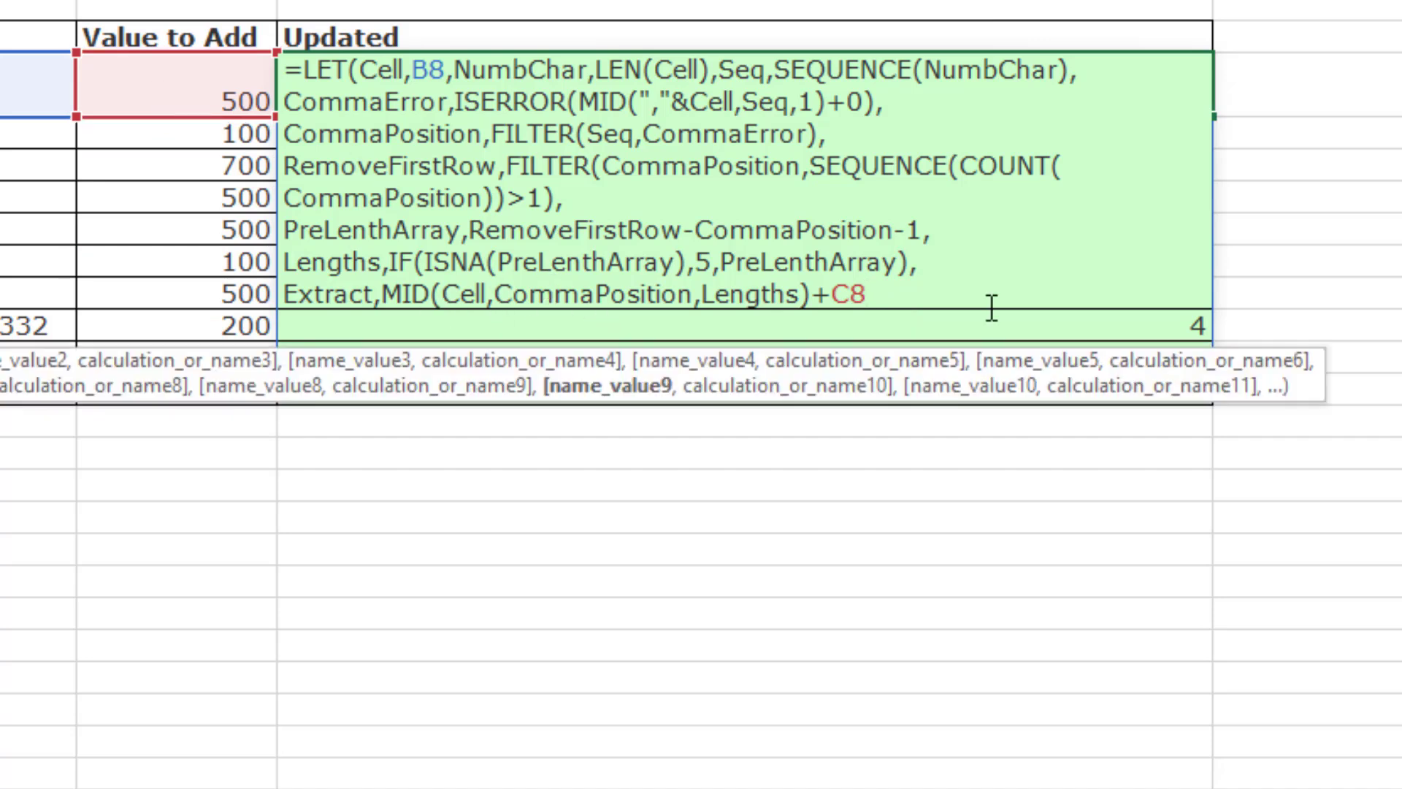
pyautogui.write(',Extract)')
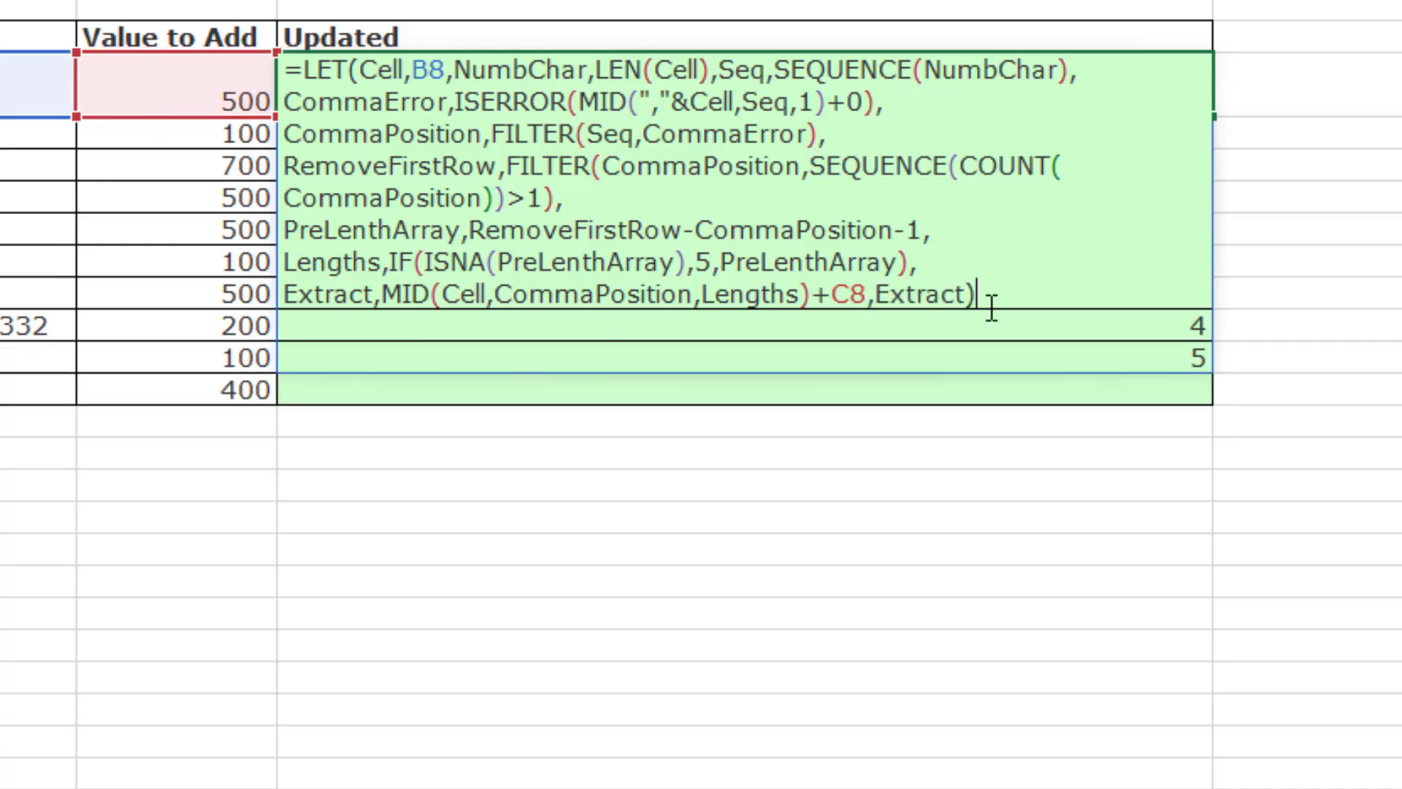
pyautogui.press('Enter')
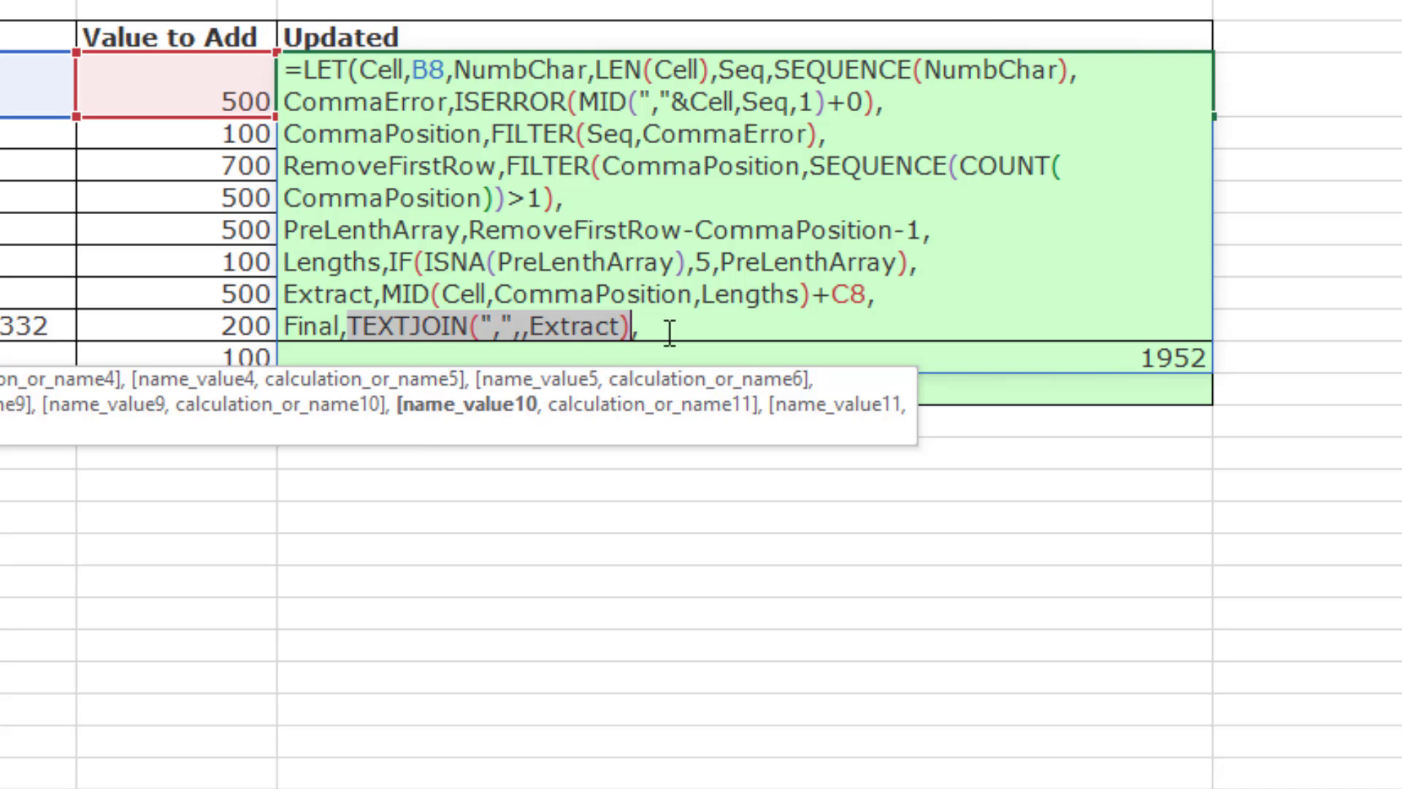
# - Finish with Final,TEXTJOIN(",",,Extract) and fill the Updated column down to row 17
pyautogui.write('Final')
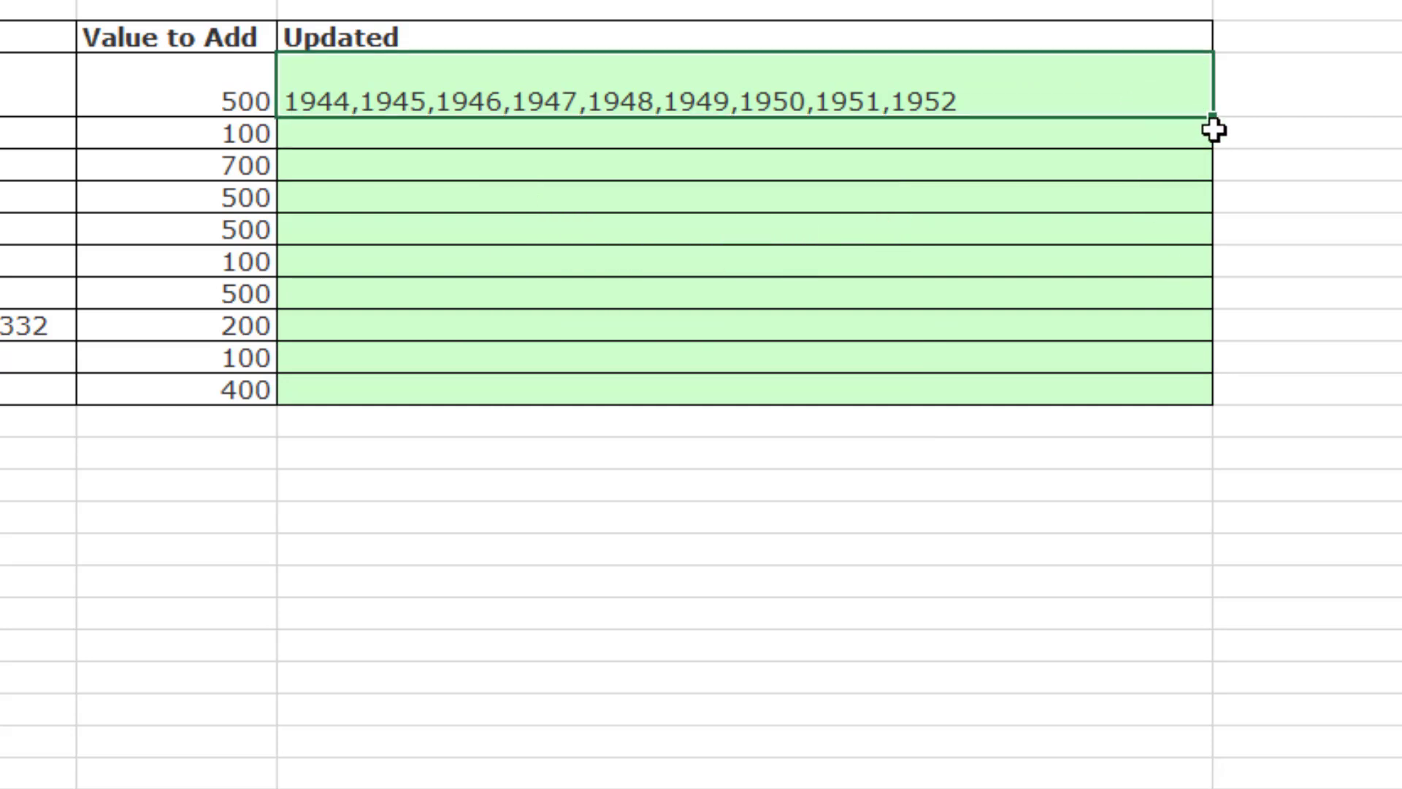
pyautogui.moveTo(1212, 127); pyautogui.dragTo(1212, 389)
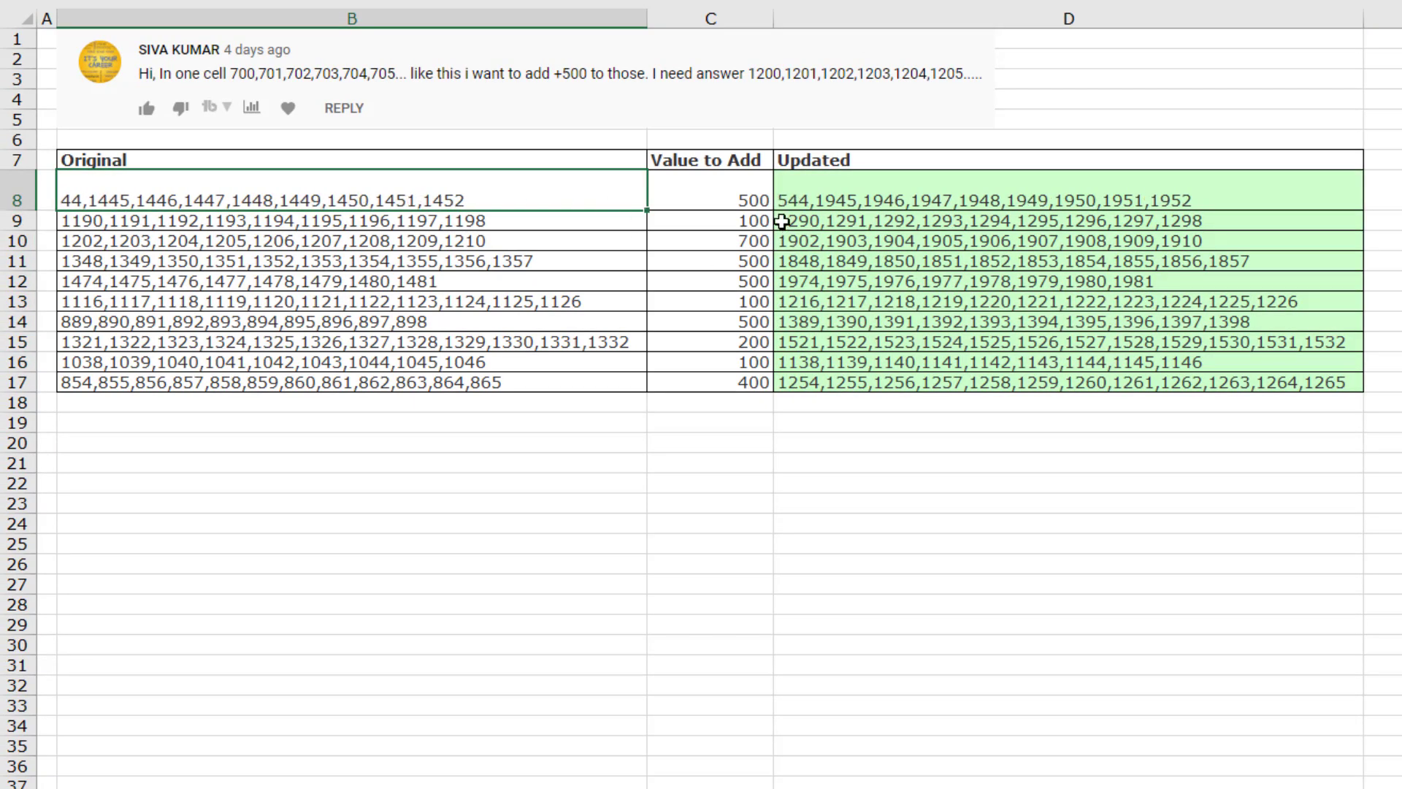
pyautogui.moveTo(895, 226)
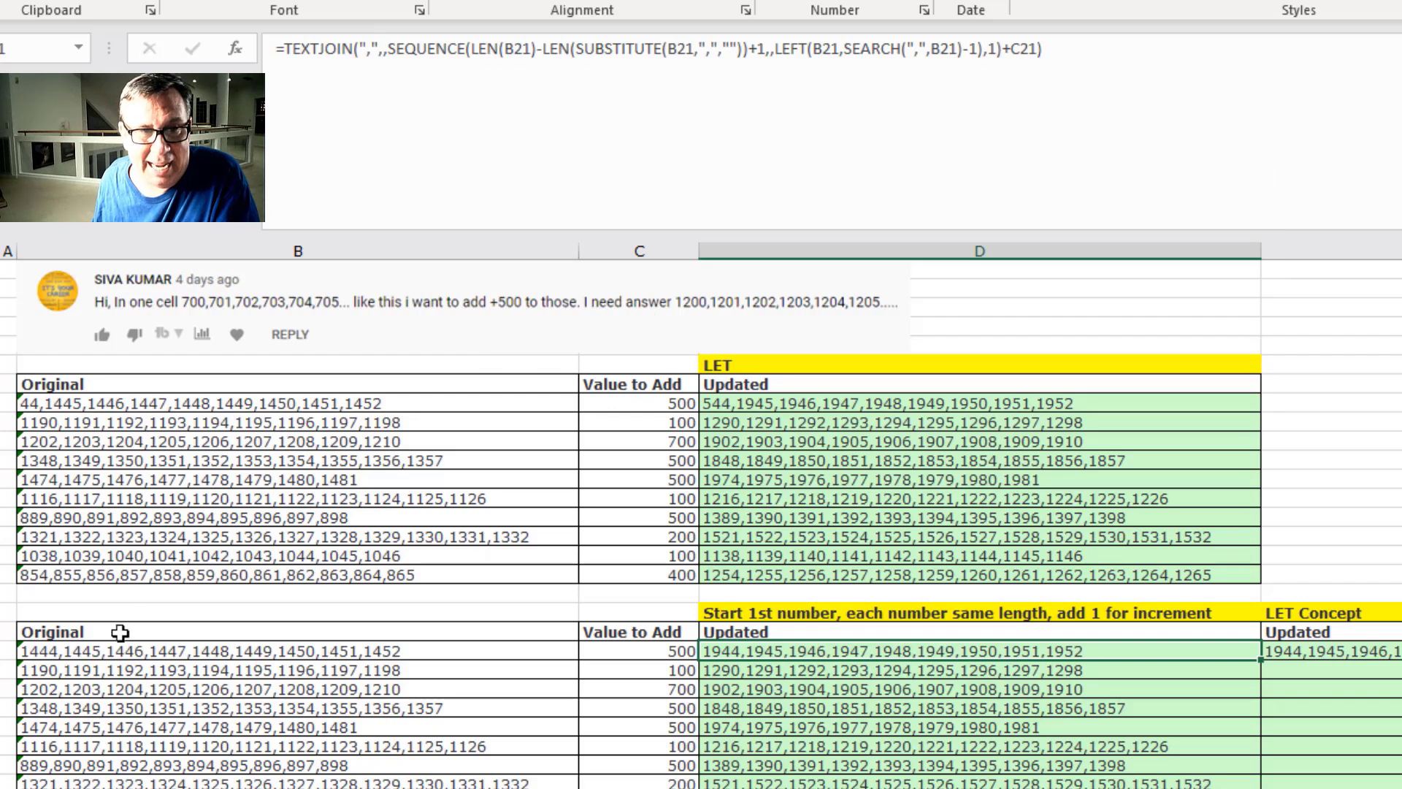
pyautogui.moveTo(231, 313)
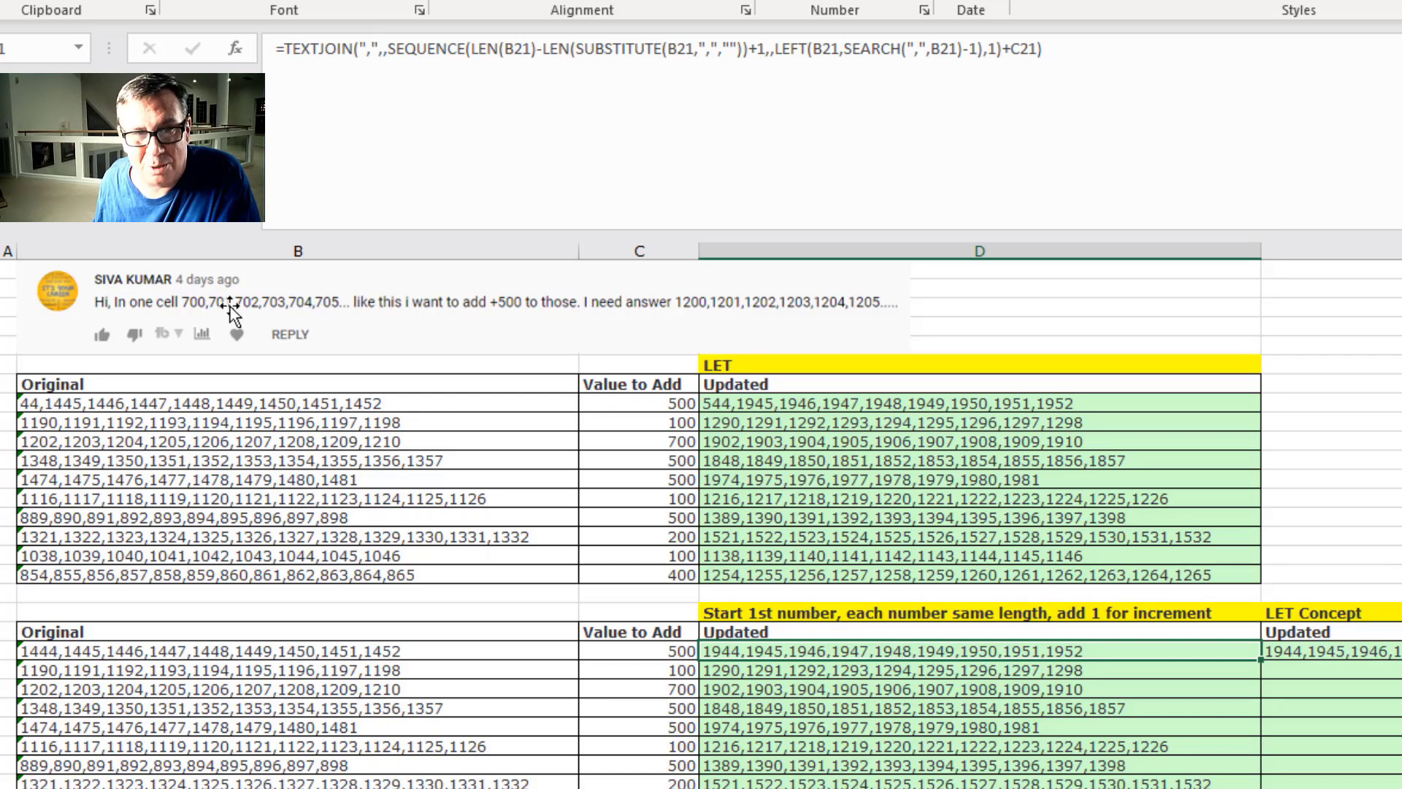